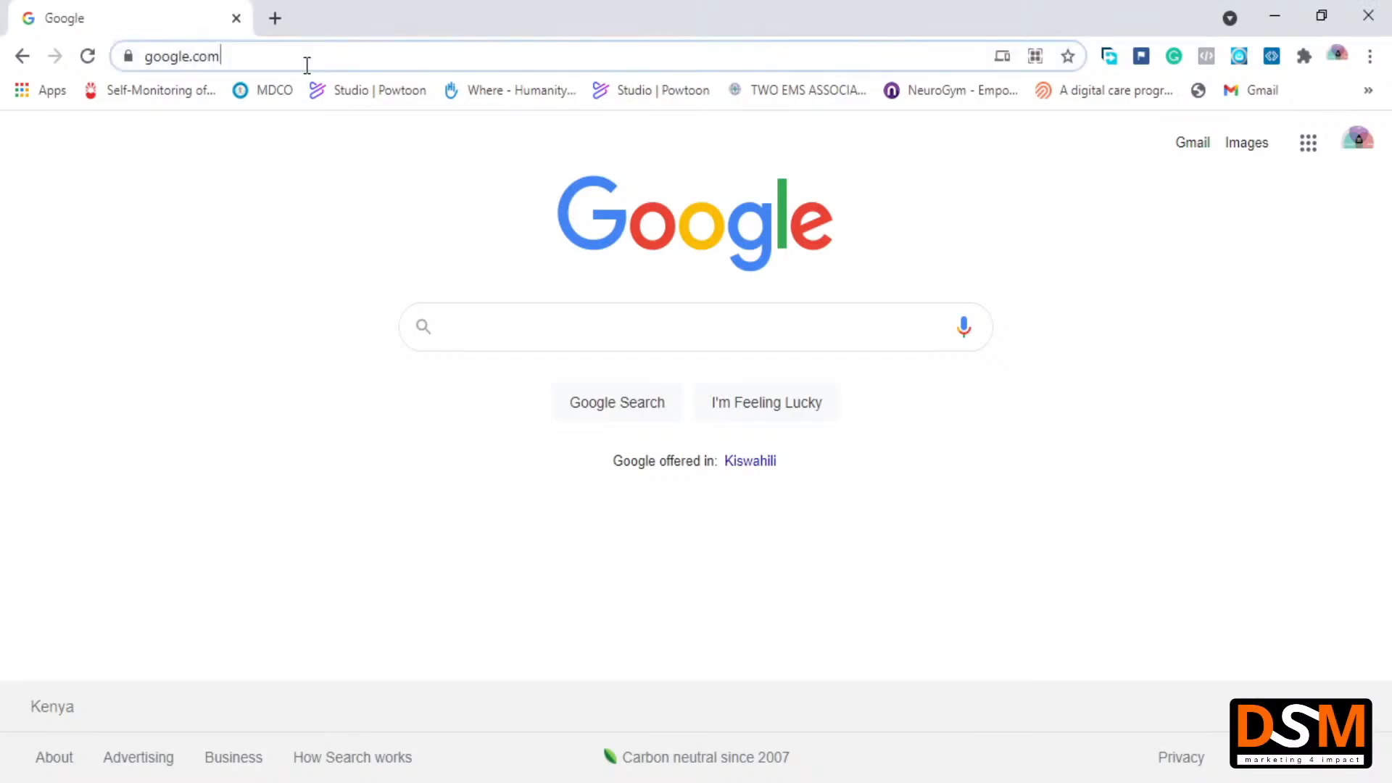
Search Google for 'lands ministry' and open the Ministry of Lands and Physical Planning site
type("la")
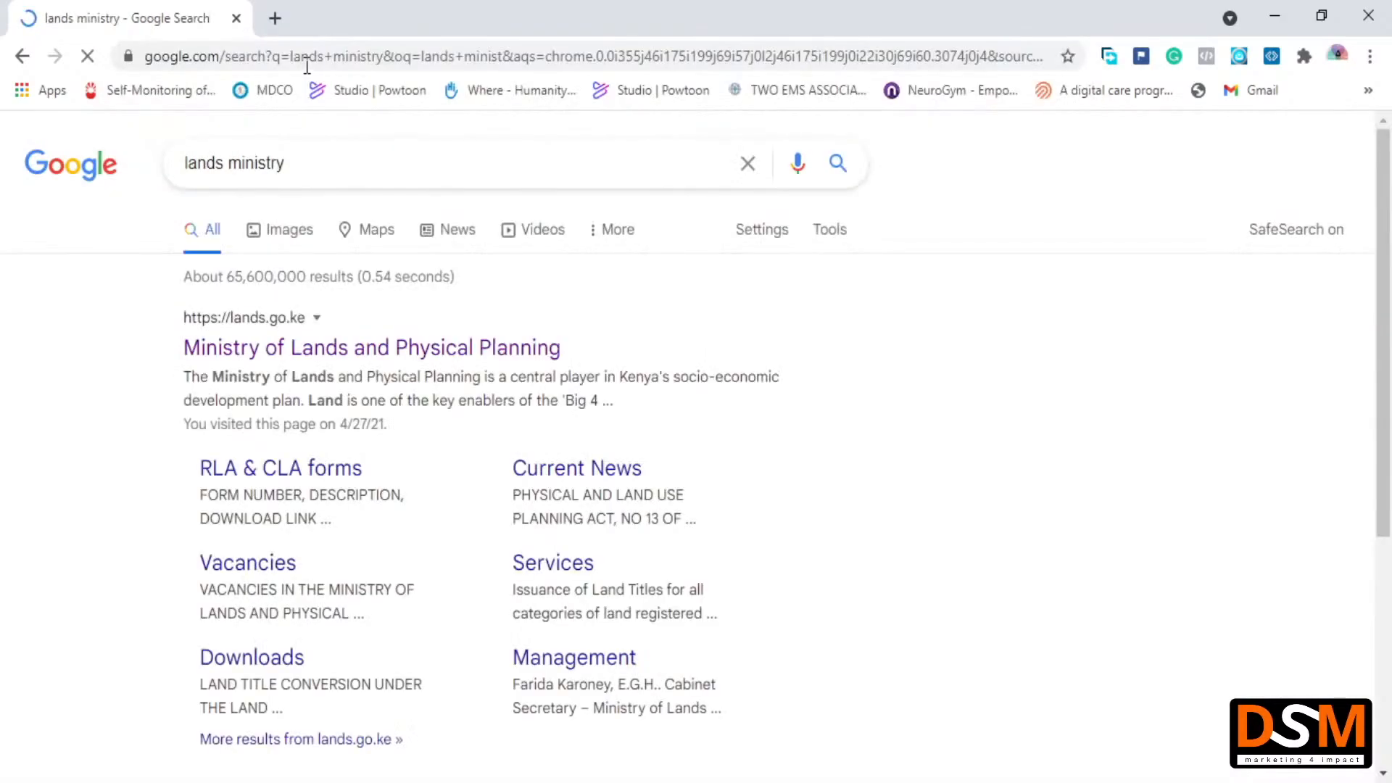
left_click(371, 348)
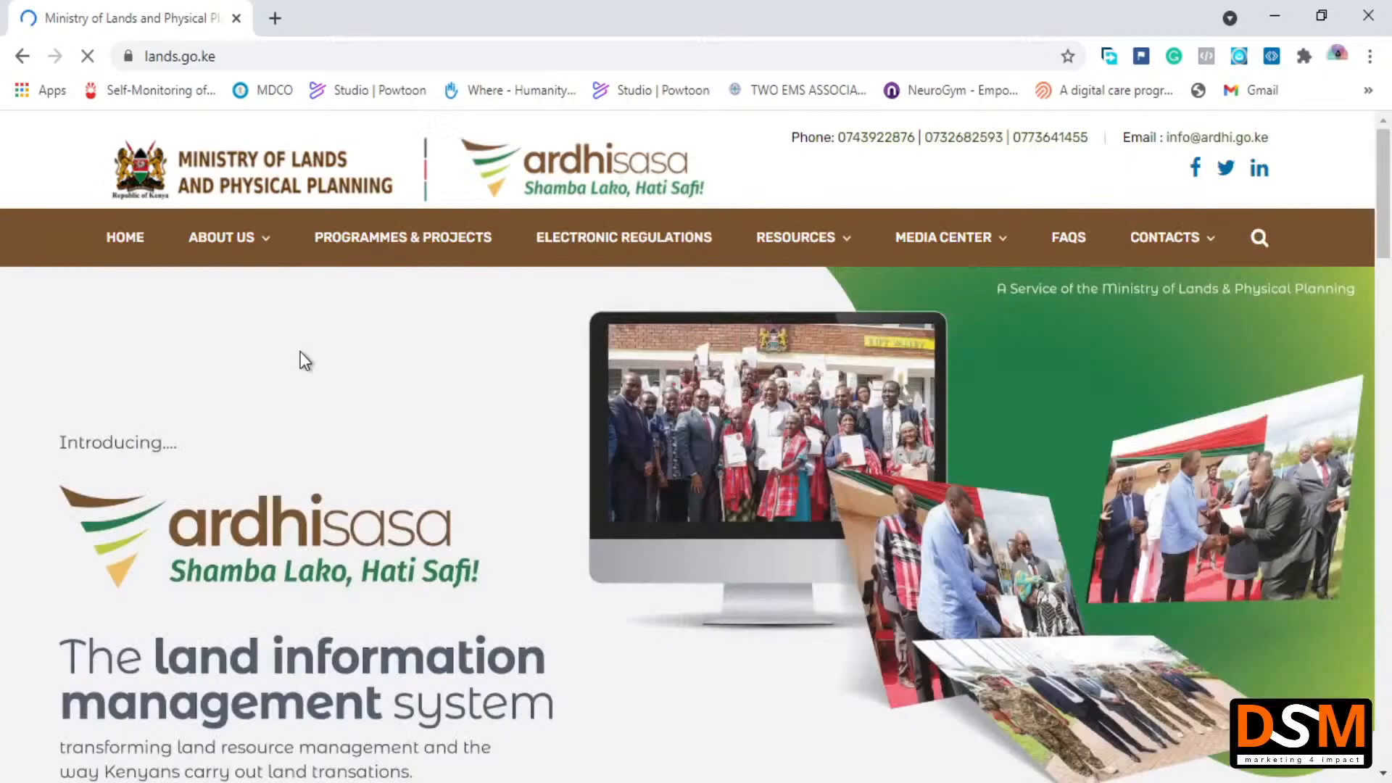
Scroll down the lands.go.ke home page and follow the ARDHISASA tile to the portal
scroll("down", 3)
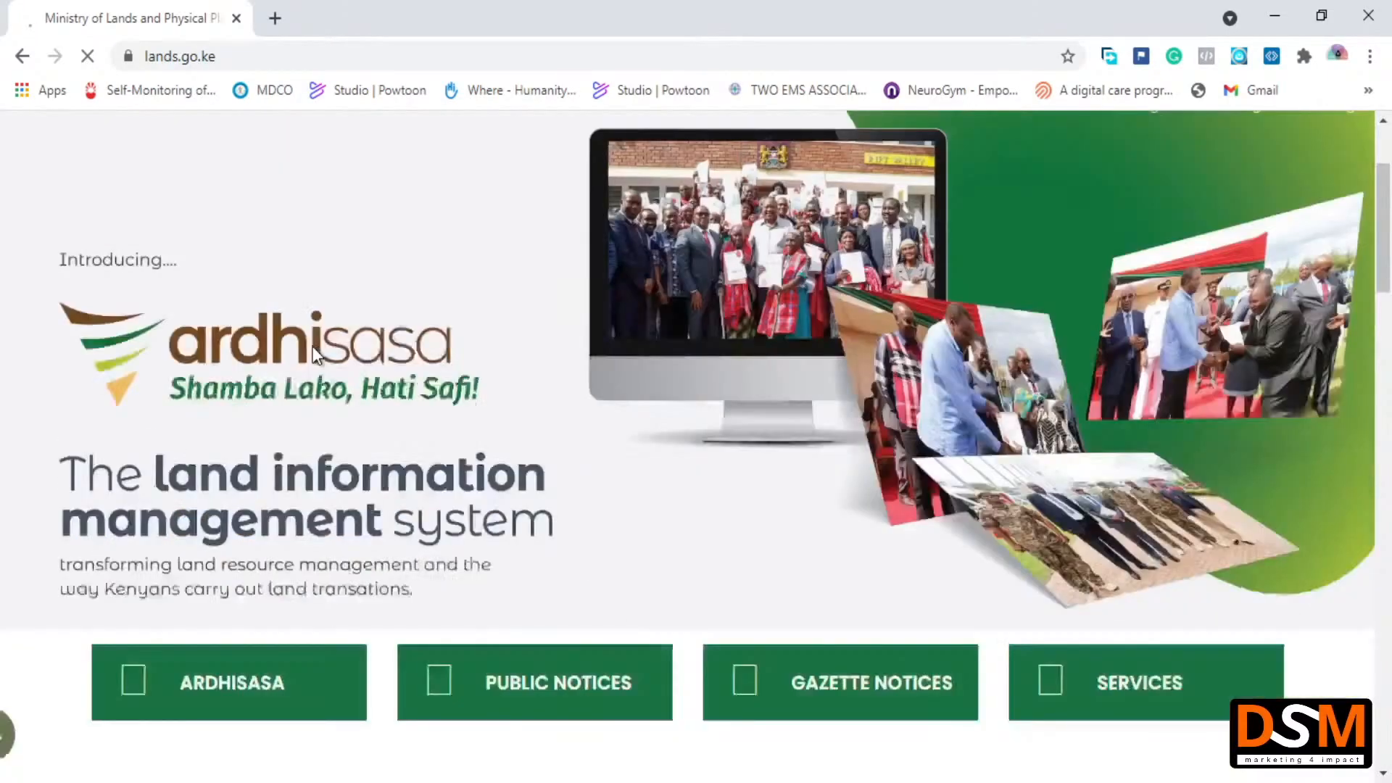
scroll("down", 3)
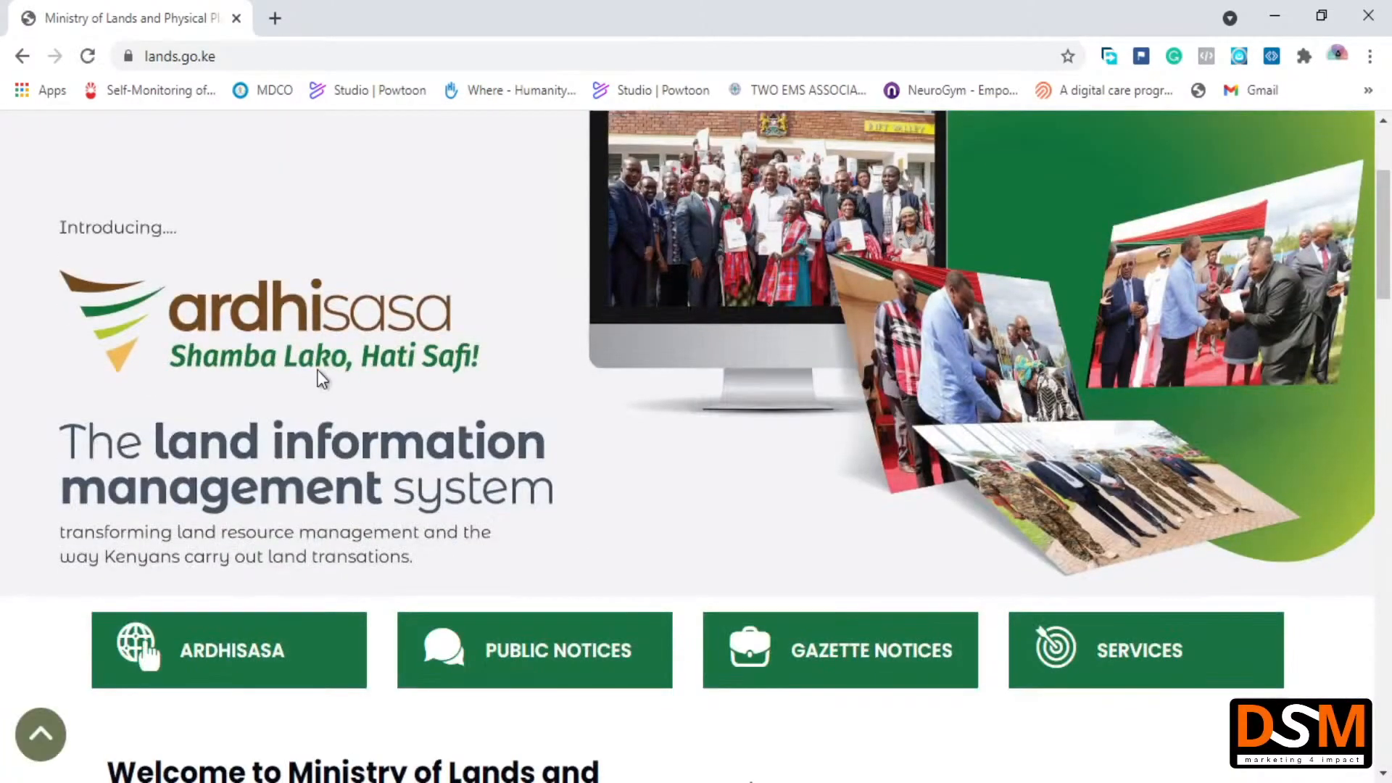
left_click(229, 649)
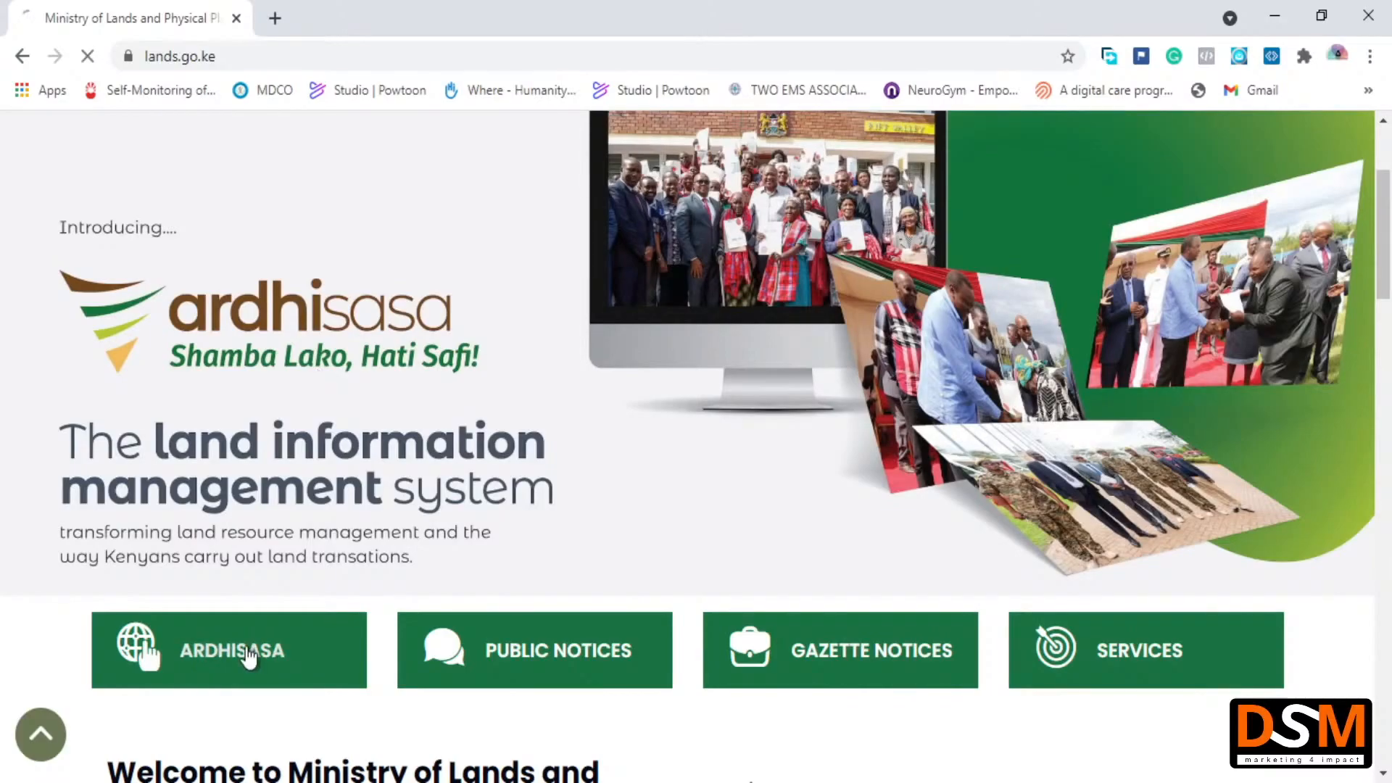
left_click(230, 650)
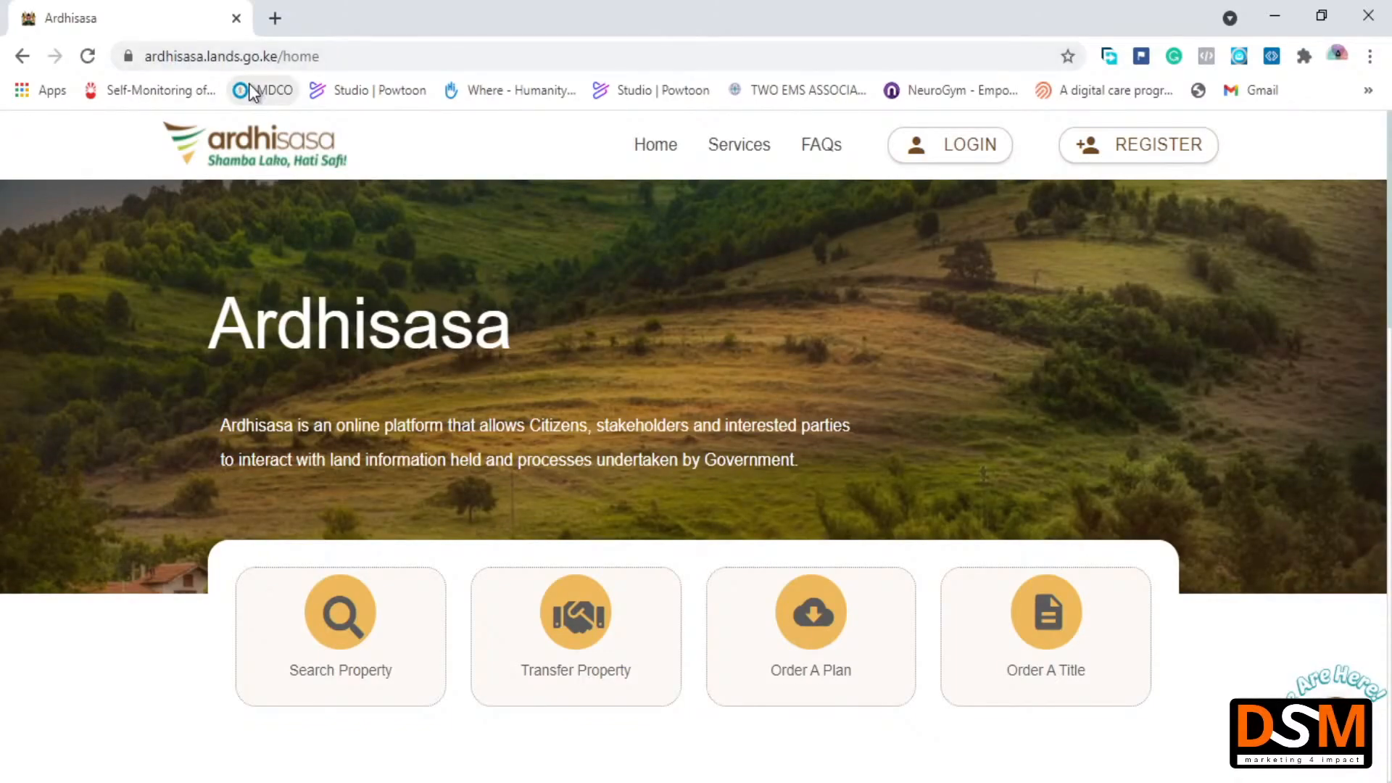
Browse the Ardhisasa home page, then choose REGISTER > Individual Registration
scroll("down", 3)
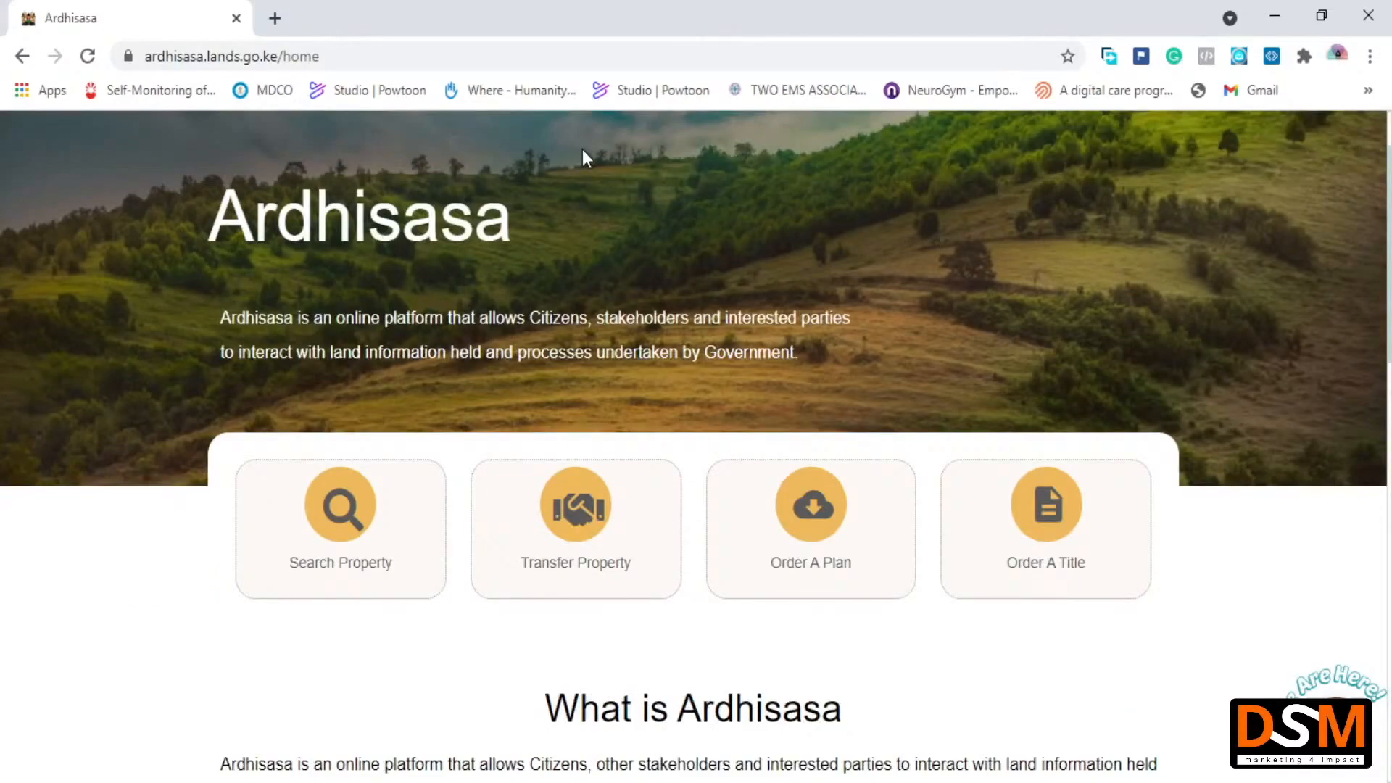
scroll("down", 3)
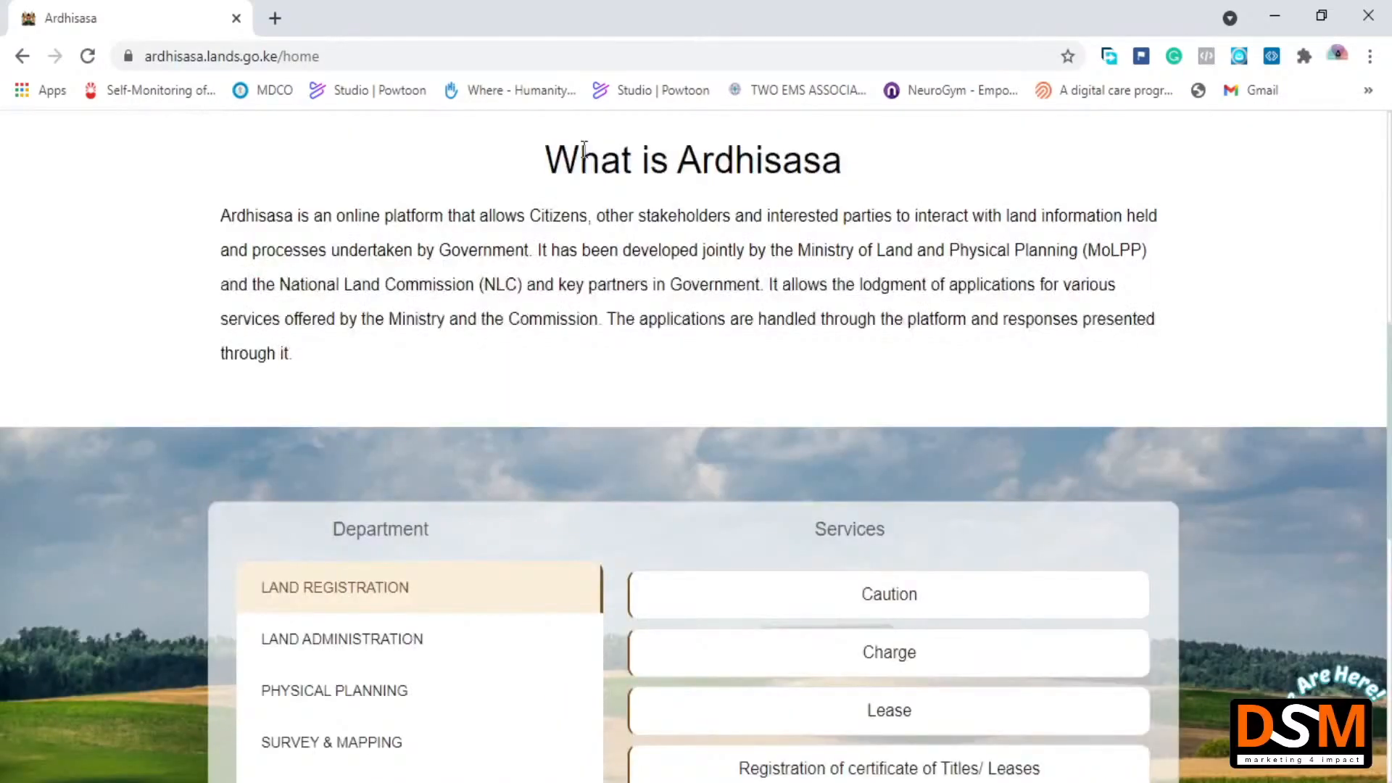
scroll("down", 3)
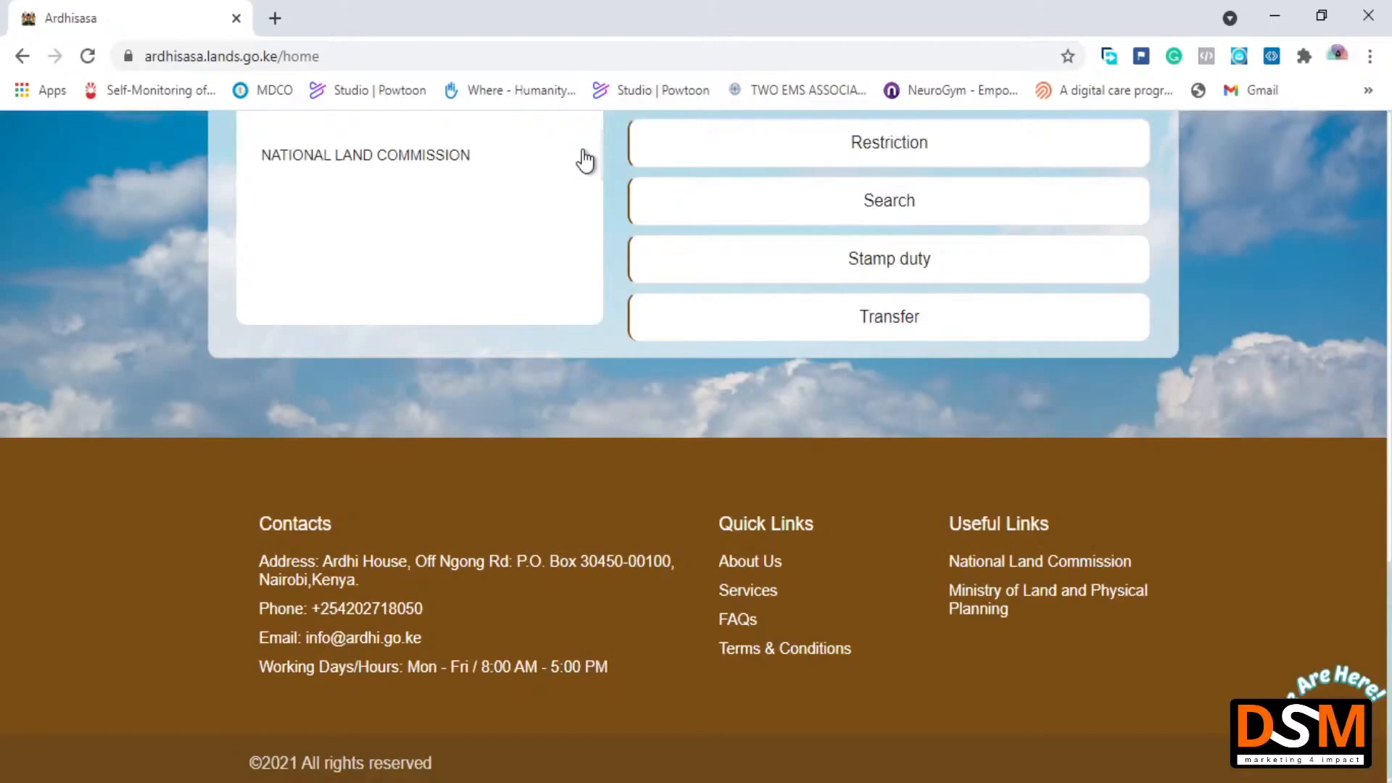
scroll("up", 3)
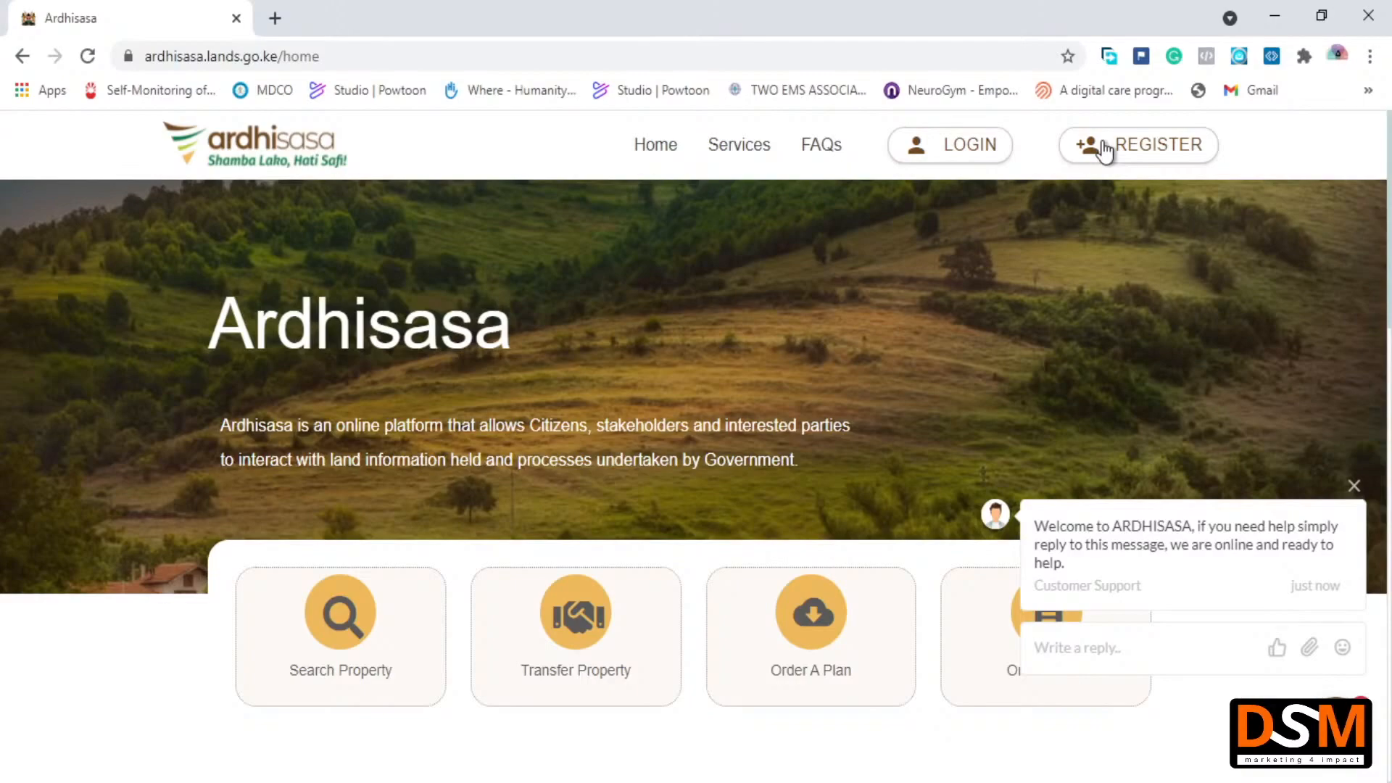
mouse_move(1119, 158)
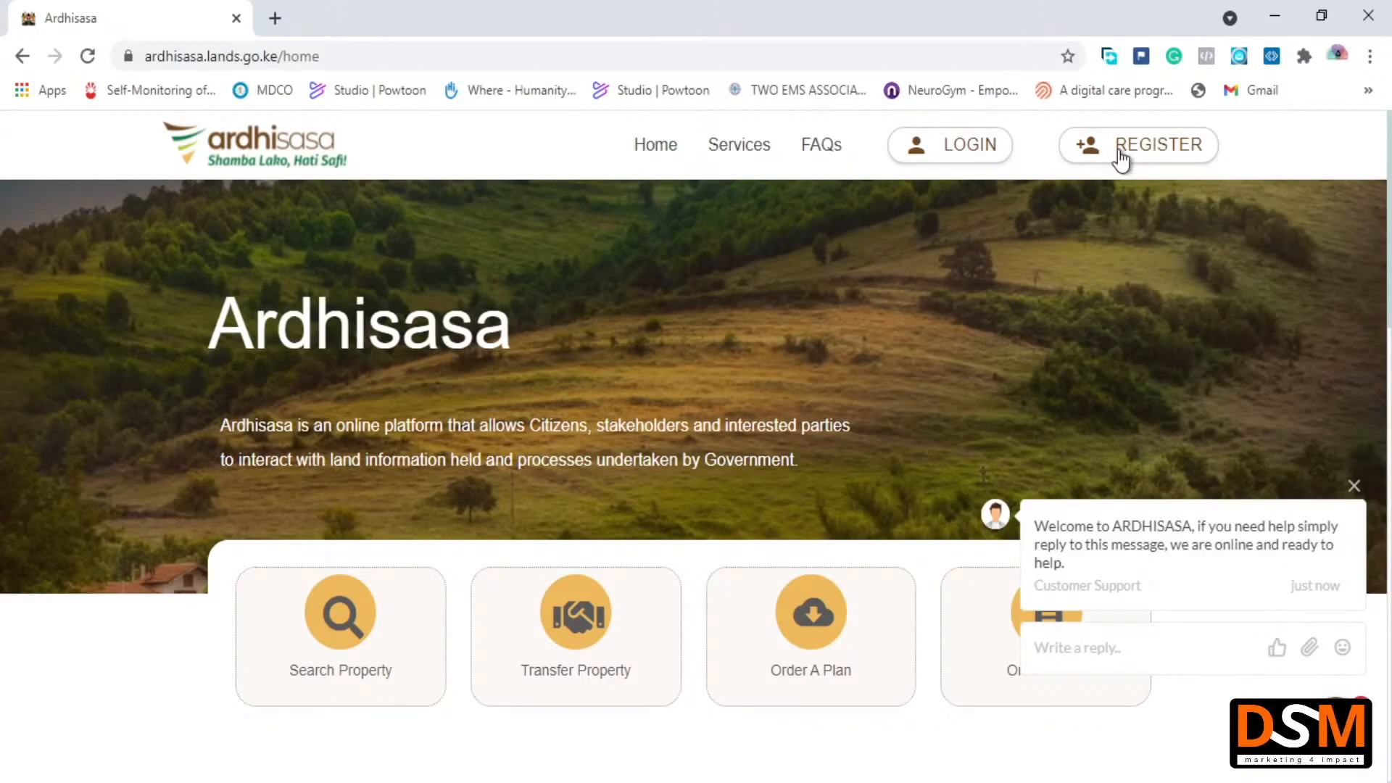
left_click(1159, 145)
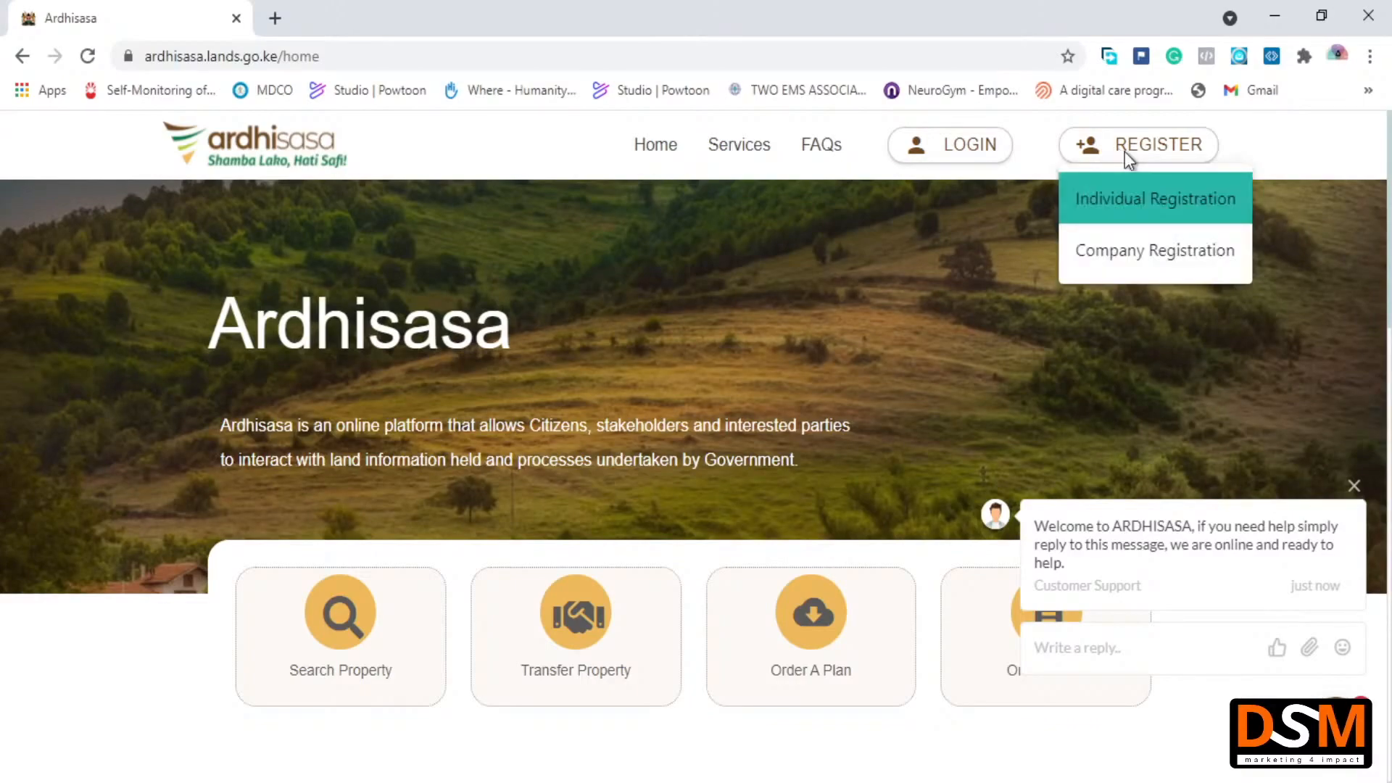
mouse_move(1128, 258)
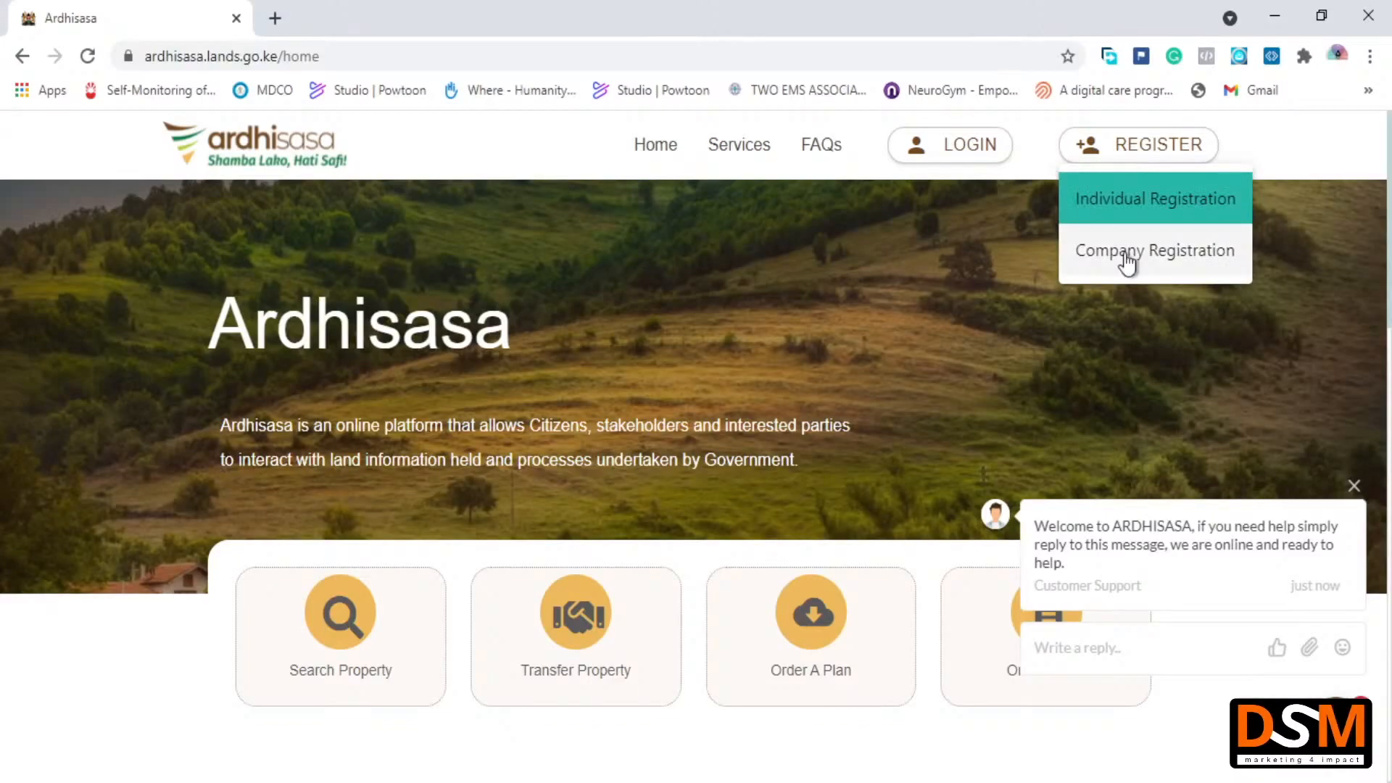
mouse_move(1186, 213)
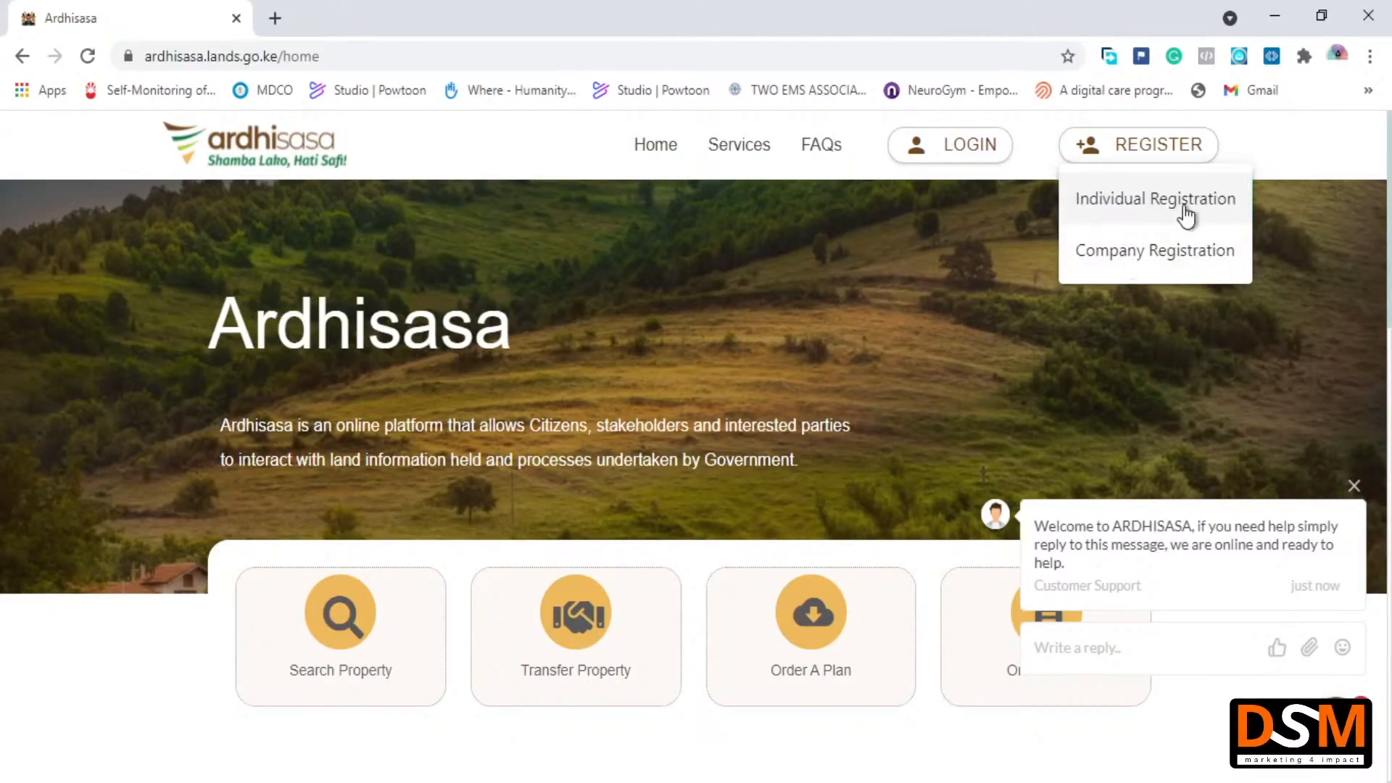
left_click(1154, 198)
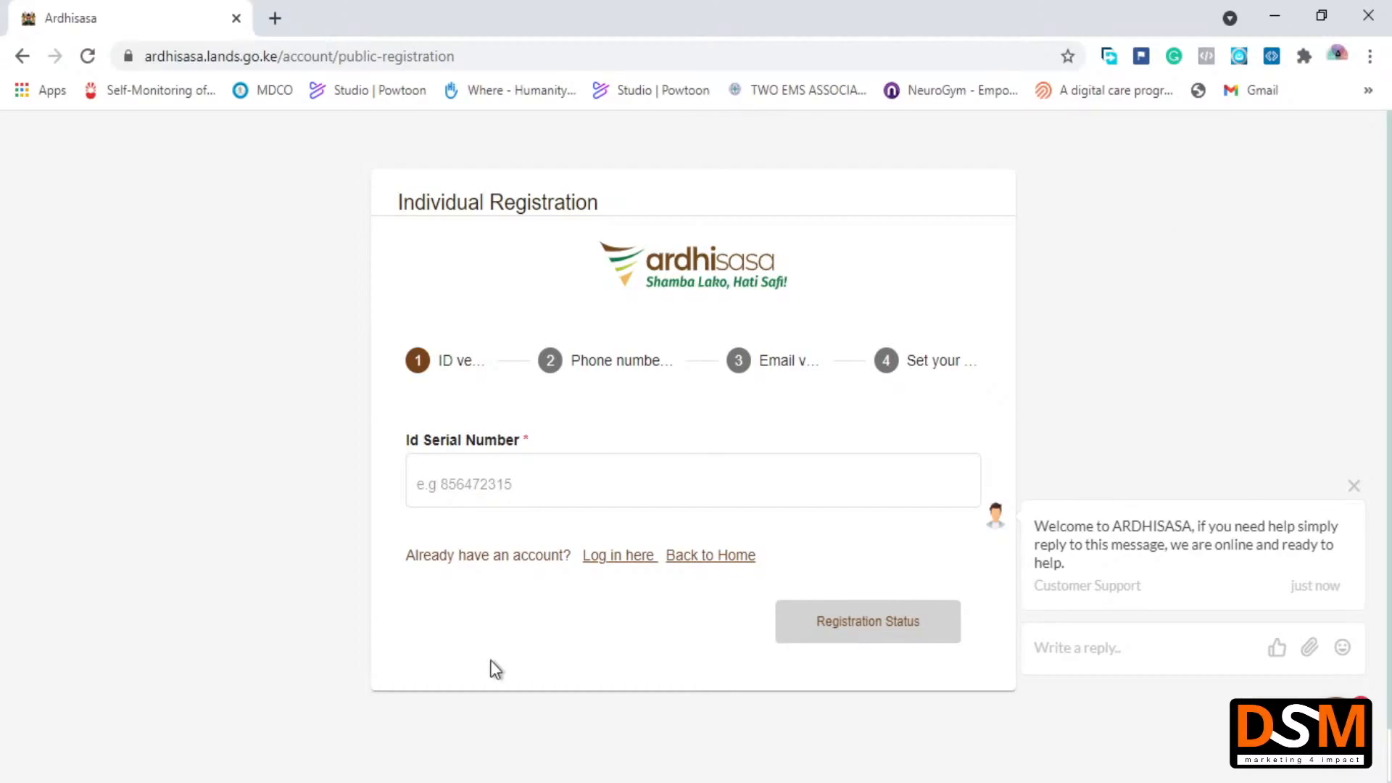
mouse_move(518, 566)
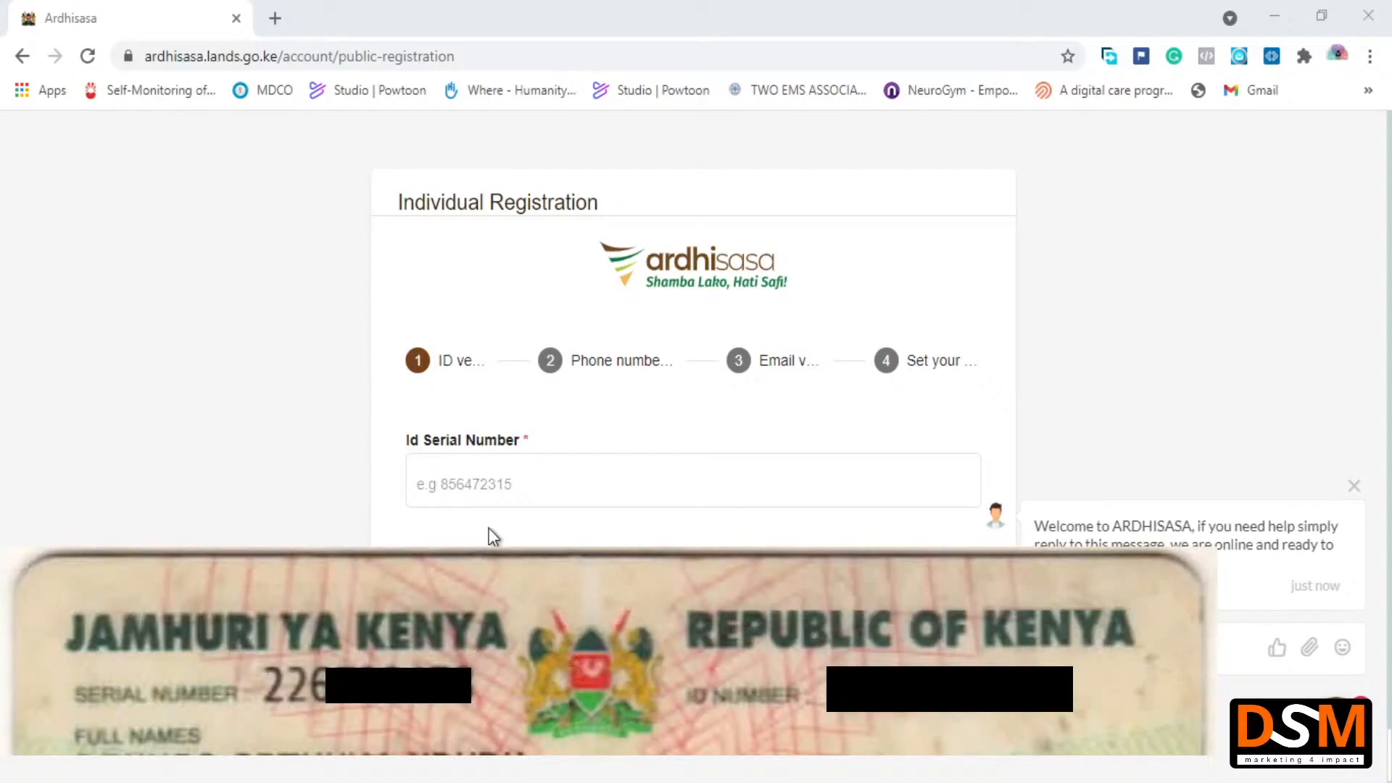
mouse_move(498, 454)
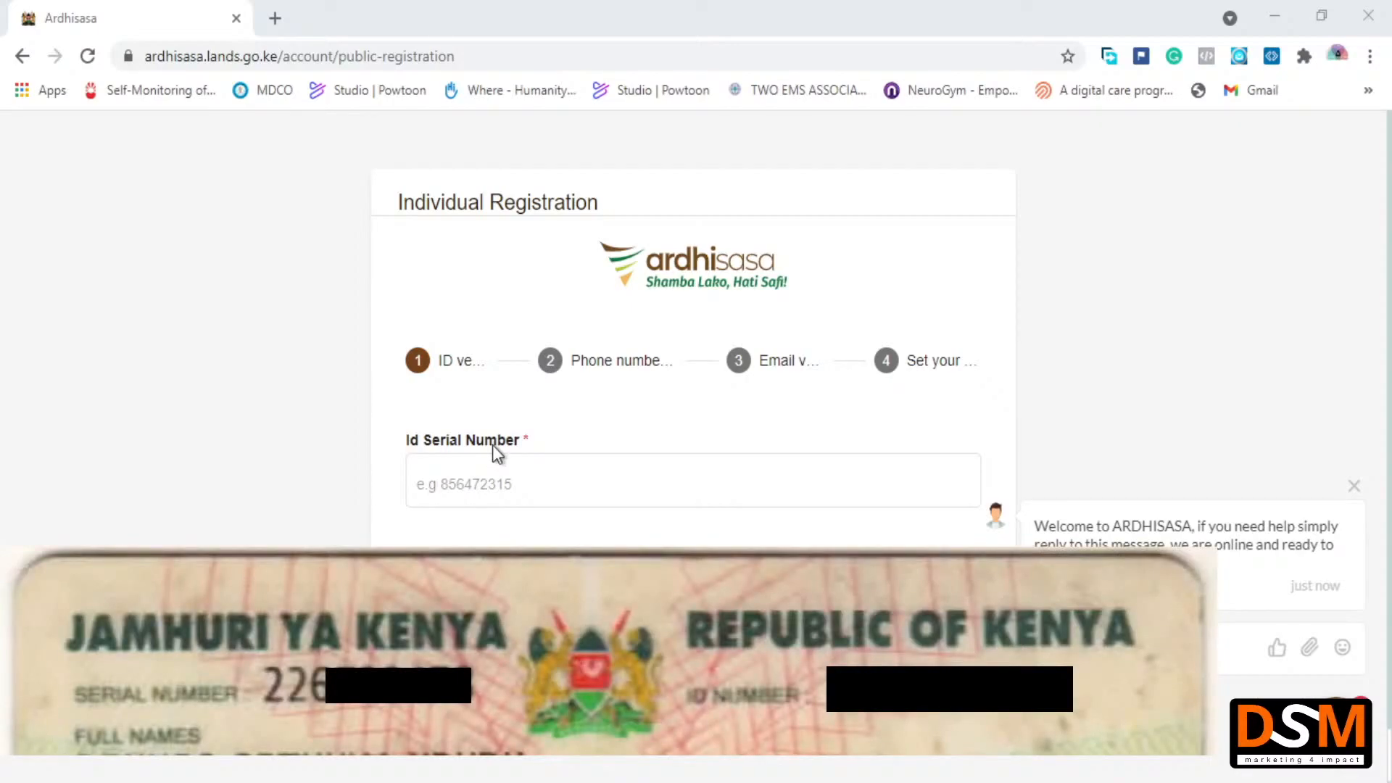
mouse_move(550, 451)
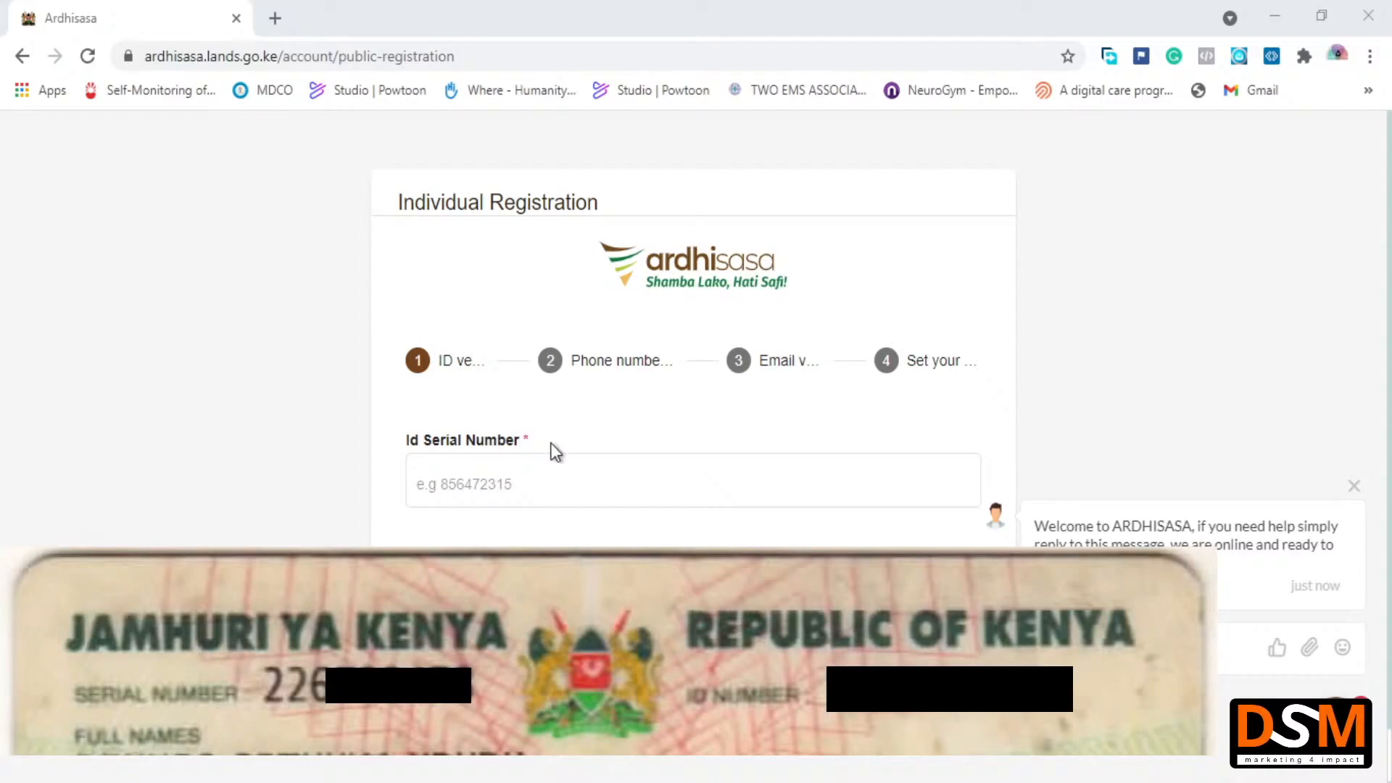
mouse_move(553, 453)
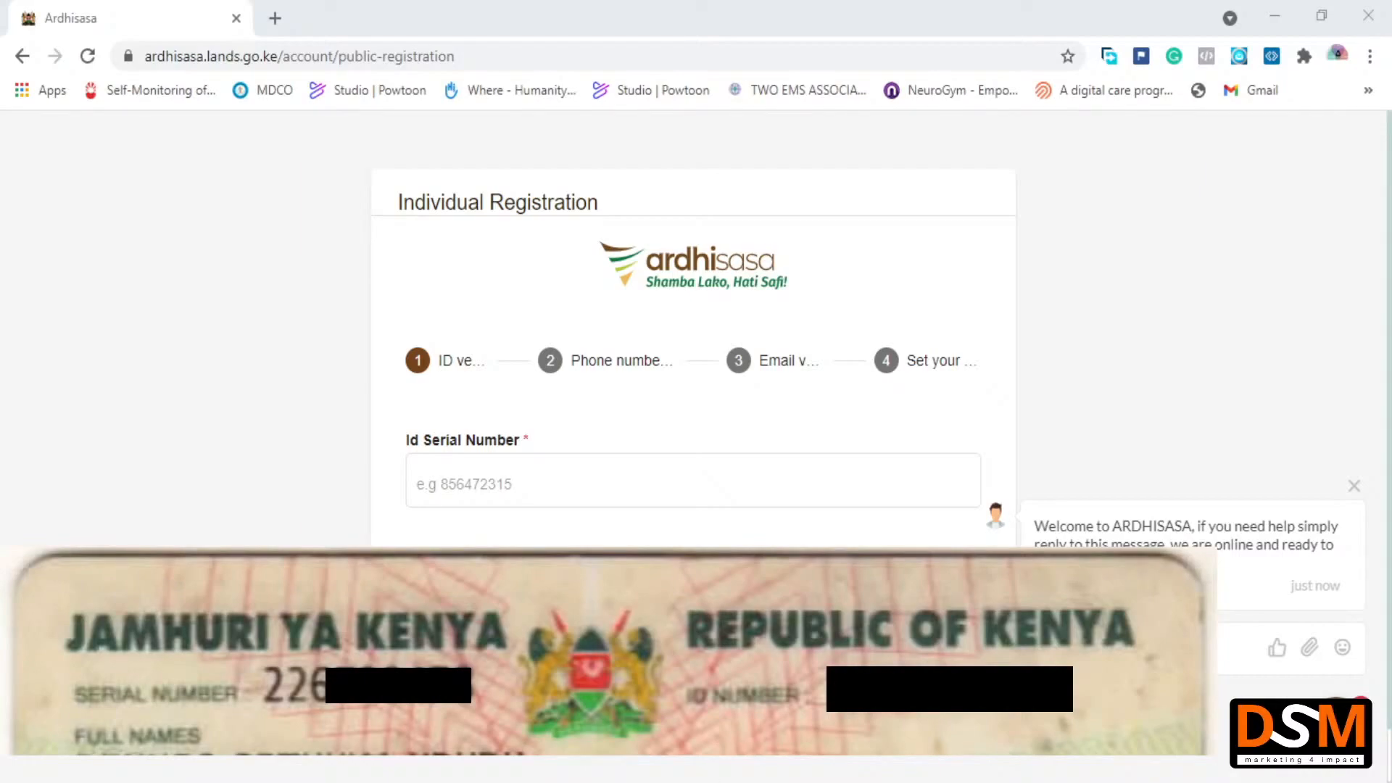
mouse_move(1375, 571)
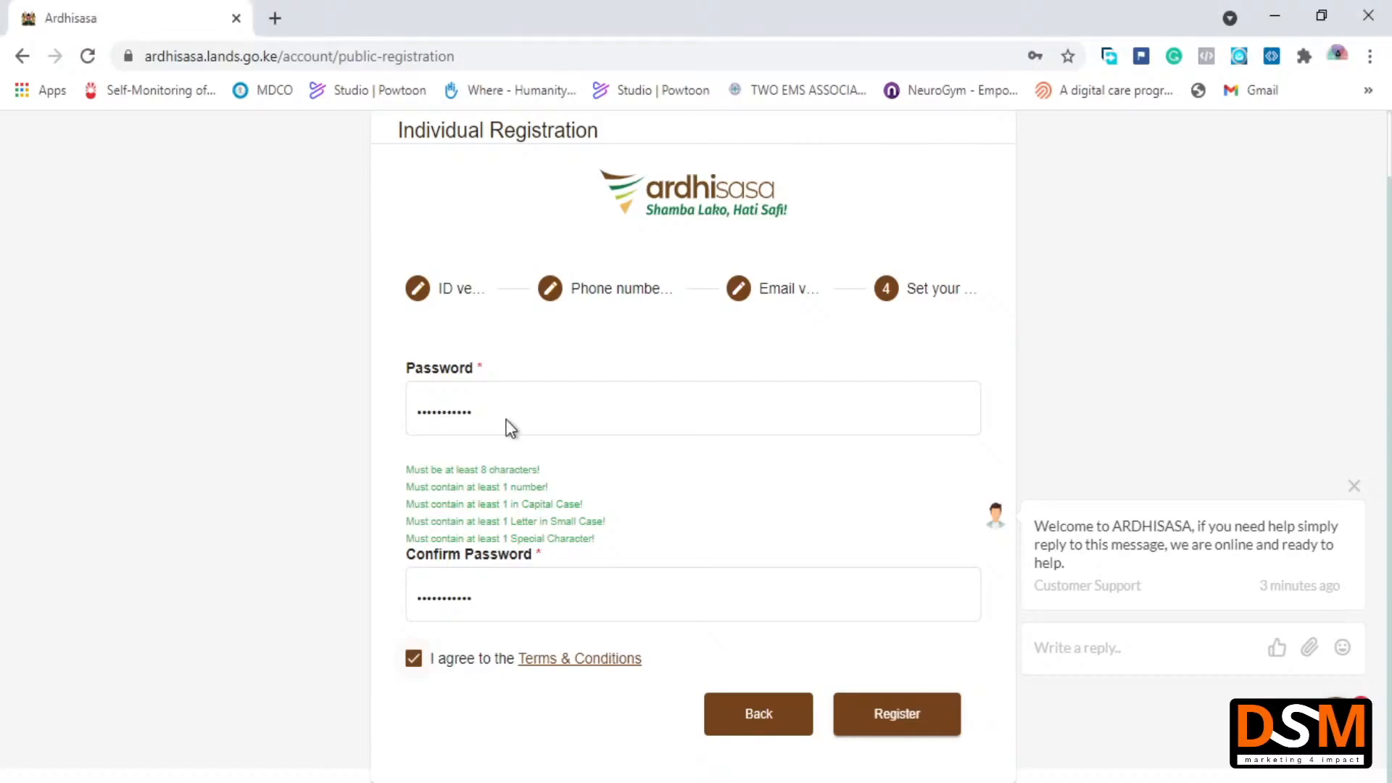
mouse_move(465, 380)
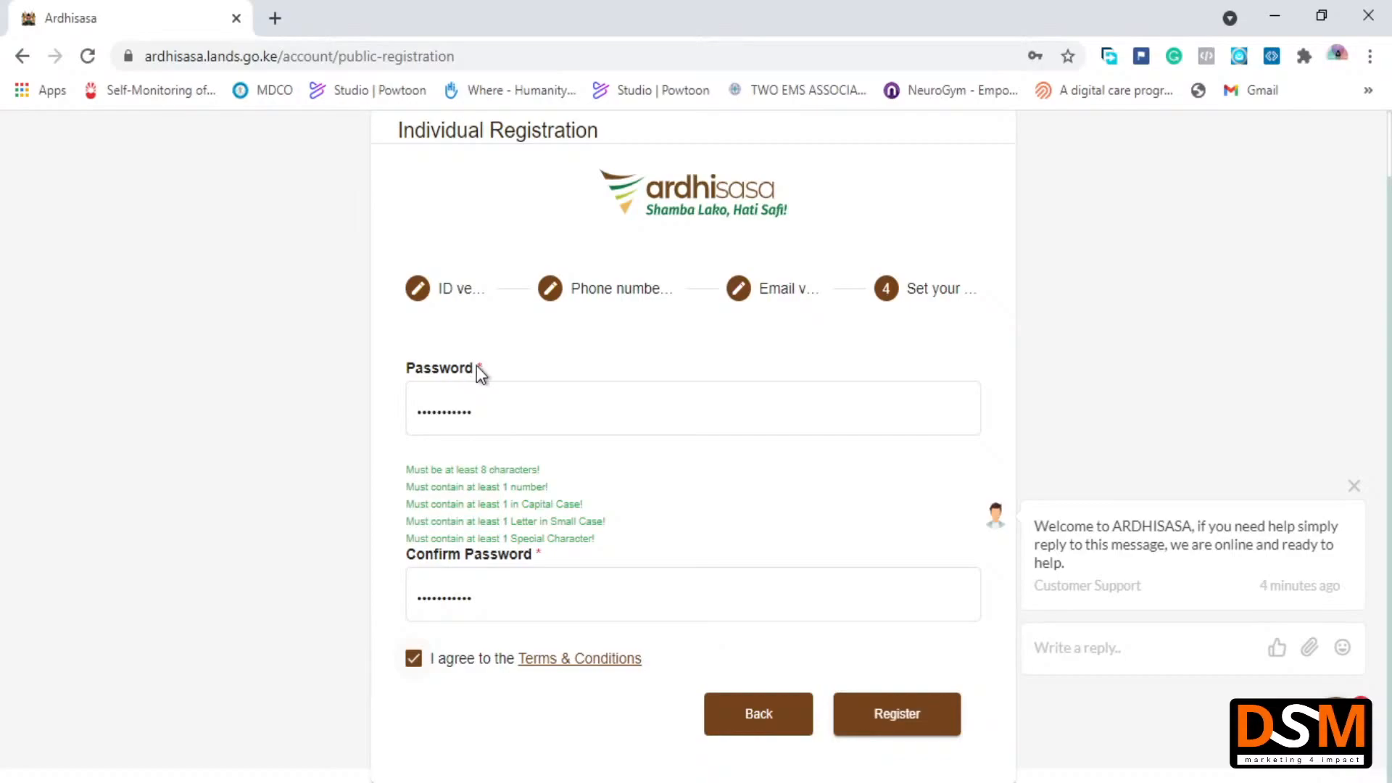
mouse_move(509, 372)
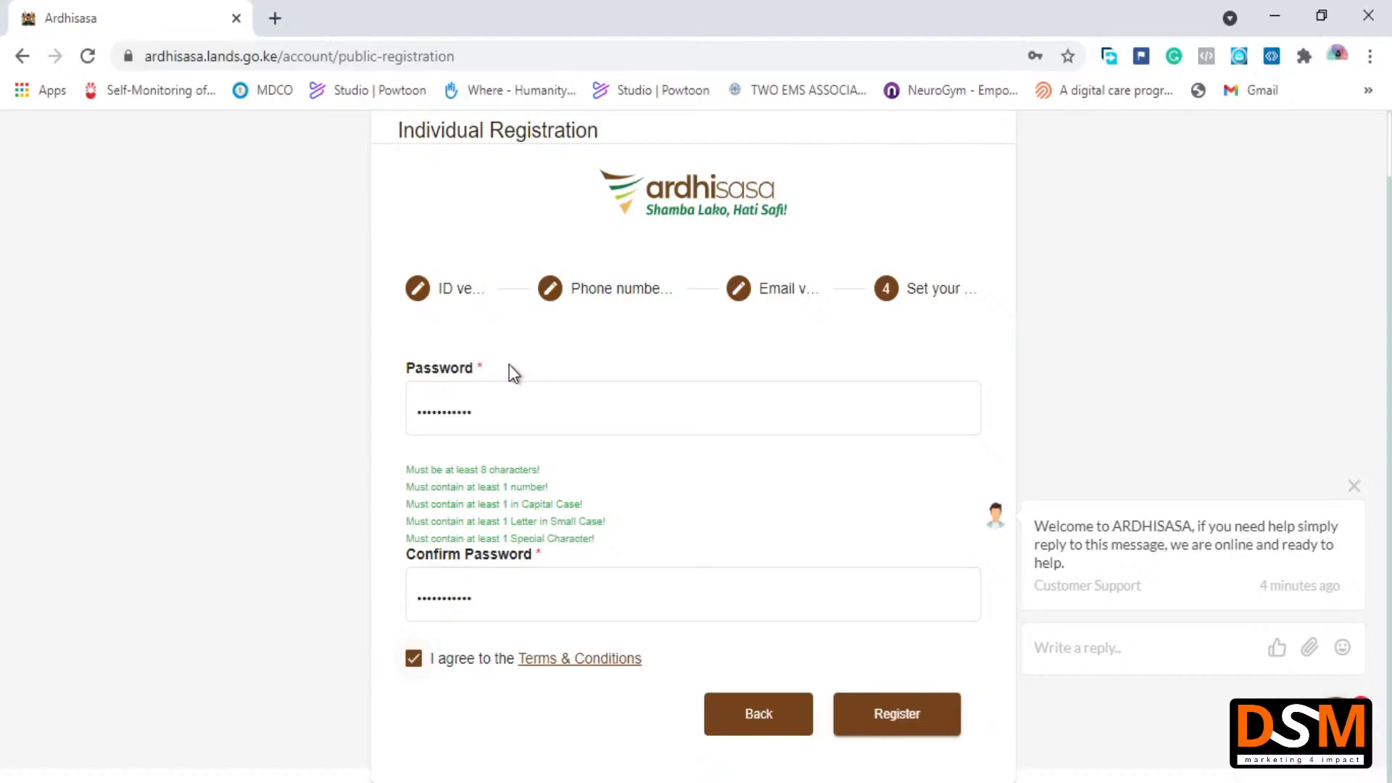
mouse_move(551, 293)
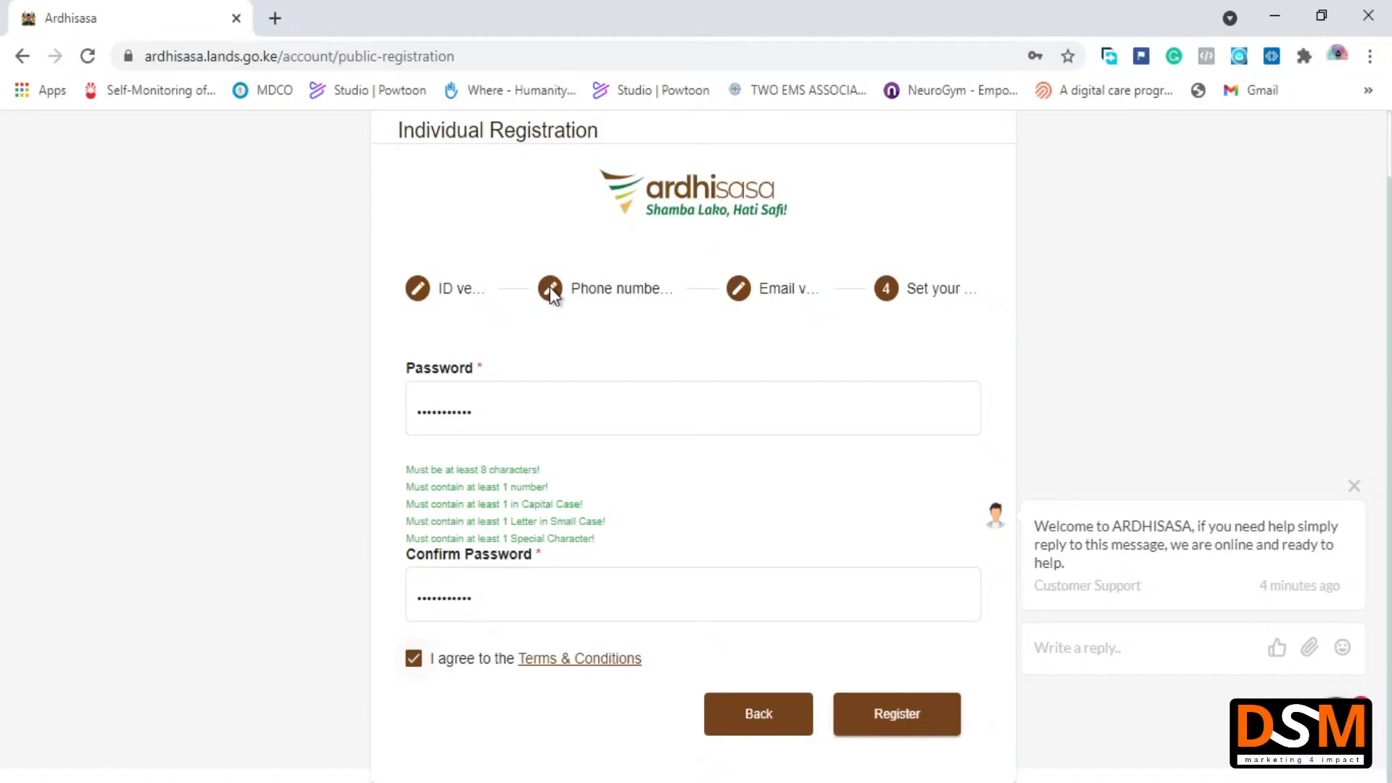
Accept the Terms & Conditions on the password step and start a new browser tab
left_click(692, 407)
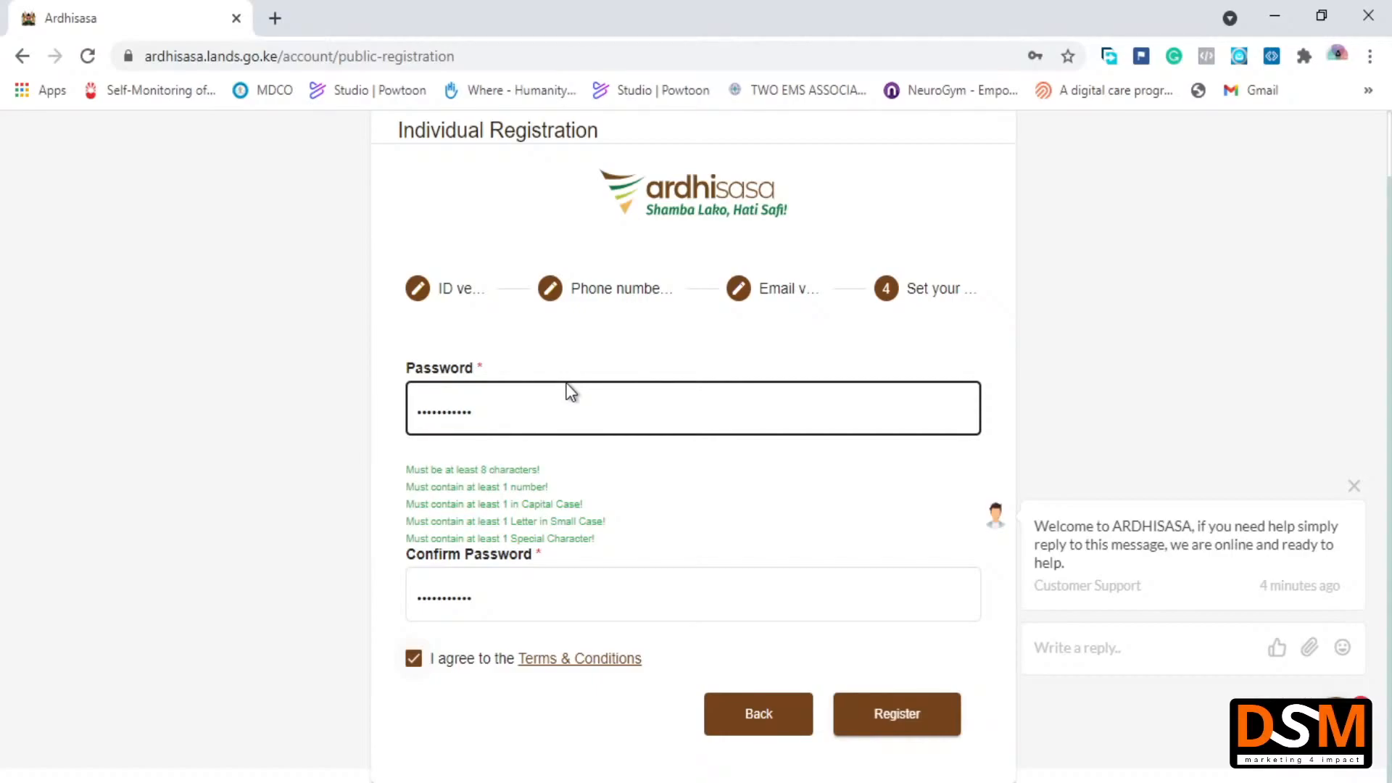
mouse_move(766, 530)
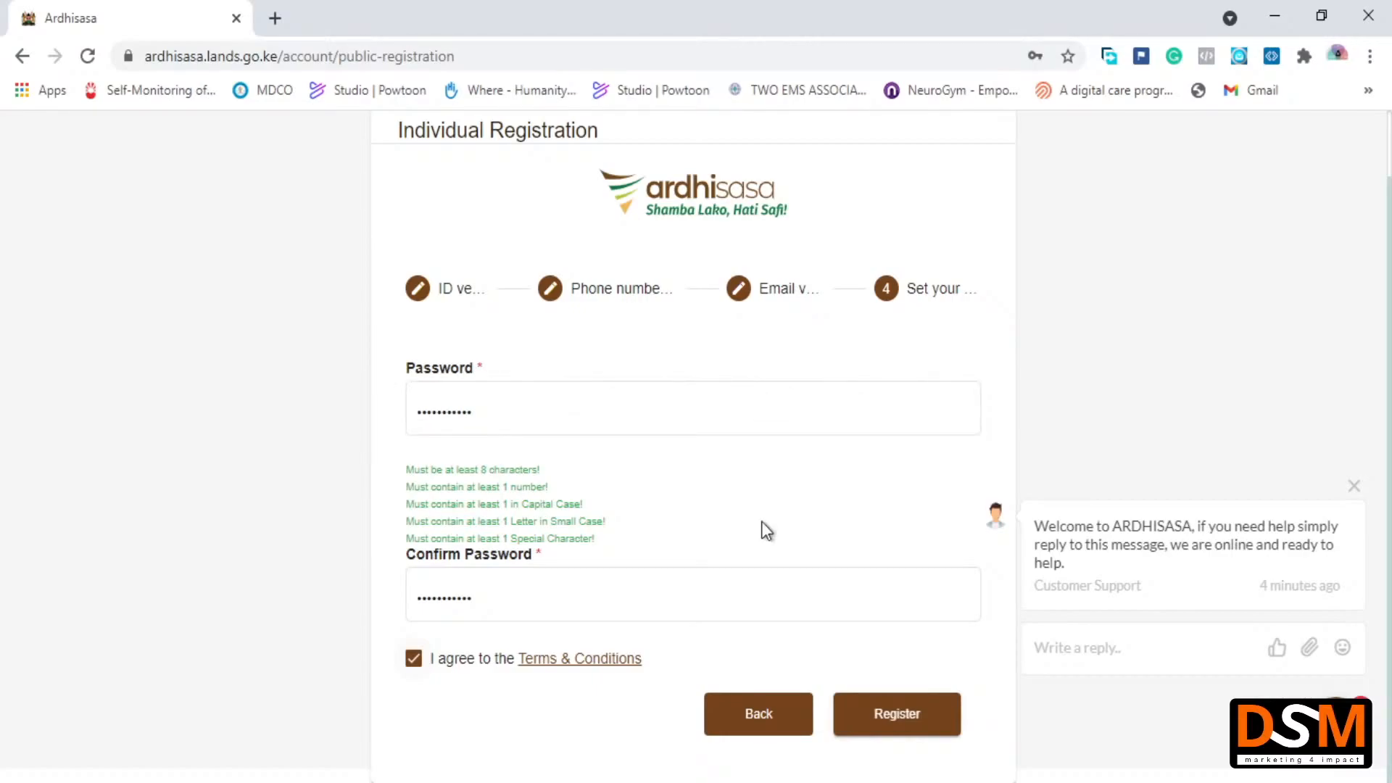
mouse_move(751, 302)
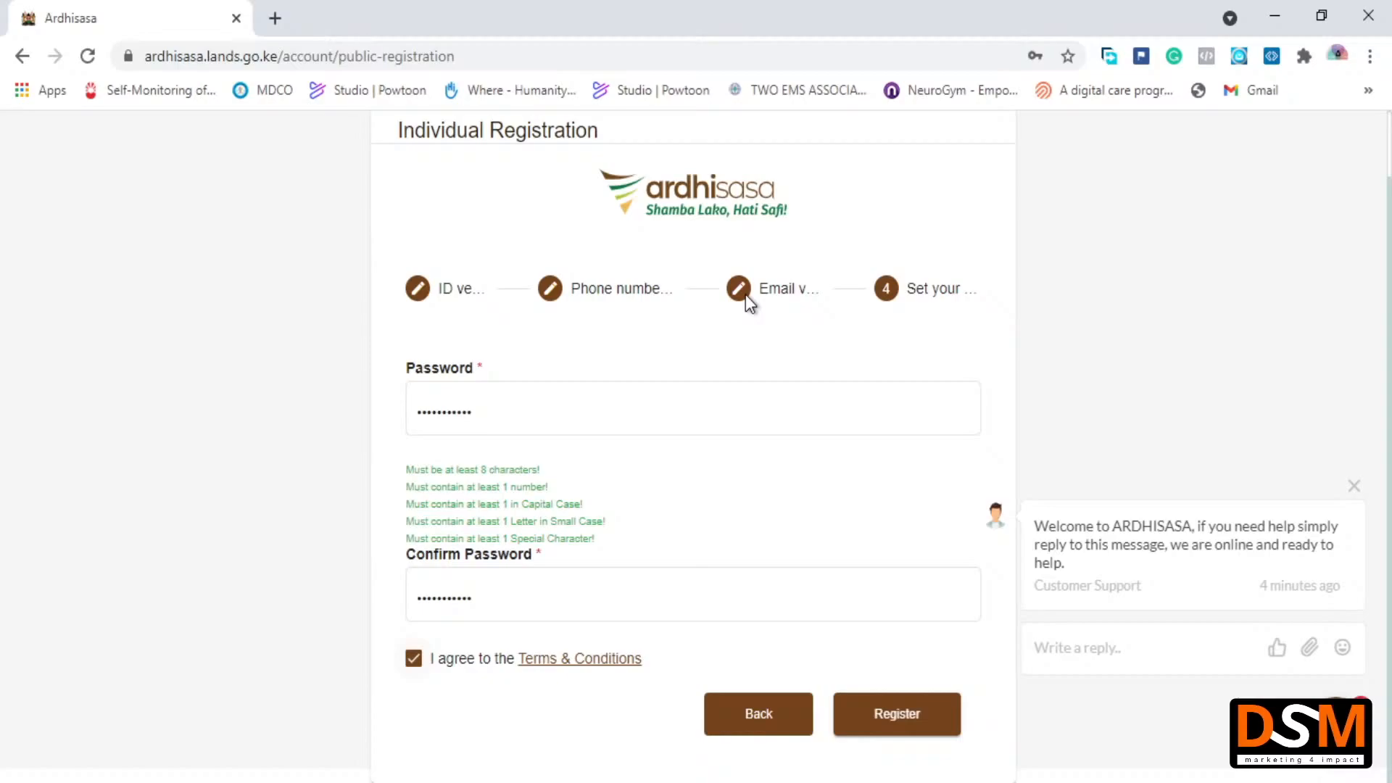
mouse_move(436, 202)
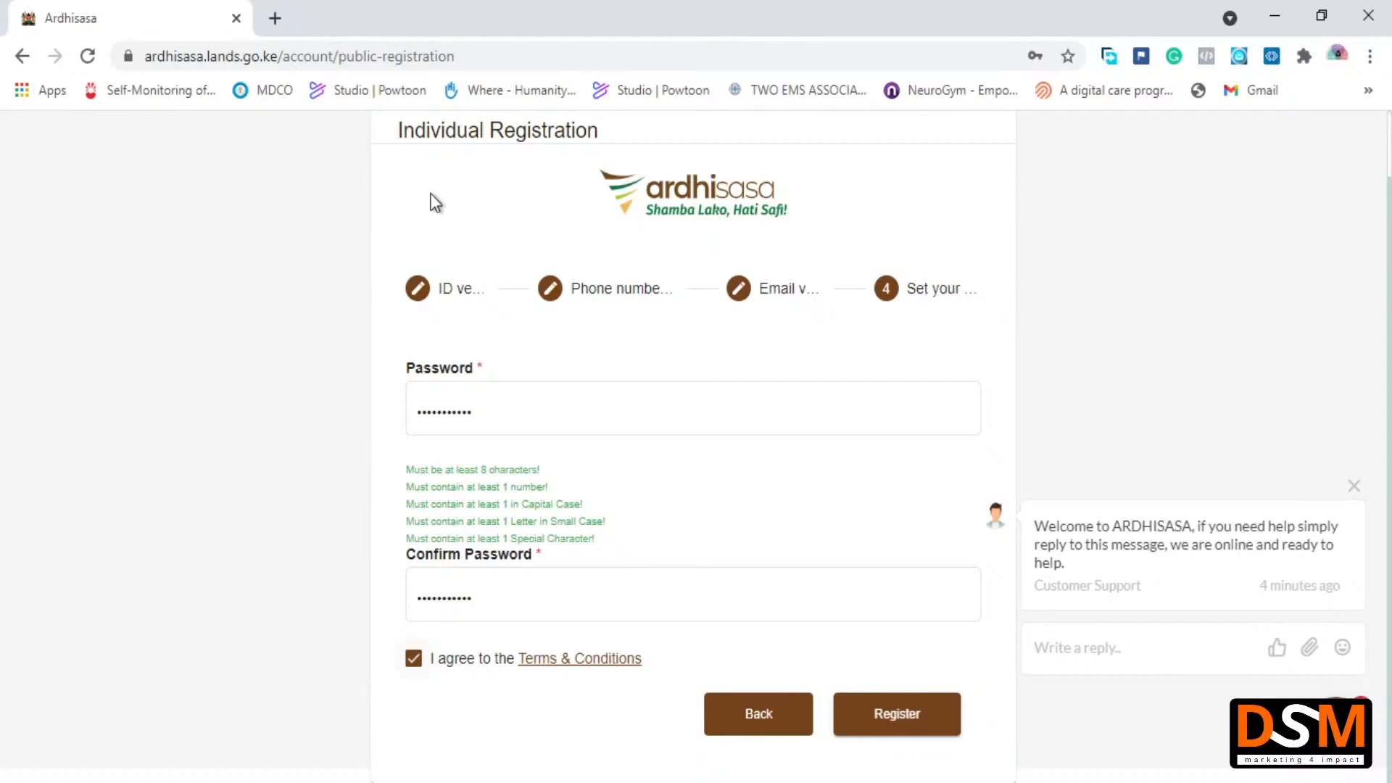
left_click(517, 17)
type("gma")
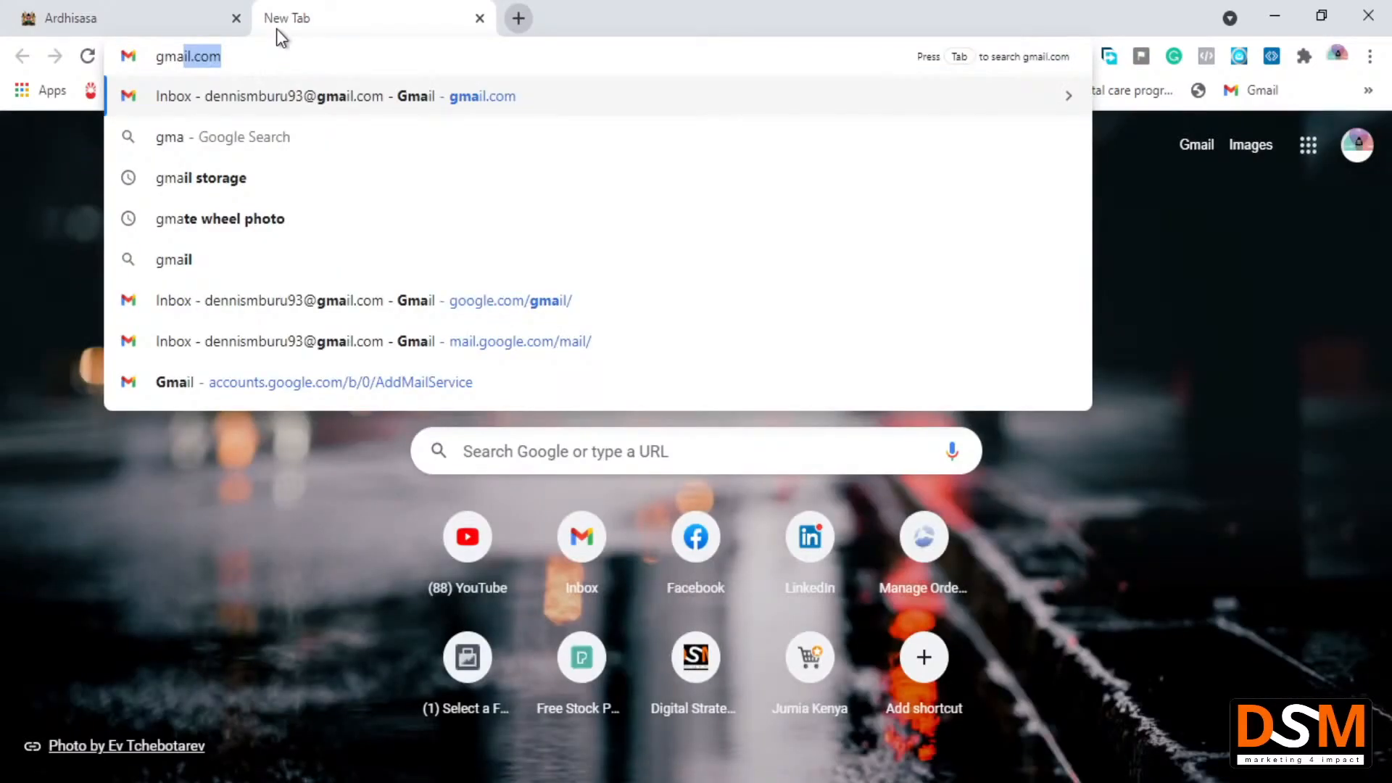
mouse_move(488, 23)
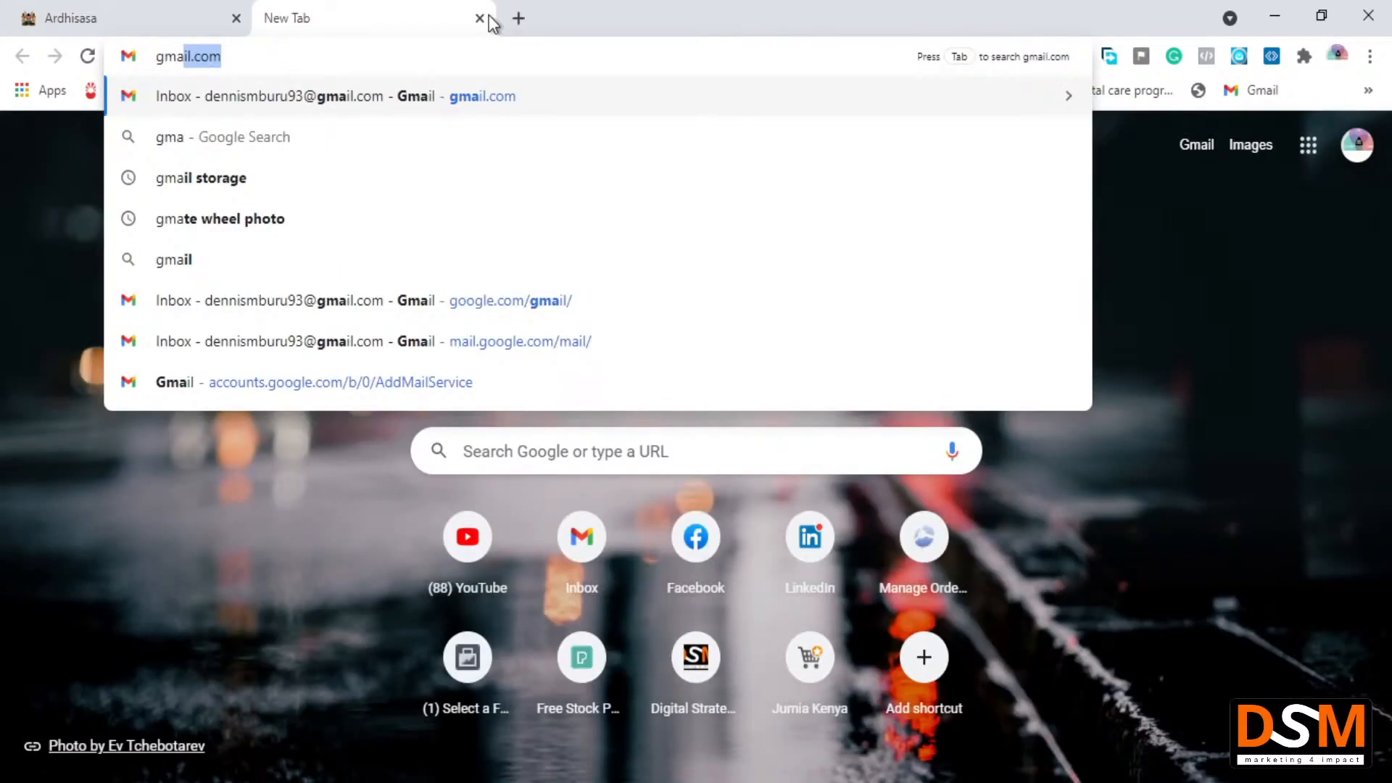
Close the gmail.com tab, returning to the unsubmitted Ardhisasa registration form
left_click(478, 18)
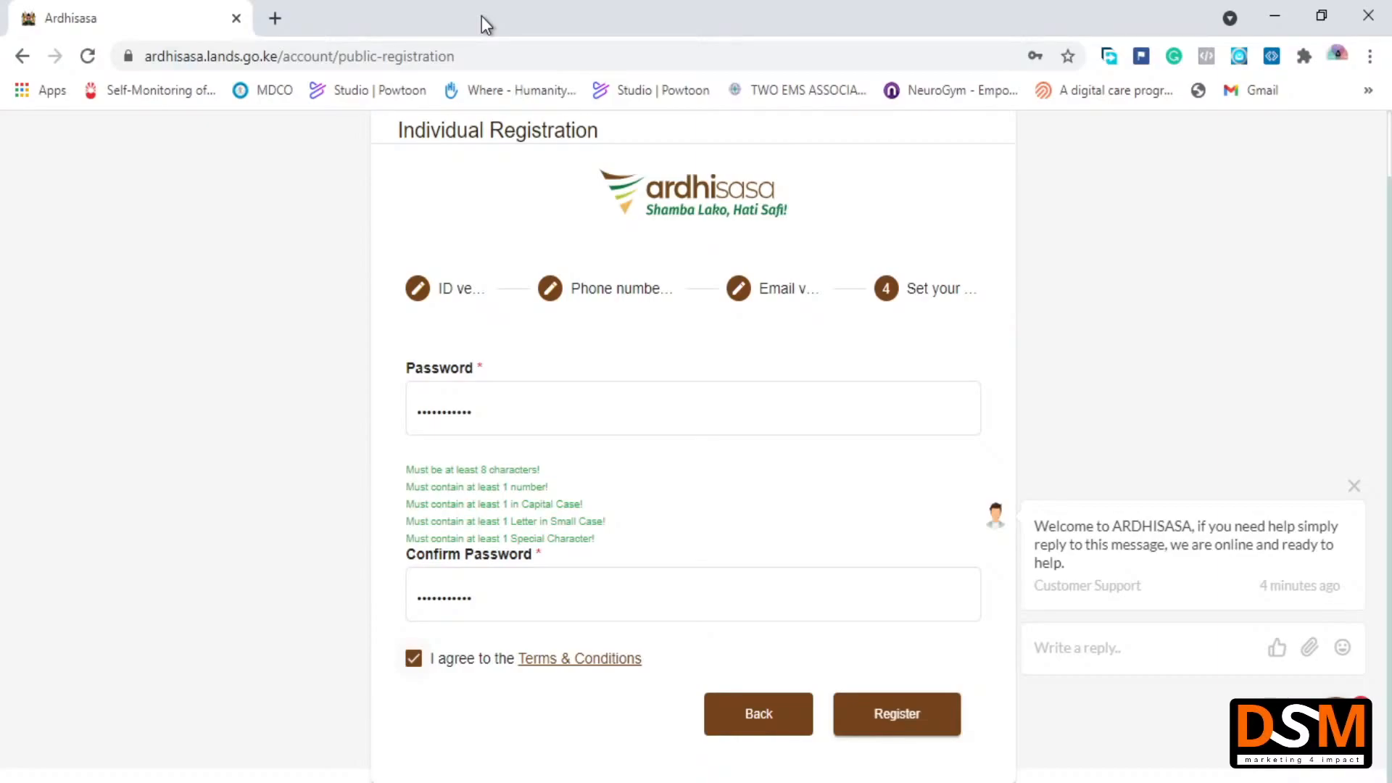
mouse_move(475, 21)
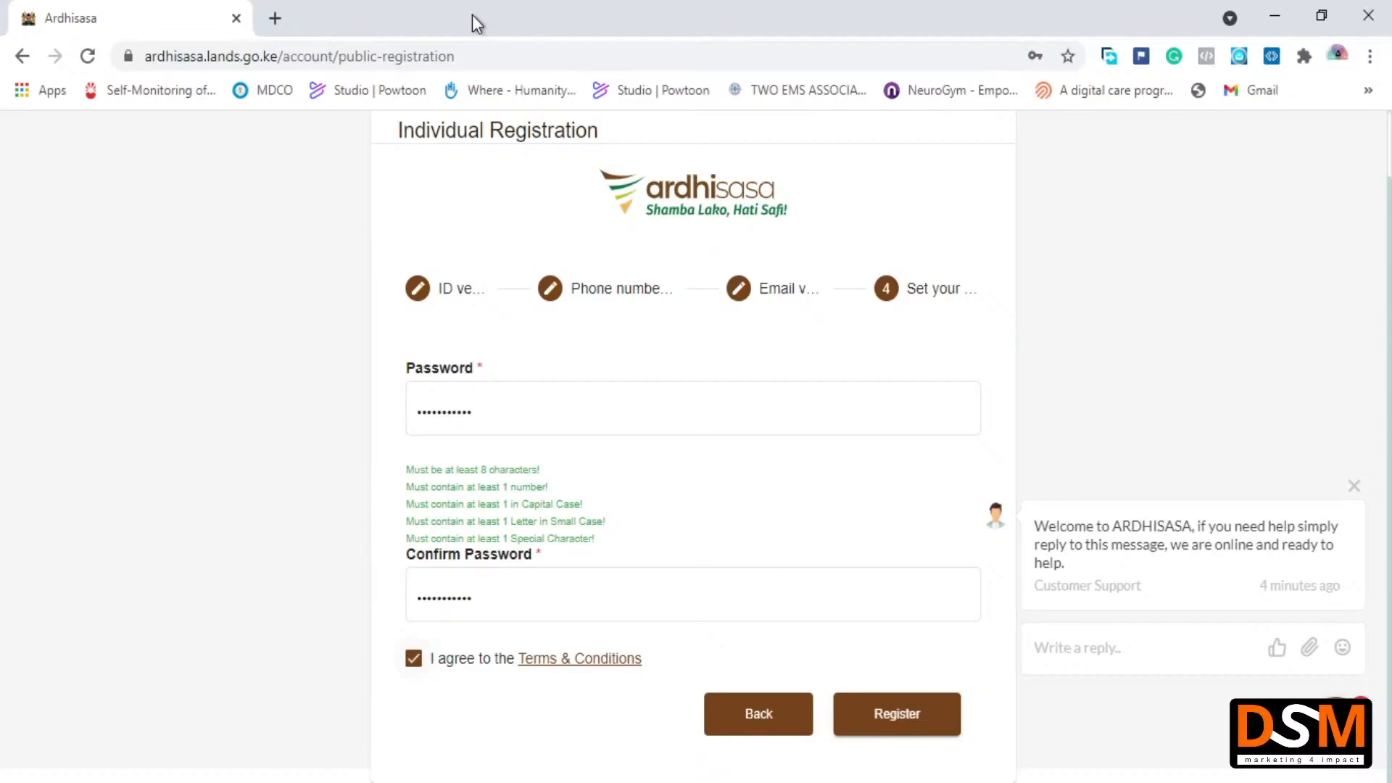
mouse_move(518, 191)
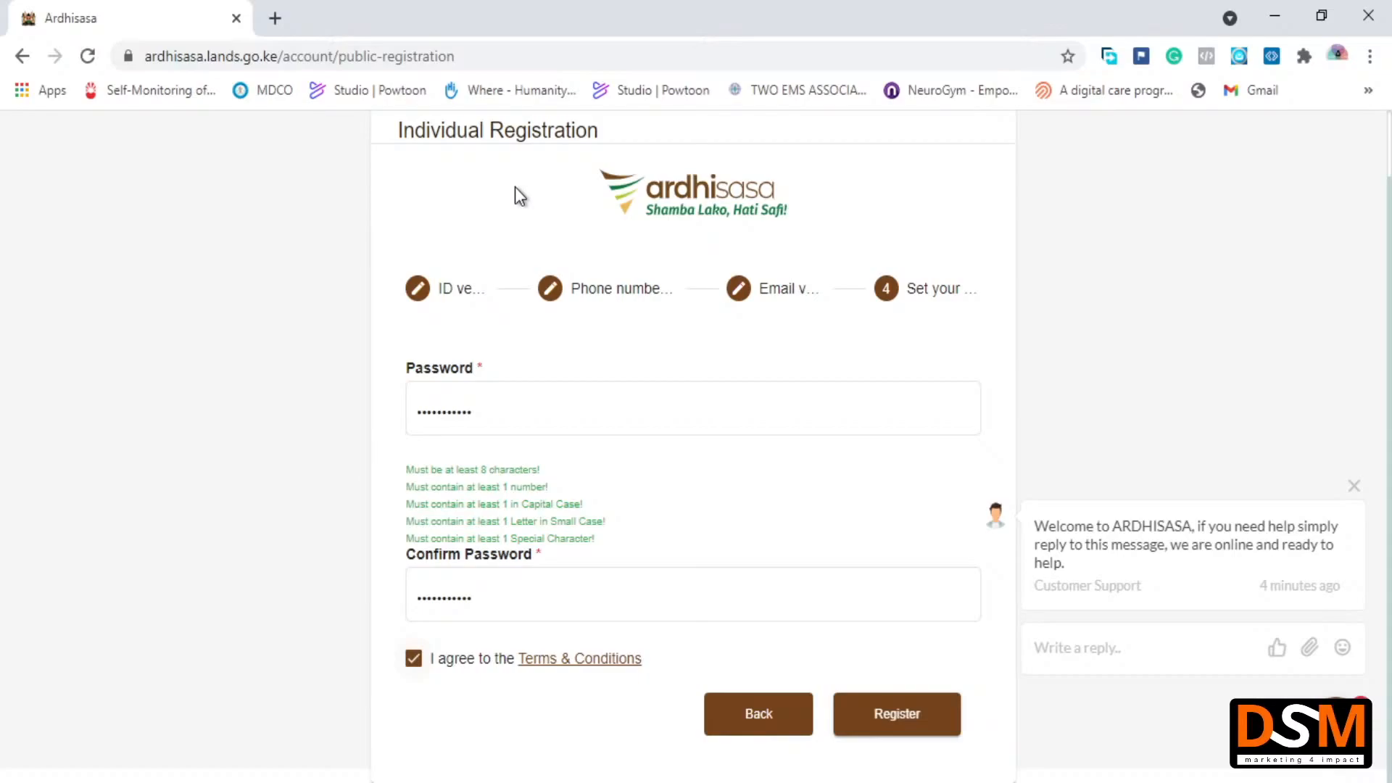
mouse_move(618, 357)
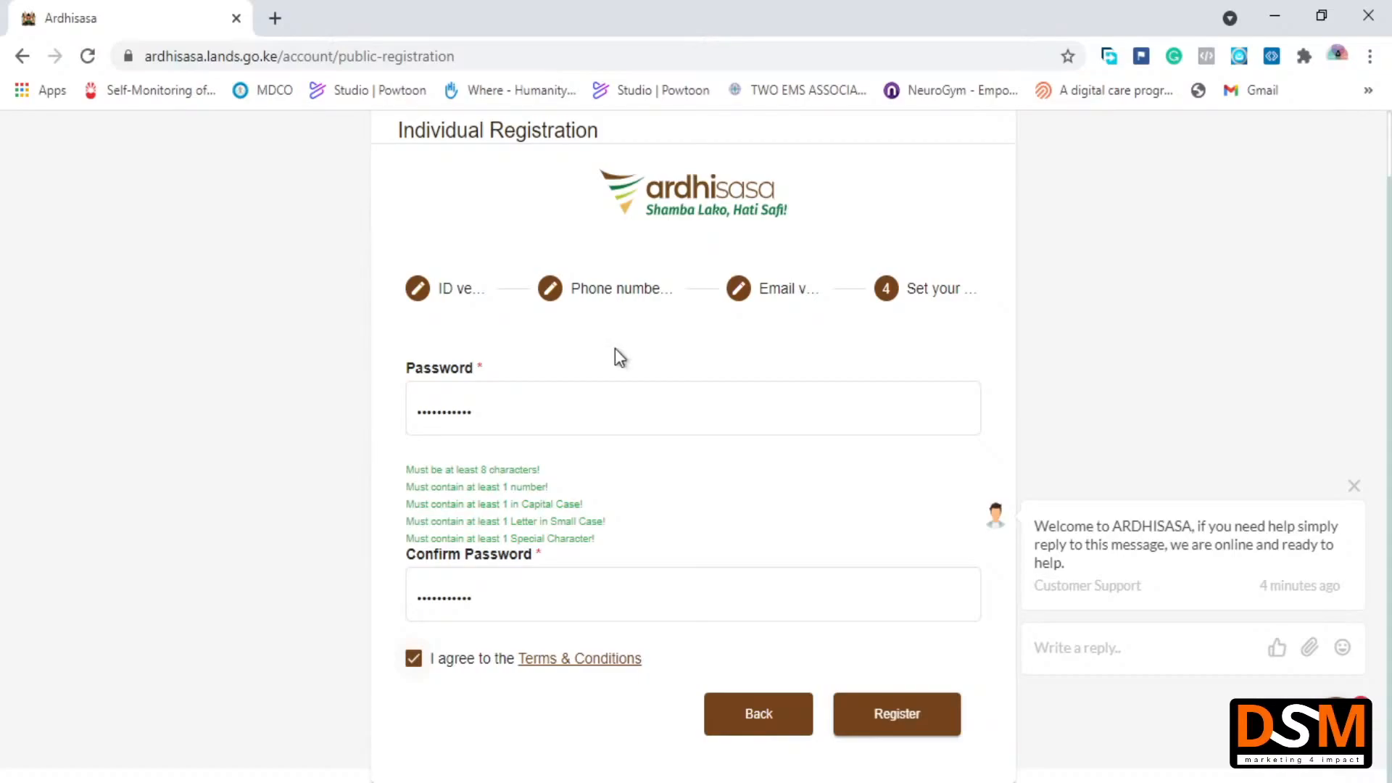
mouse_move(768, 350)
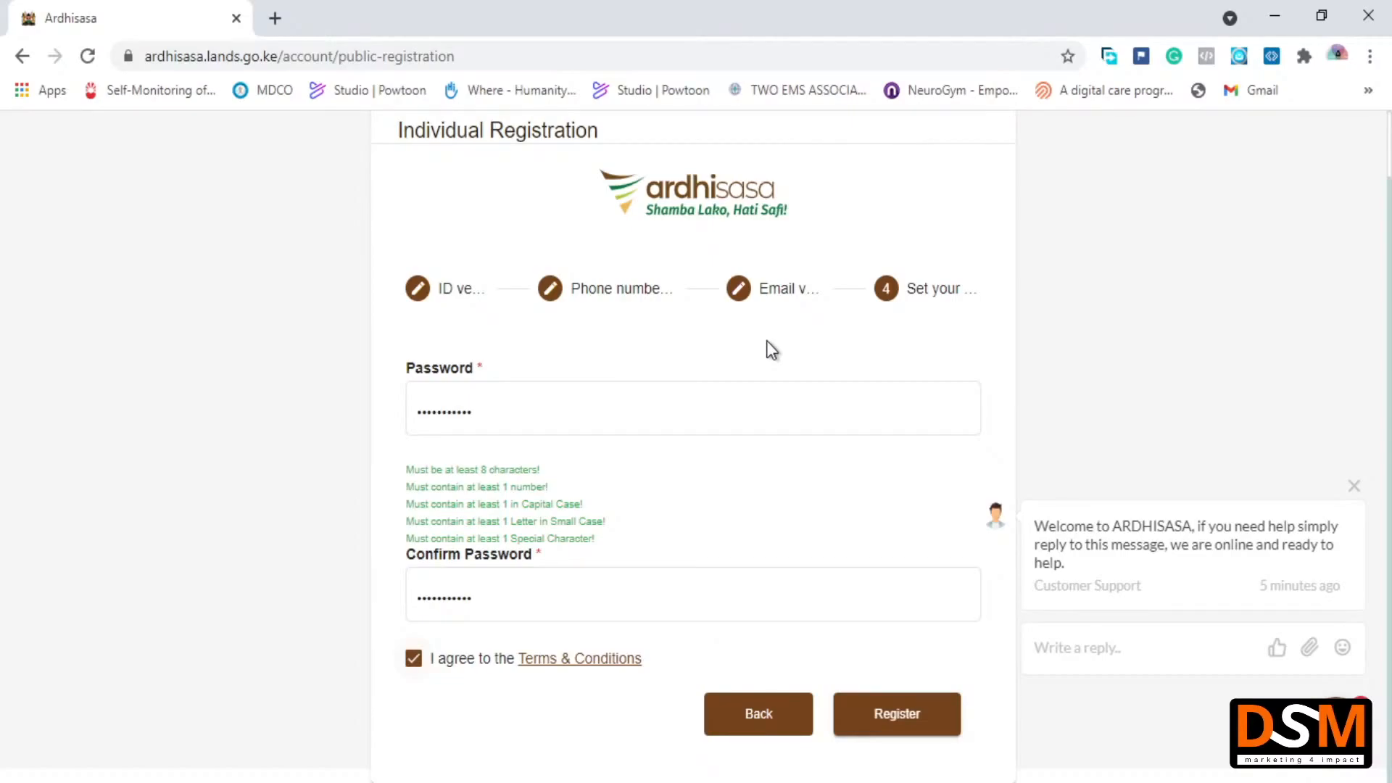
mouse_move(691, 479)
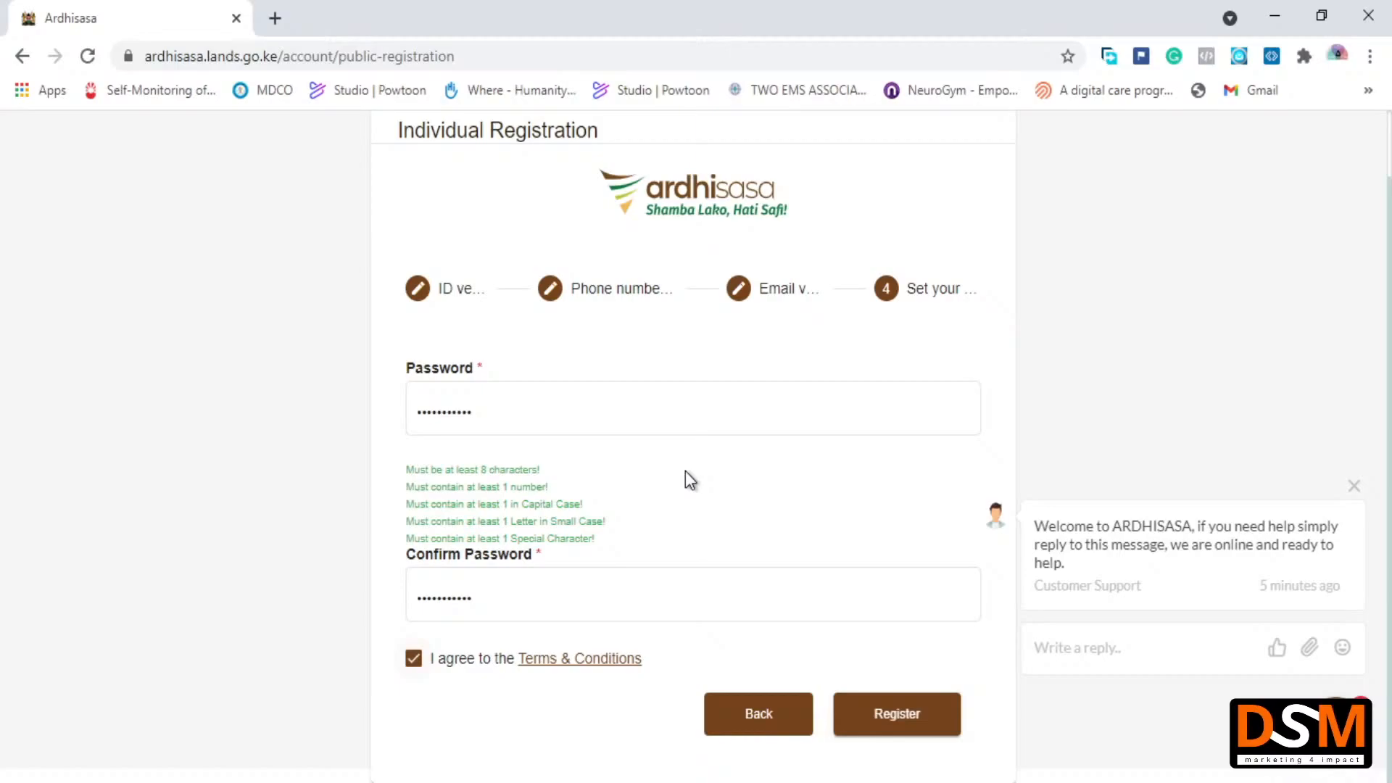
mouse_move(684, 468)
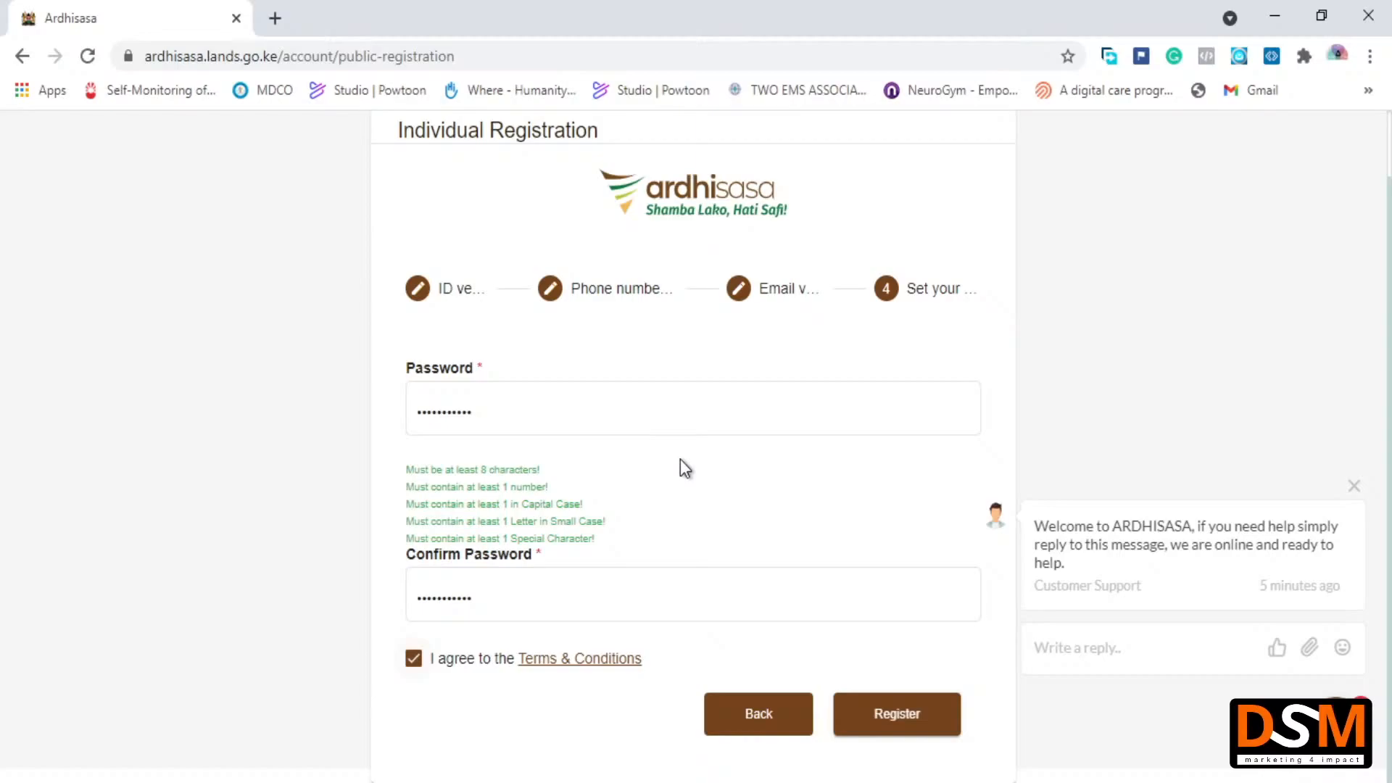
mouse_move(879, 715)
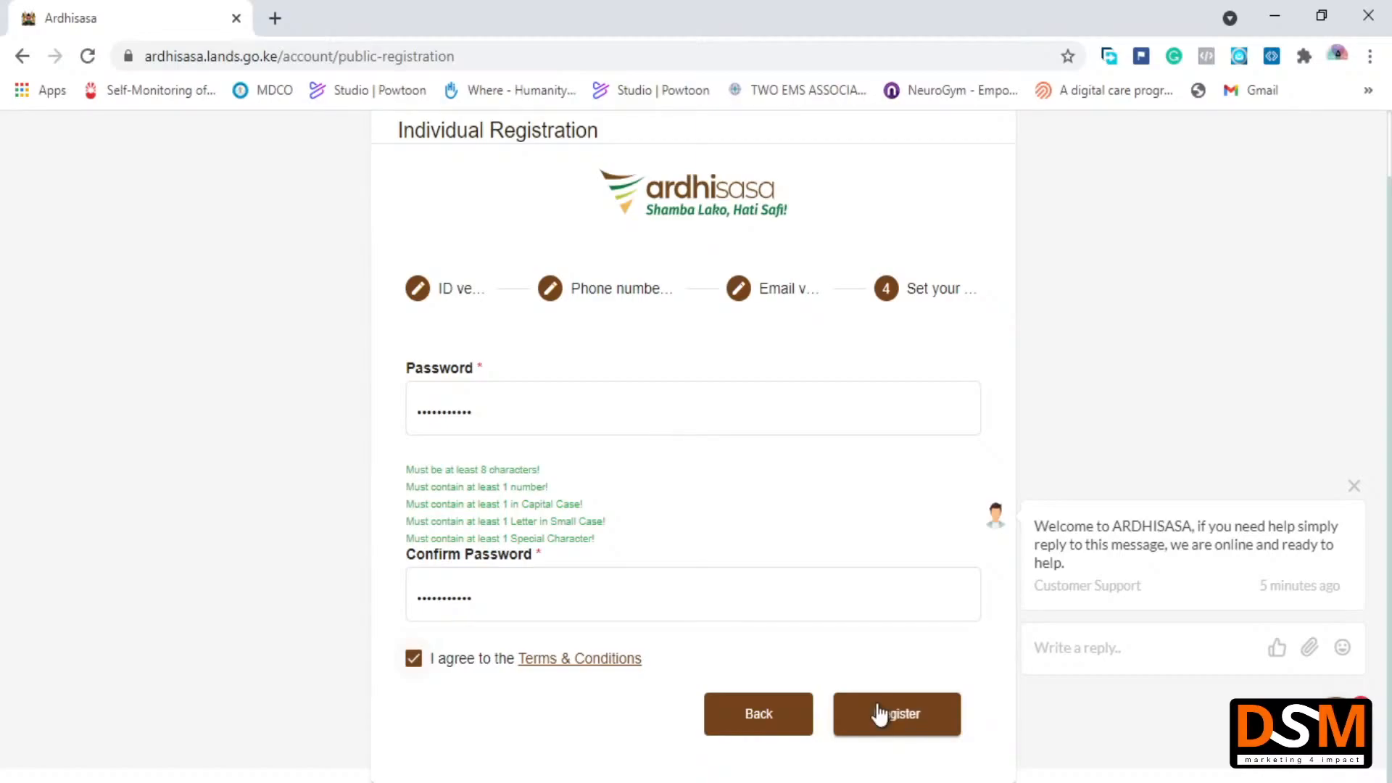
mouse_move(529, 504)
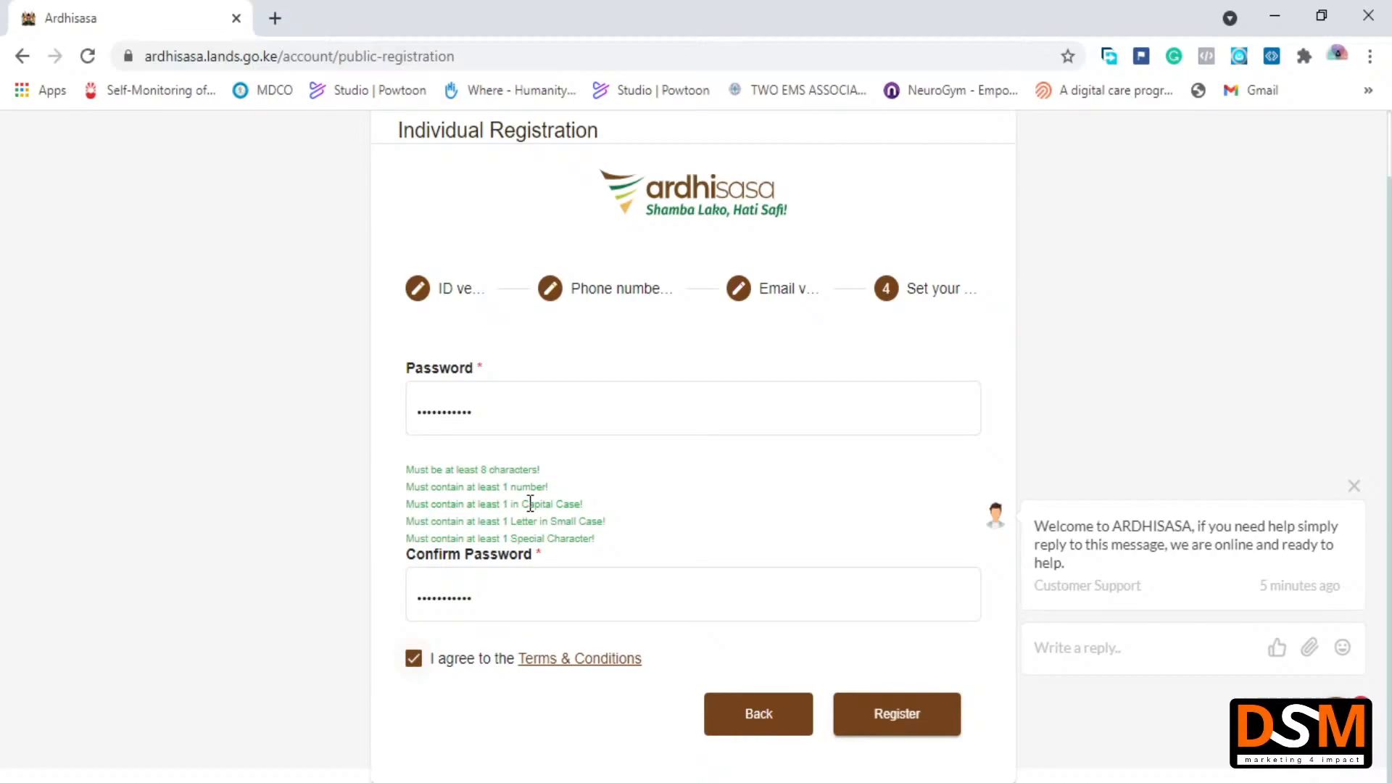
mouse_move(619, 526)
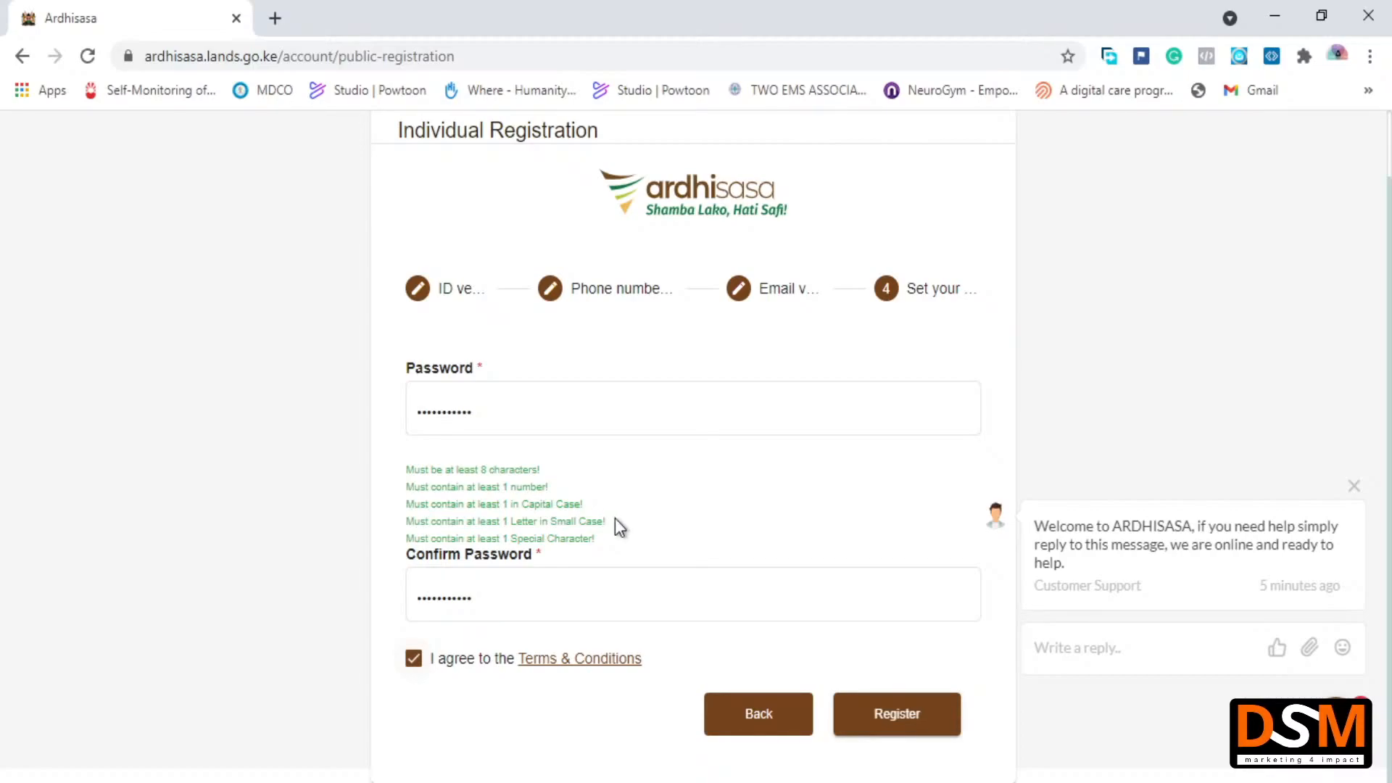
mouse_move(597, 539)
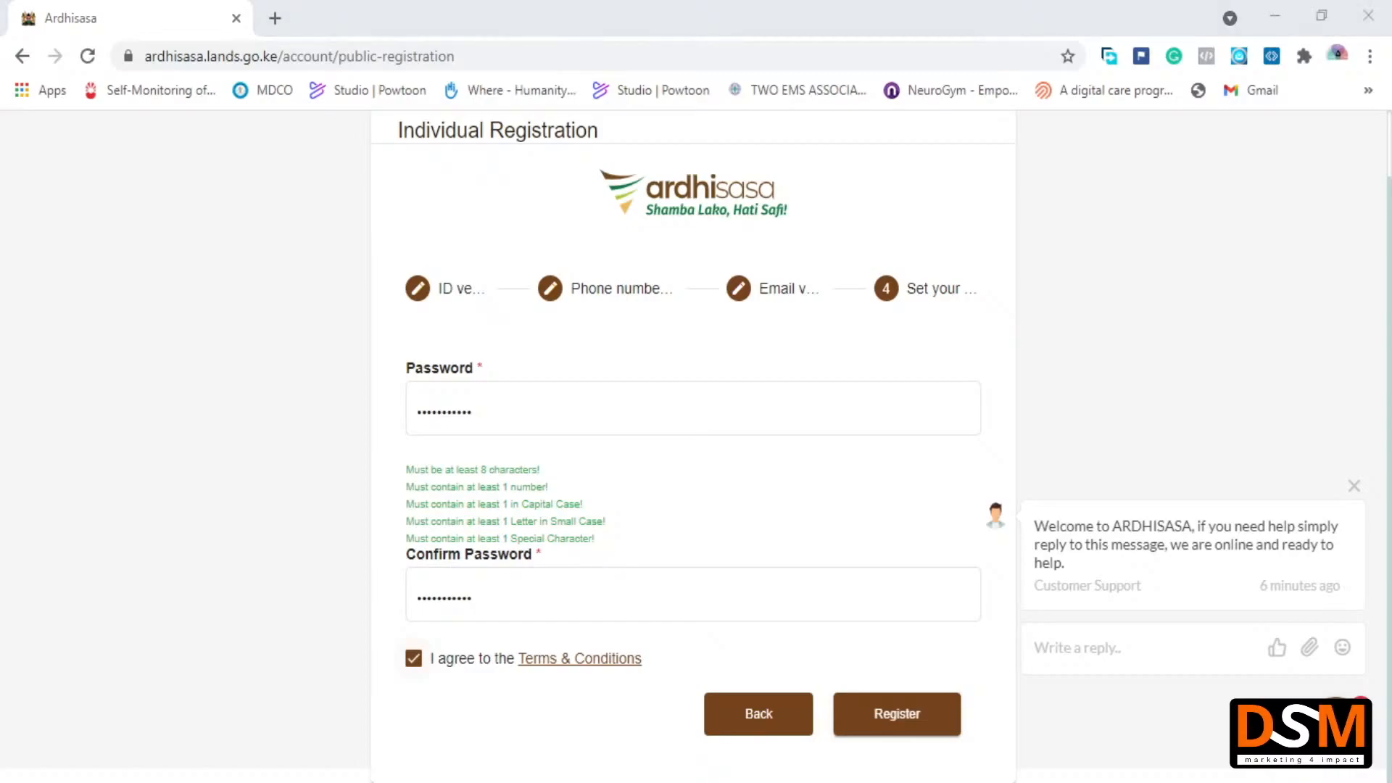
mouse_move(407, 636)
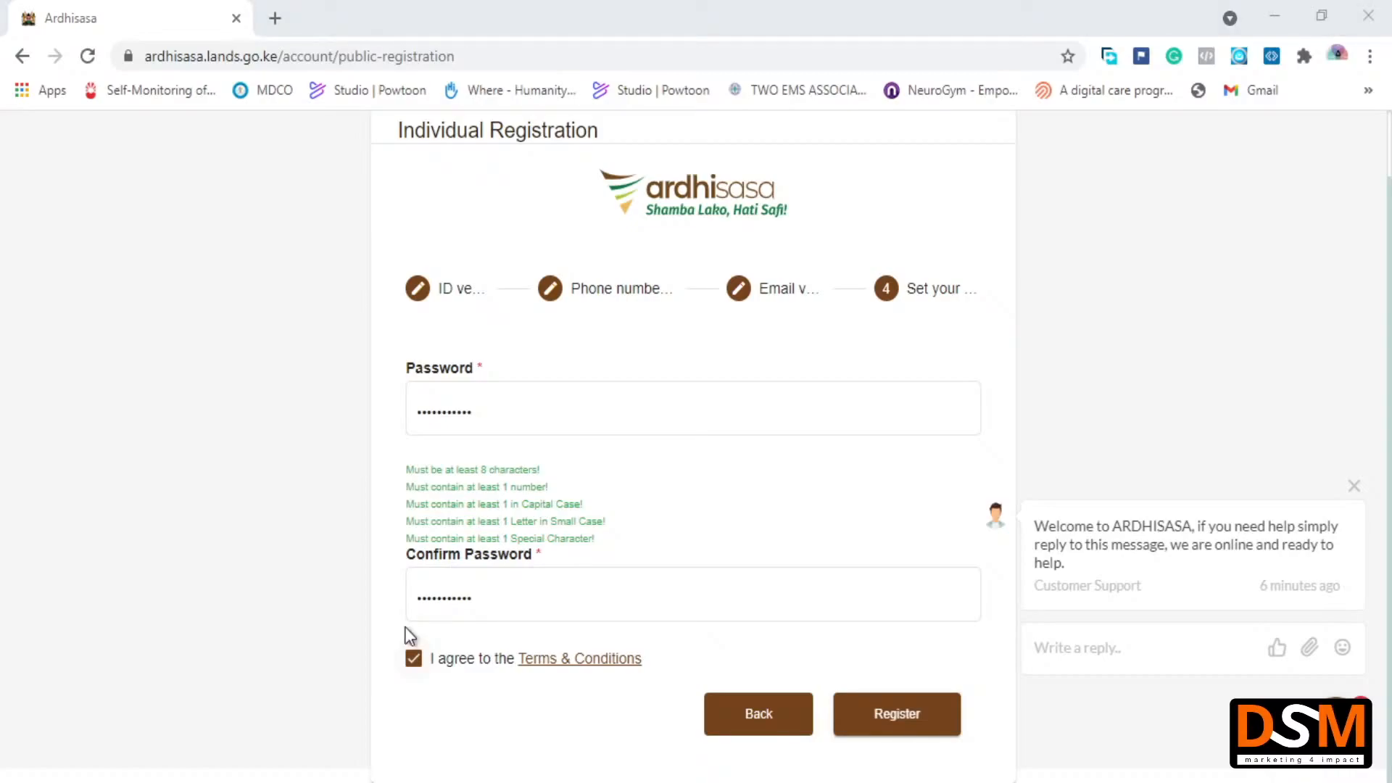
mouse_move(406, 619)
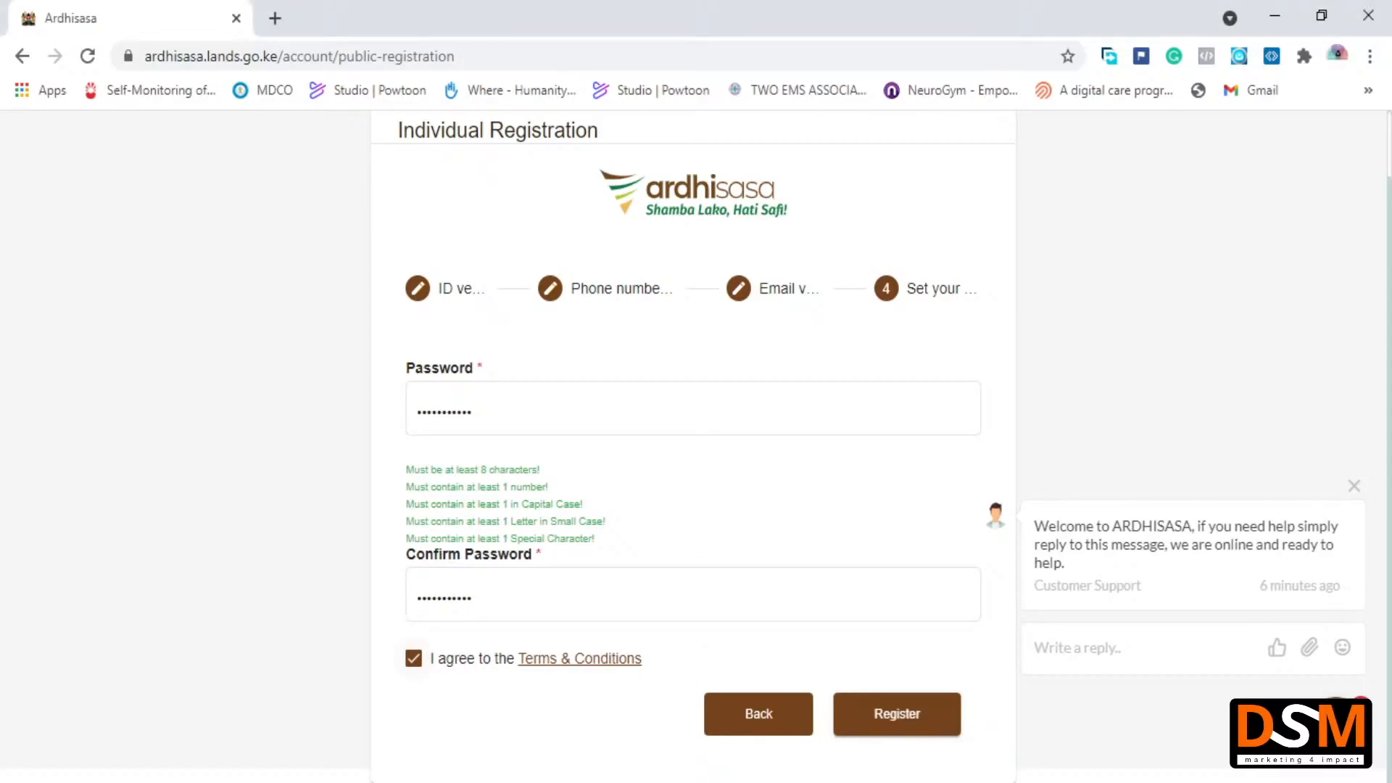
mouse_move(286, 99)
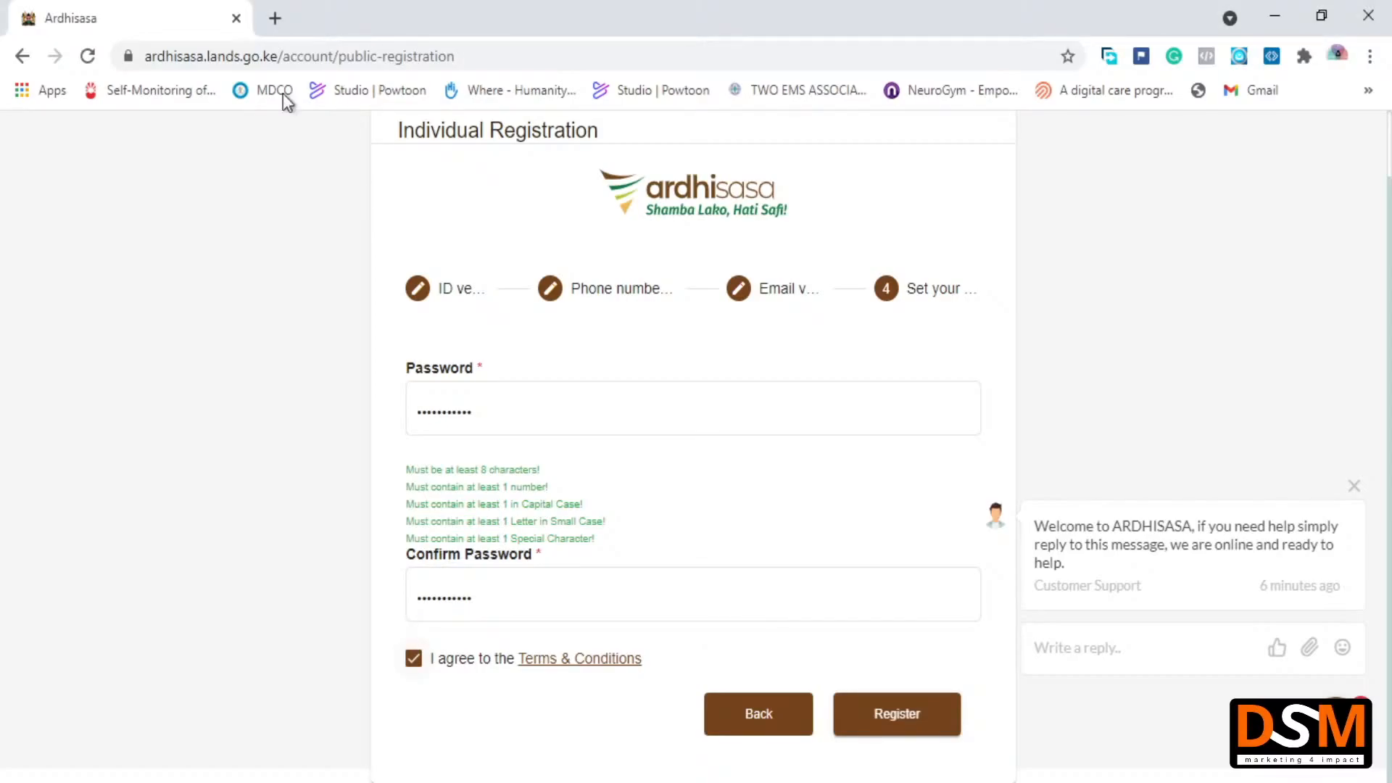
Open a new Chrome tab and enter 'jam' to reach Google Jamboard
left_click(518, 17)
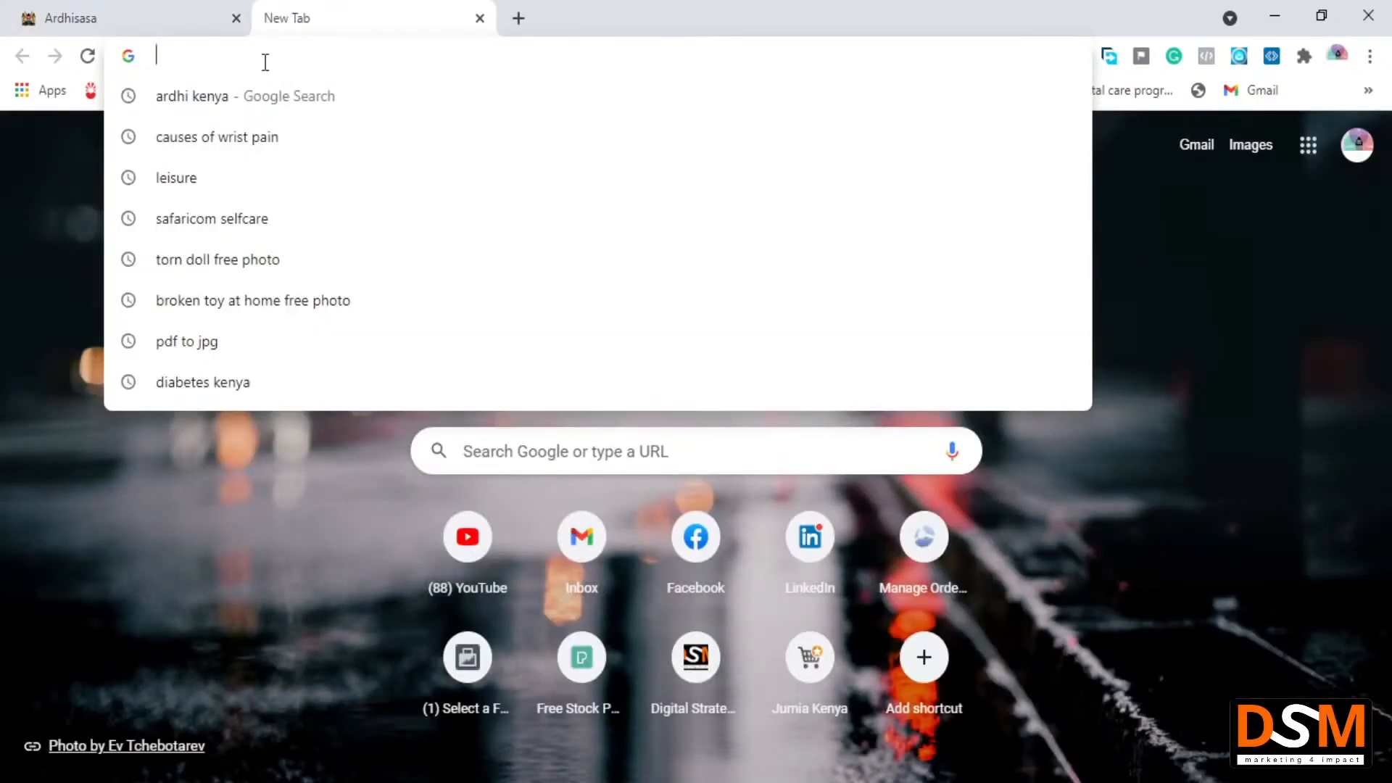
type("jam")
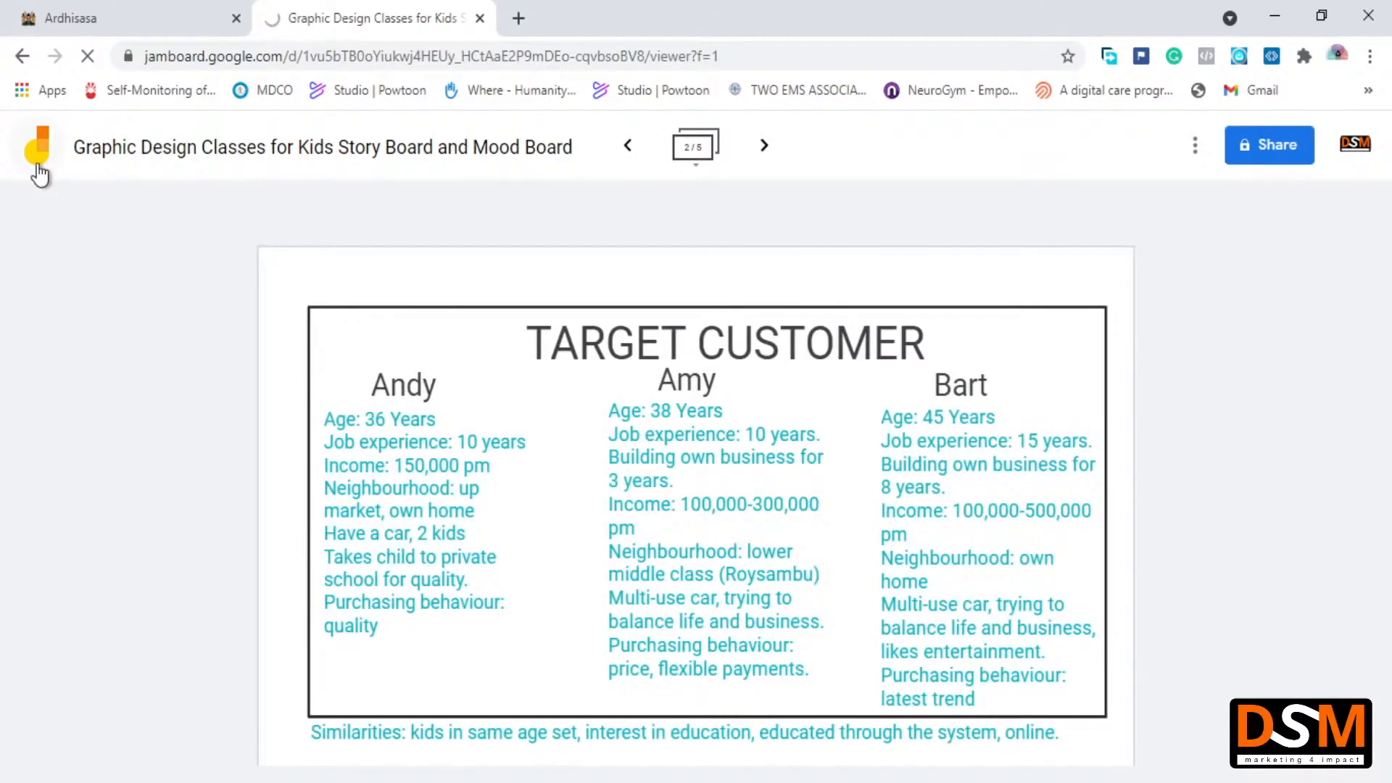
Return to Recent Jams via the Jamboard logo and open the Untitled Jam board
left_click(37, 147)
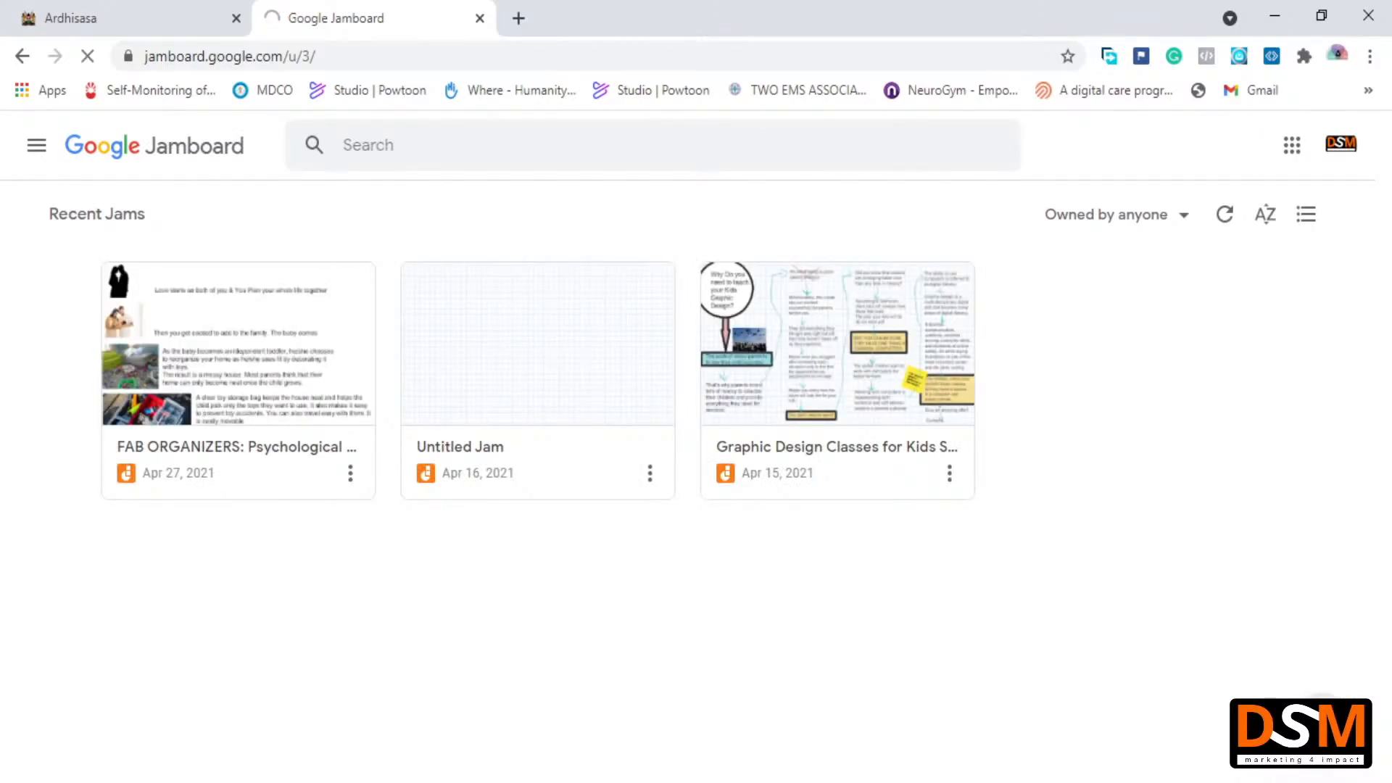
left_click(537, 343)
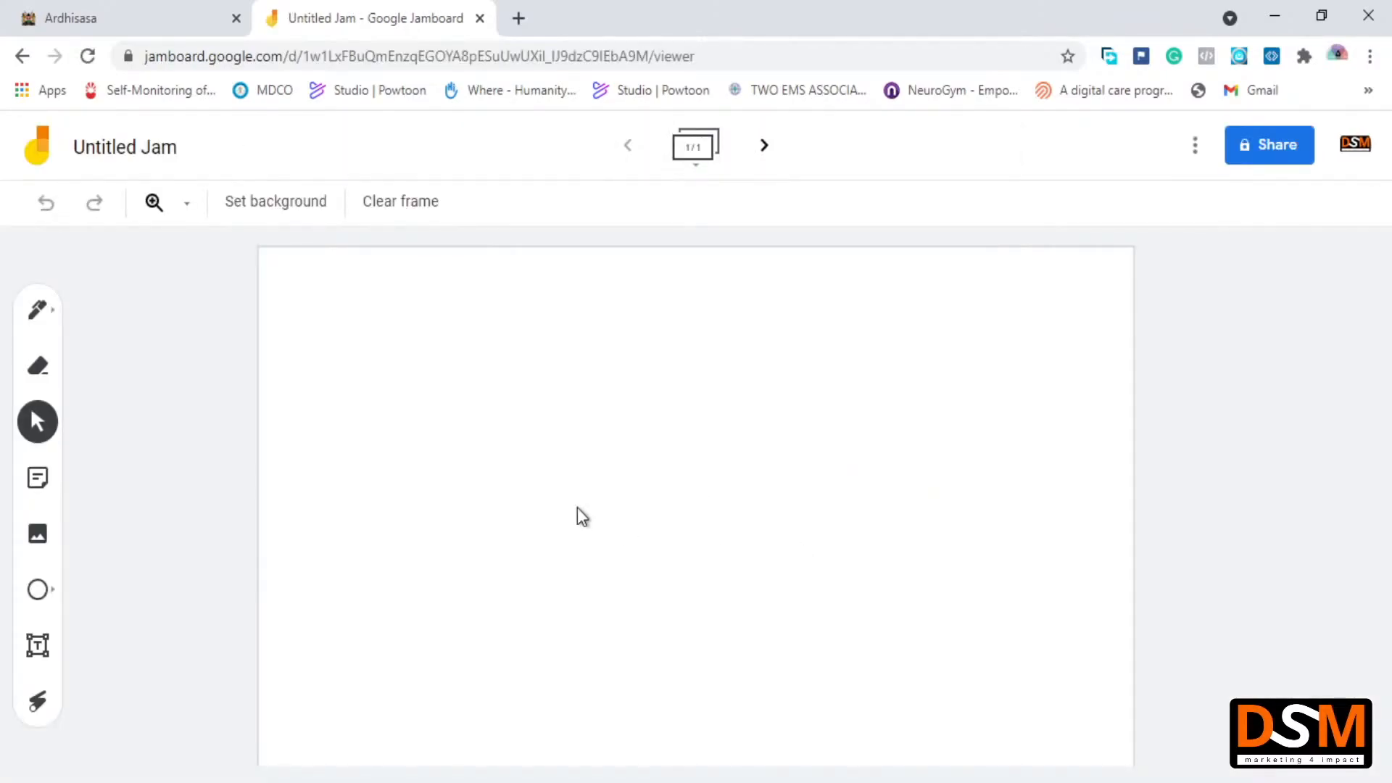
mouse_move(39, 592)
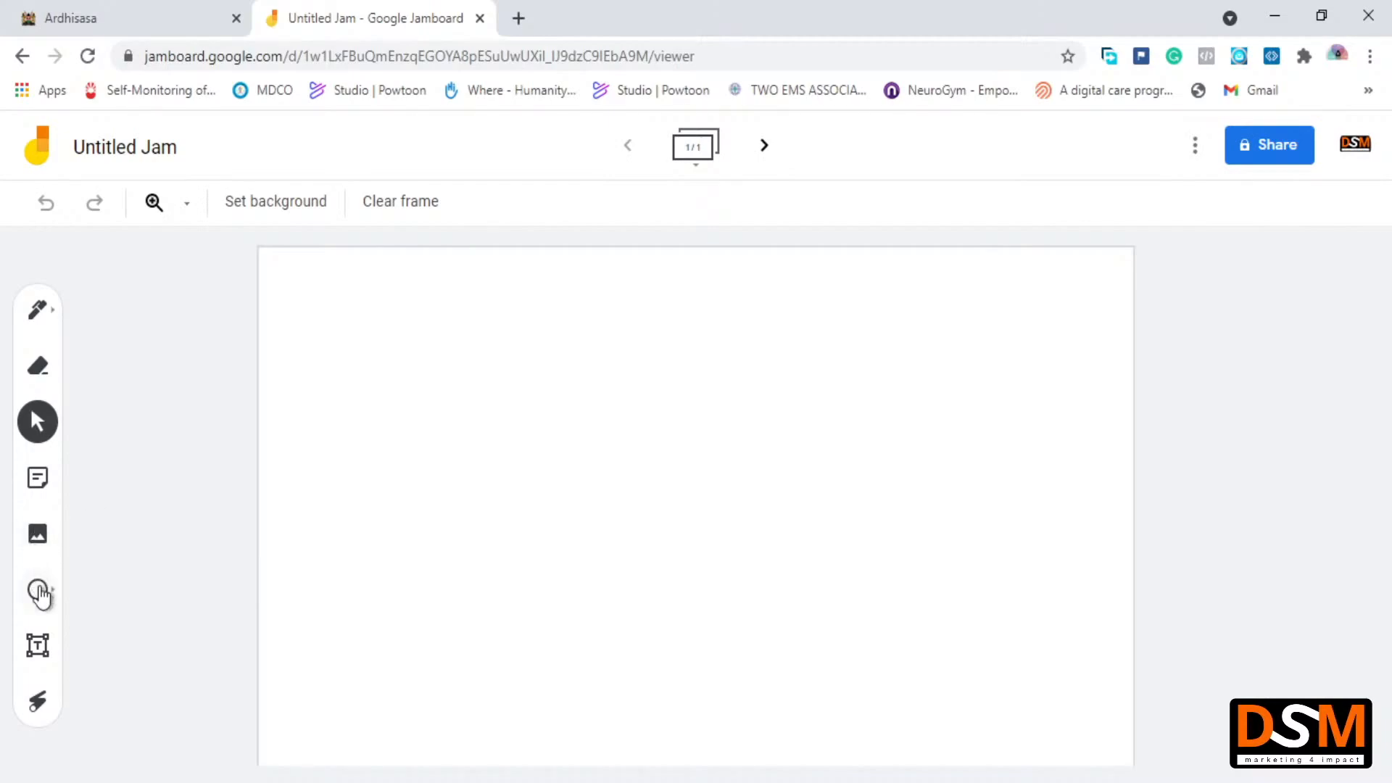
Add a text box reading 'IworkatSafaricom' to the frame and place a copy below it
left_click(37, 646)
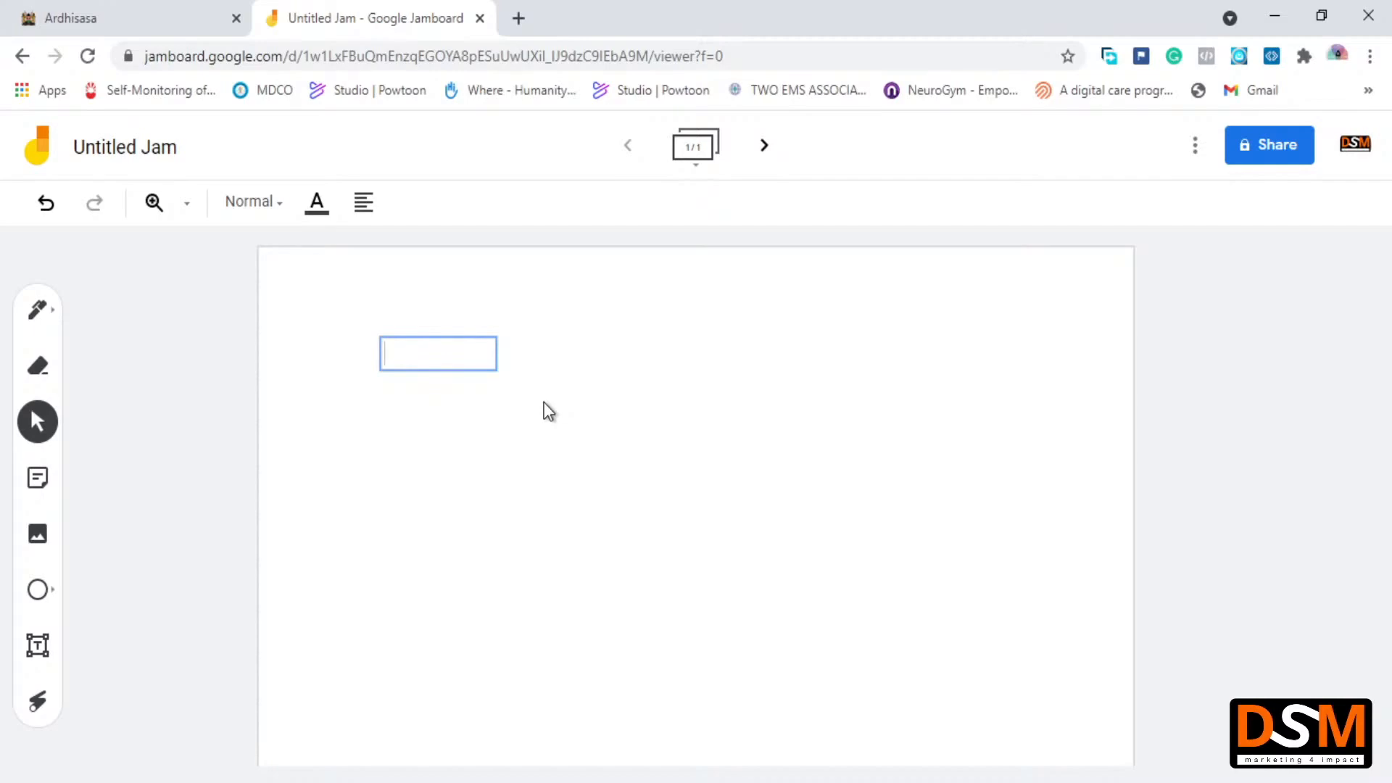
left_click(438, 352)
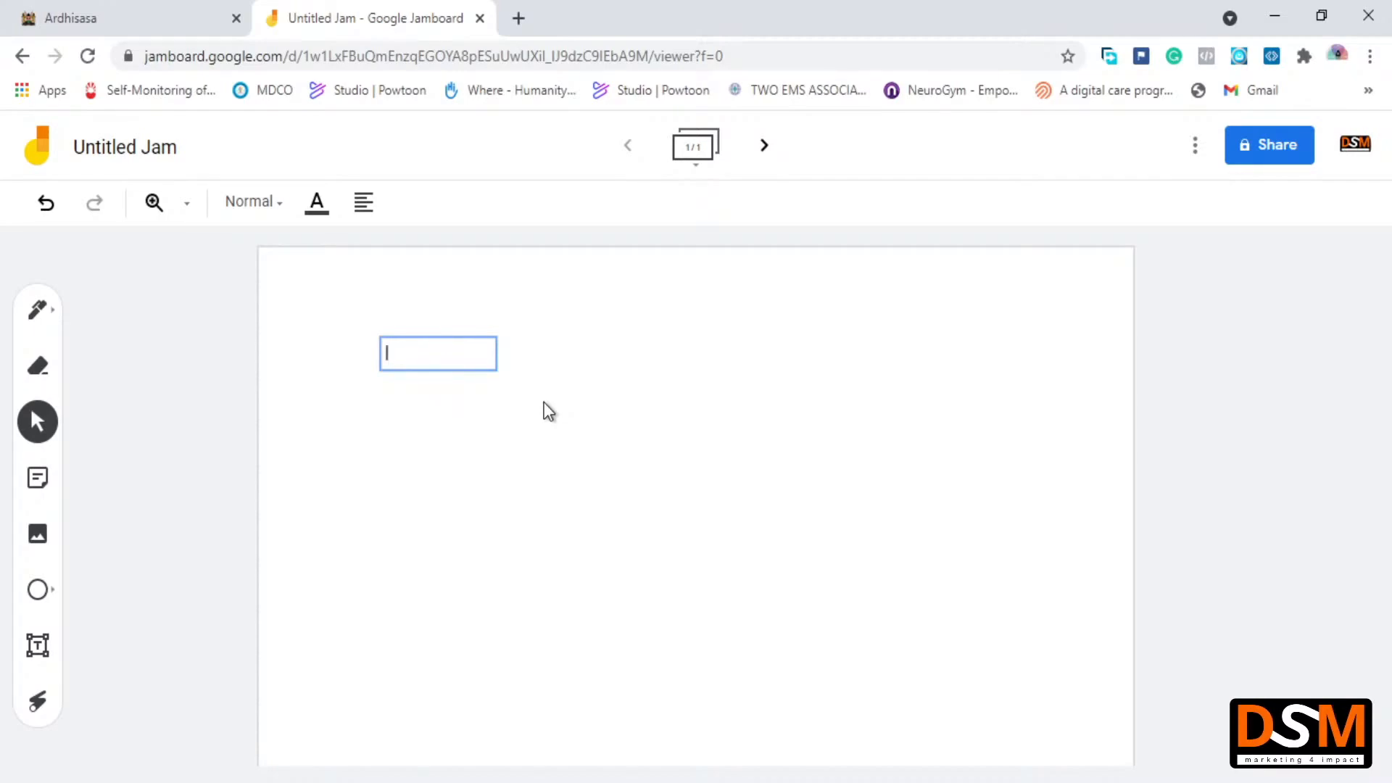
type("lwor")
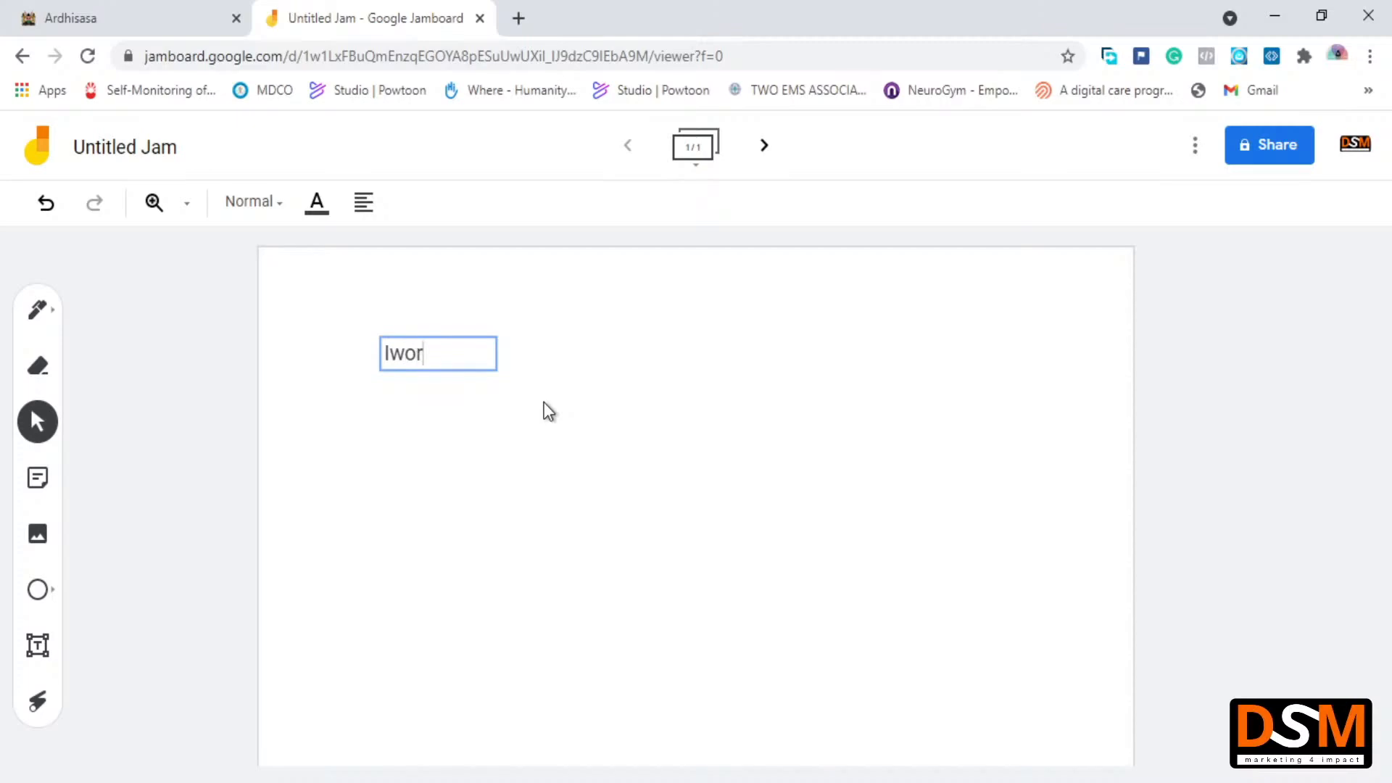
type("kat")
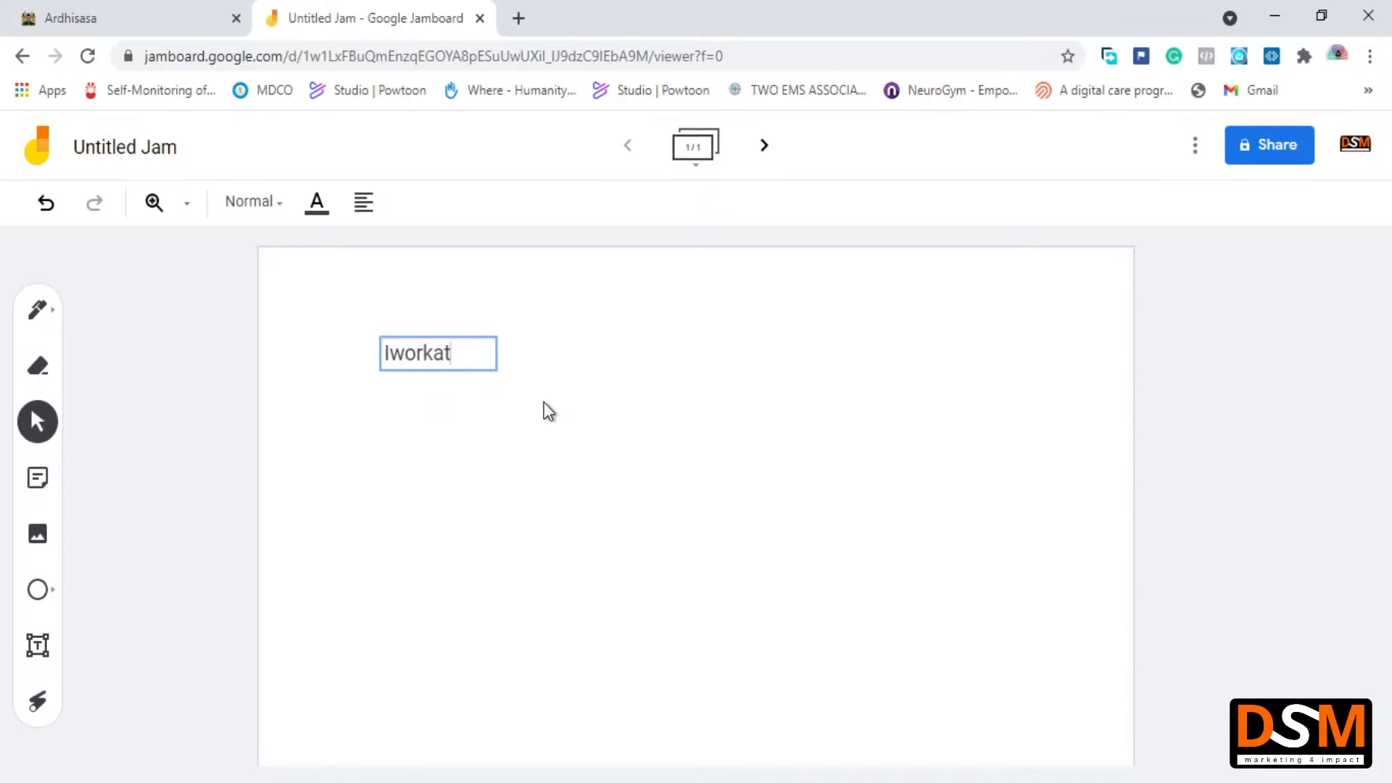
type("S")
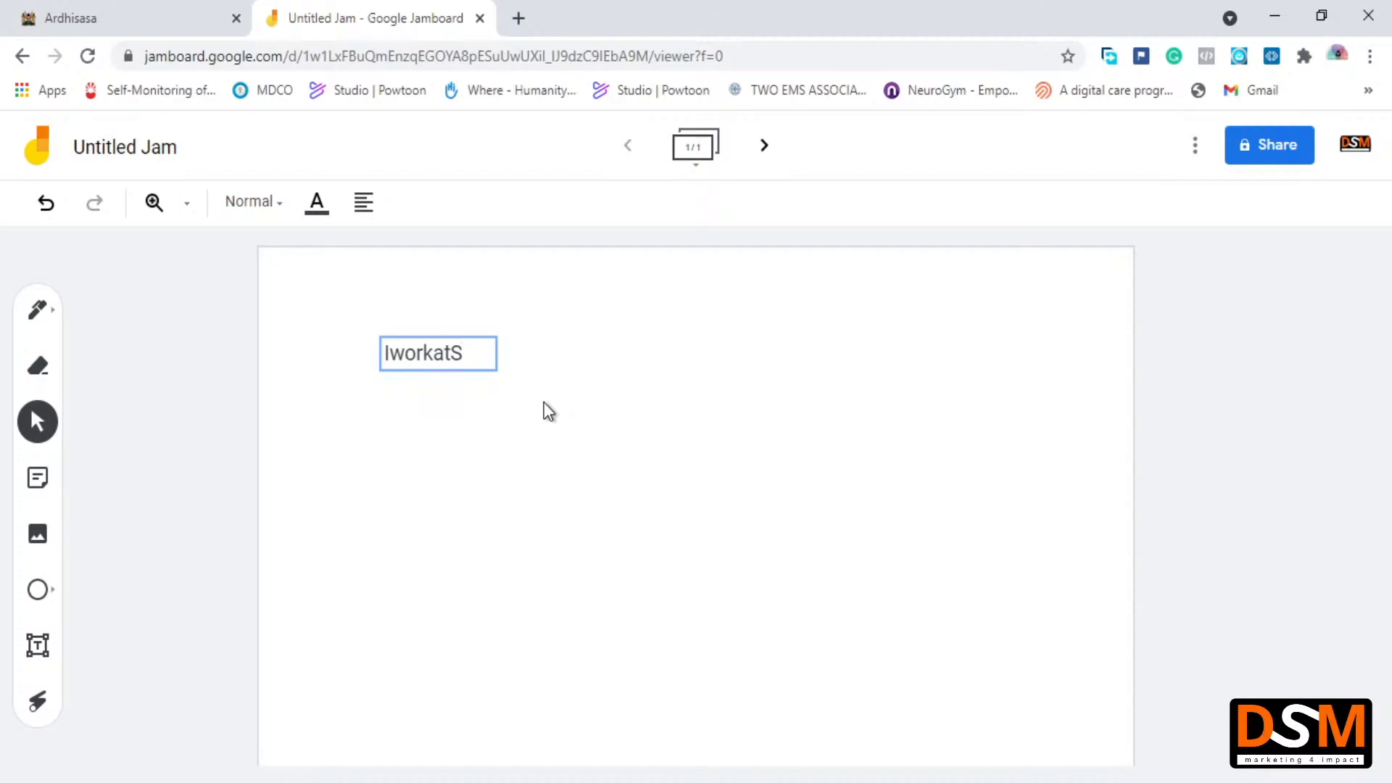
type("afaricom")
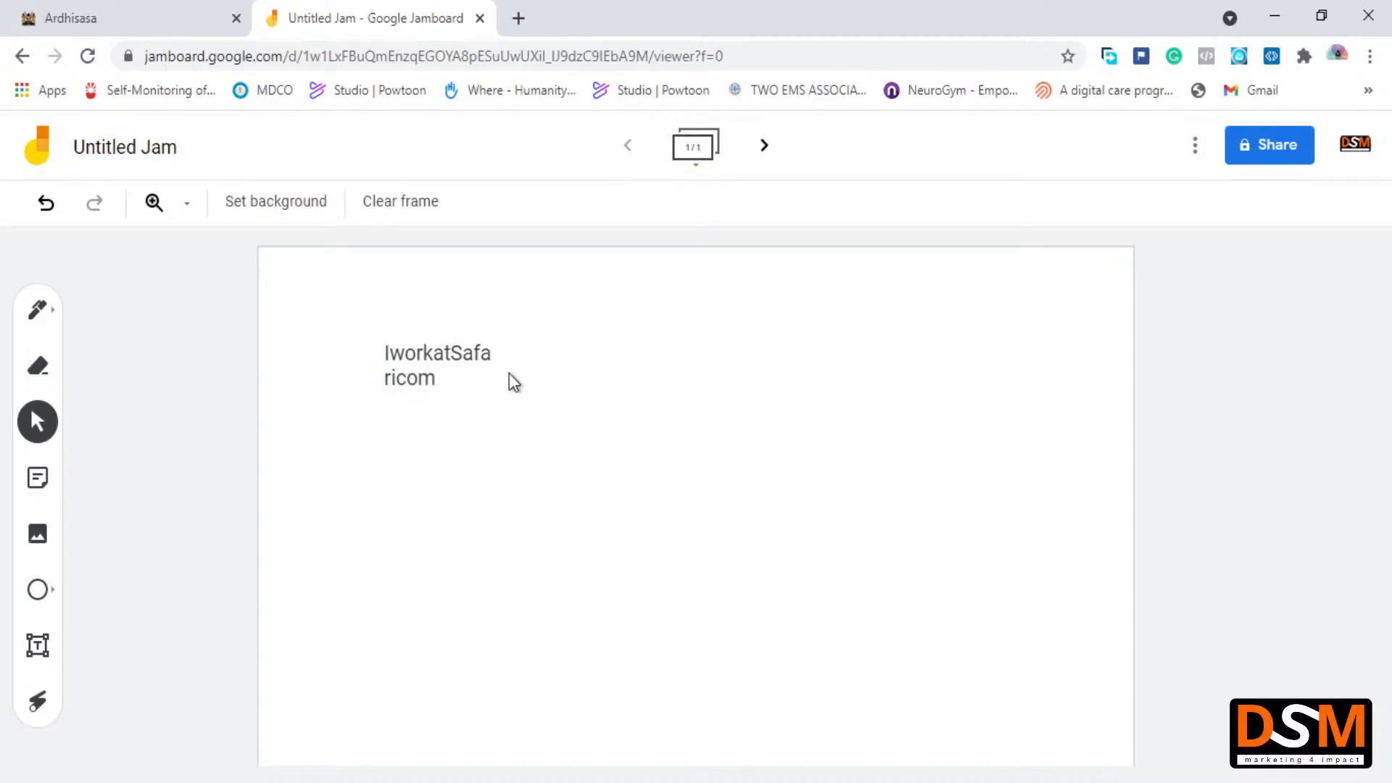
left_click(436, 364)
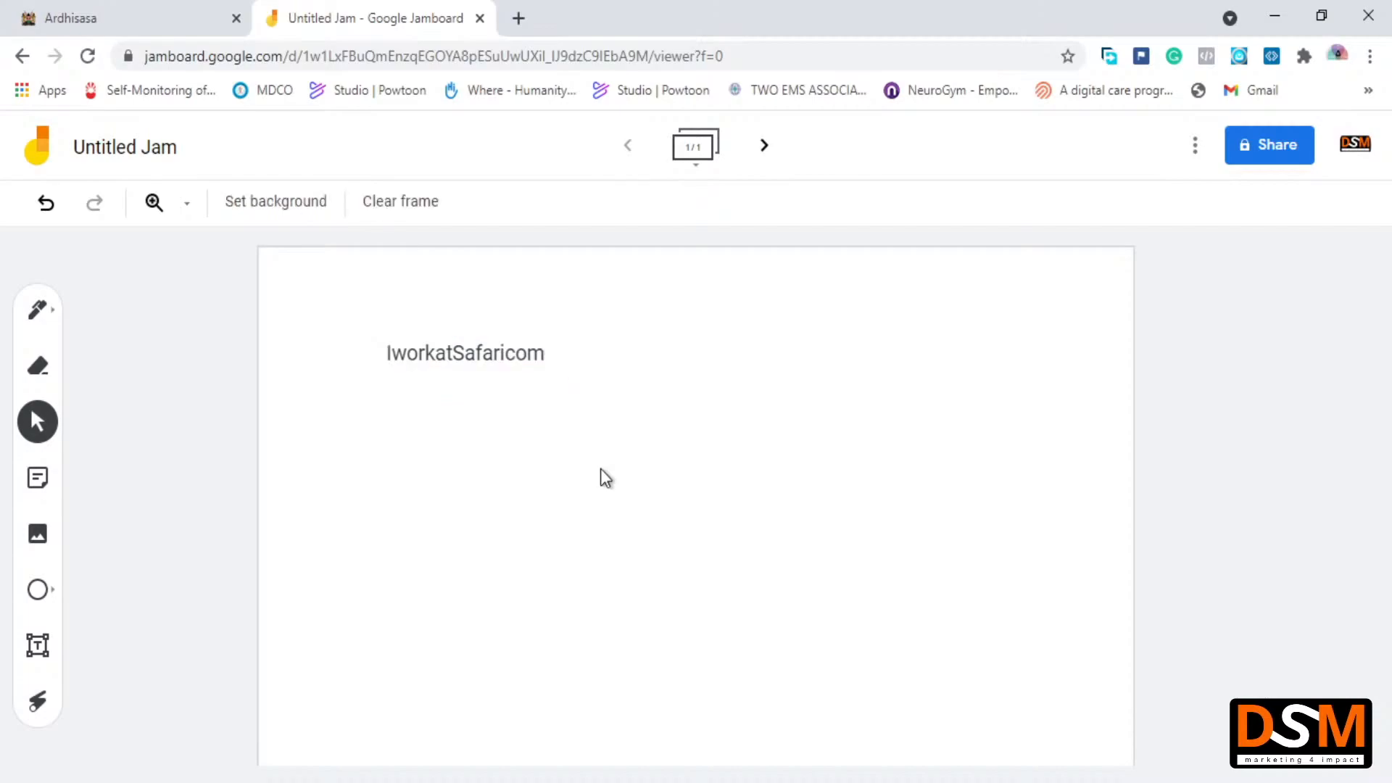
left_click(465, 352)
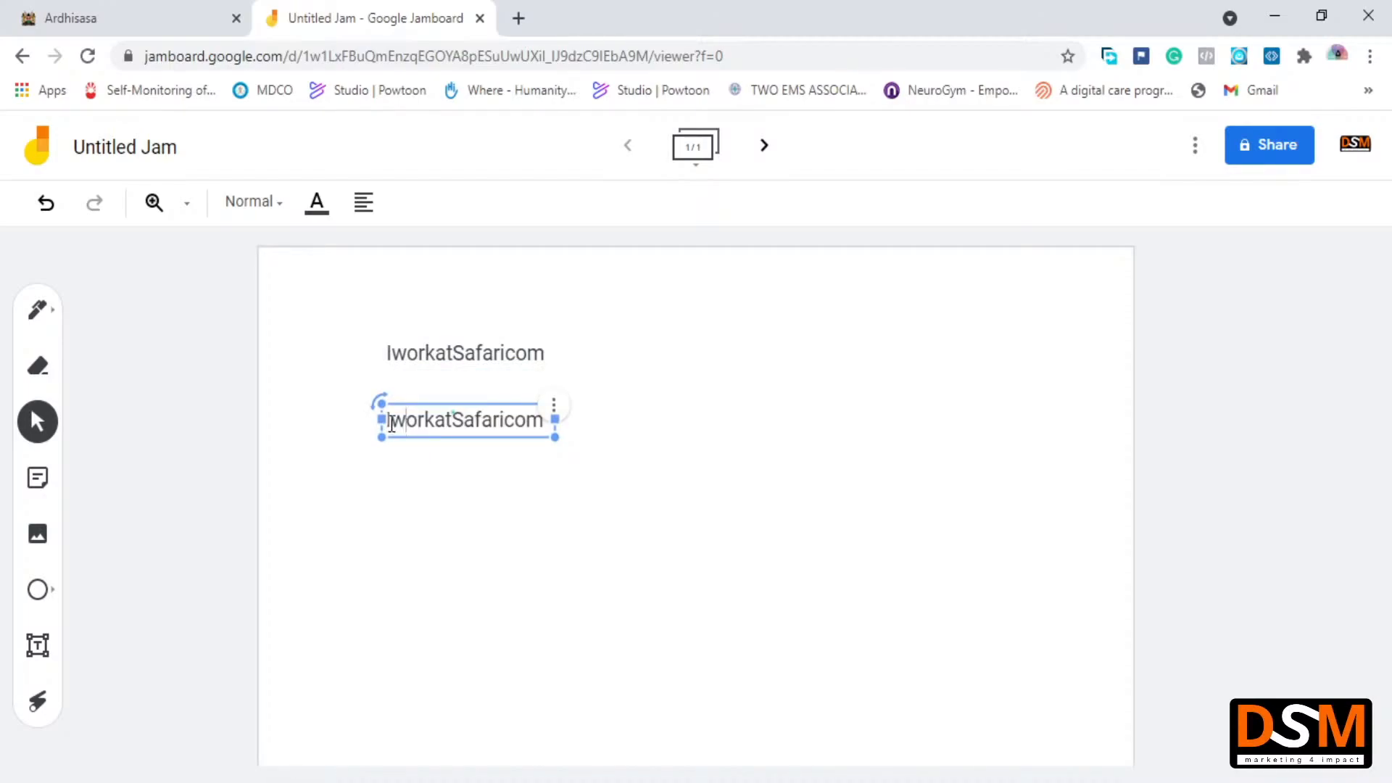
left_click(440, 459)
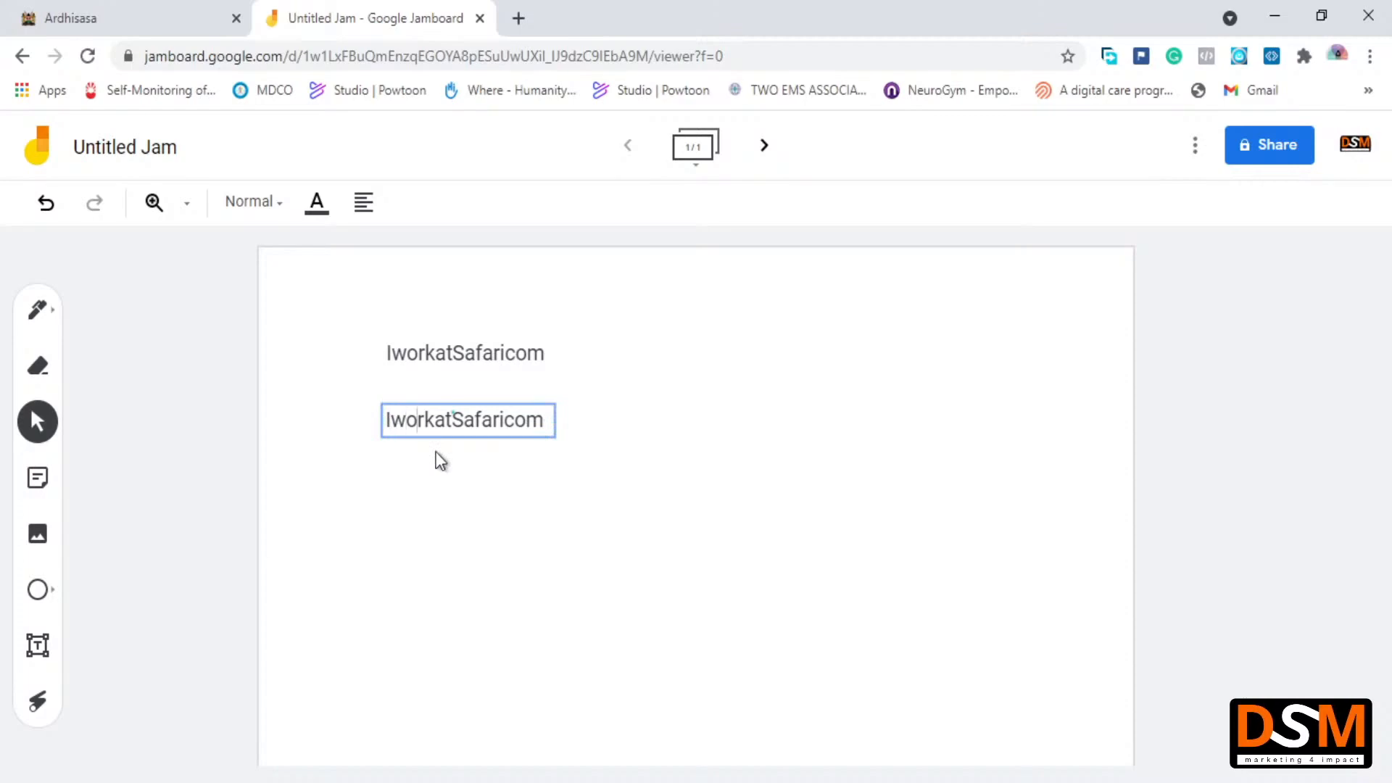
key("Backspace")
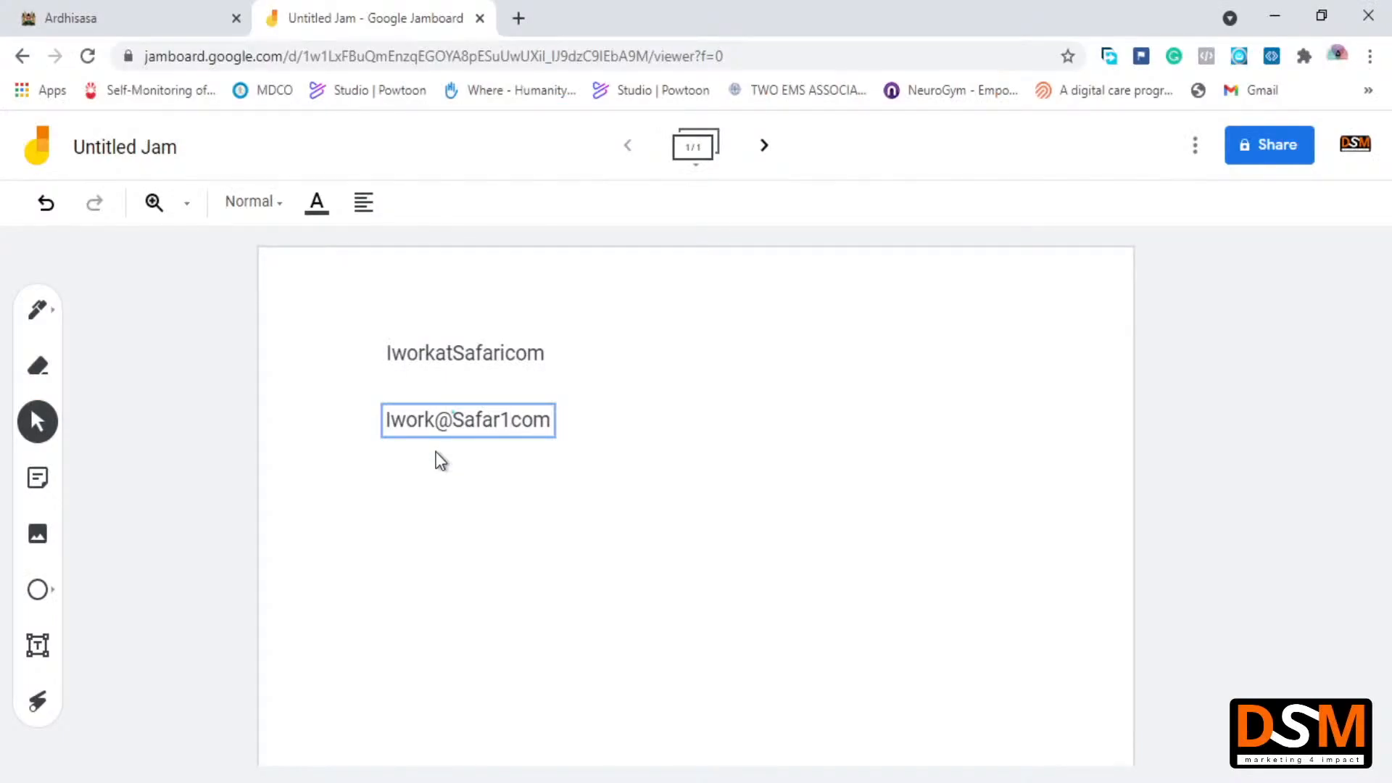
left_click(467, 420)
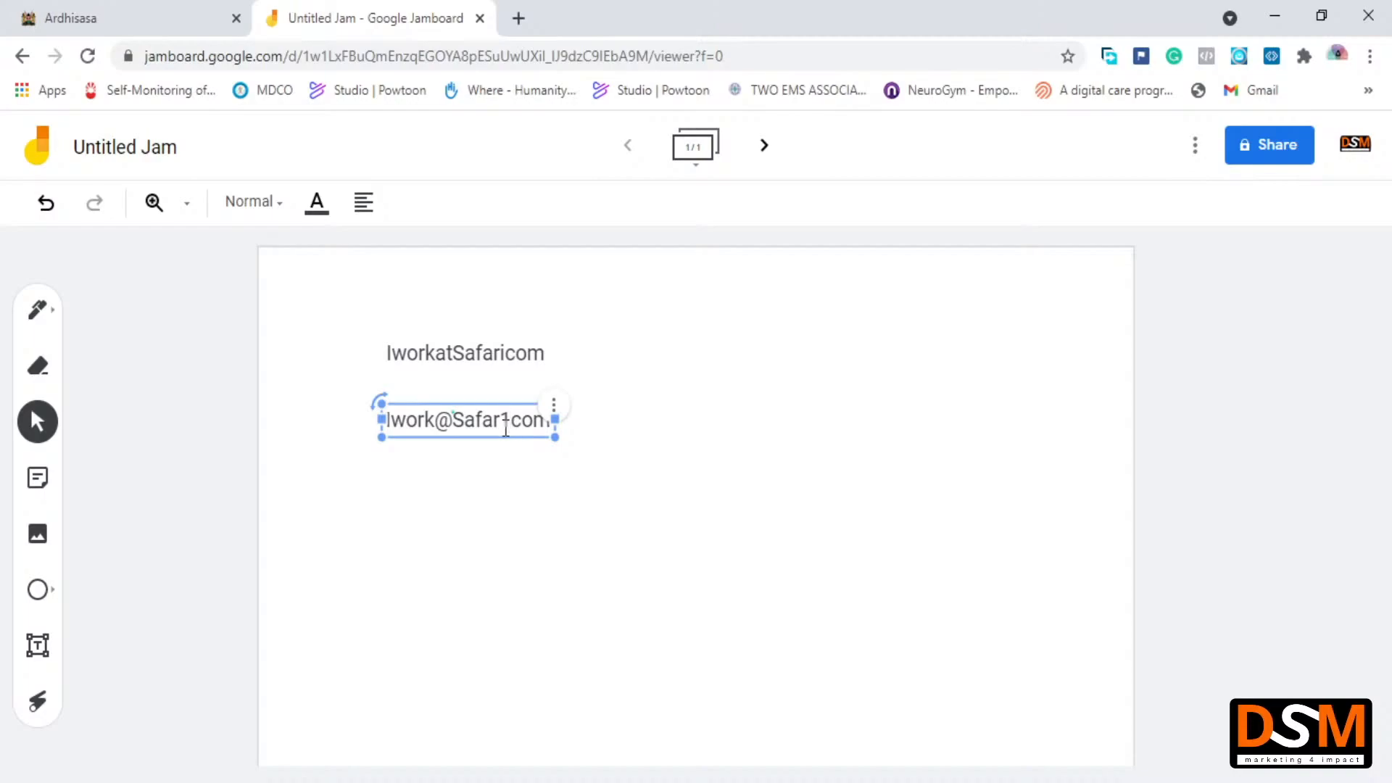
type("1")
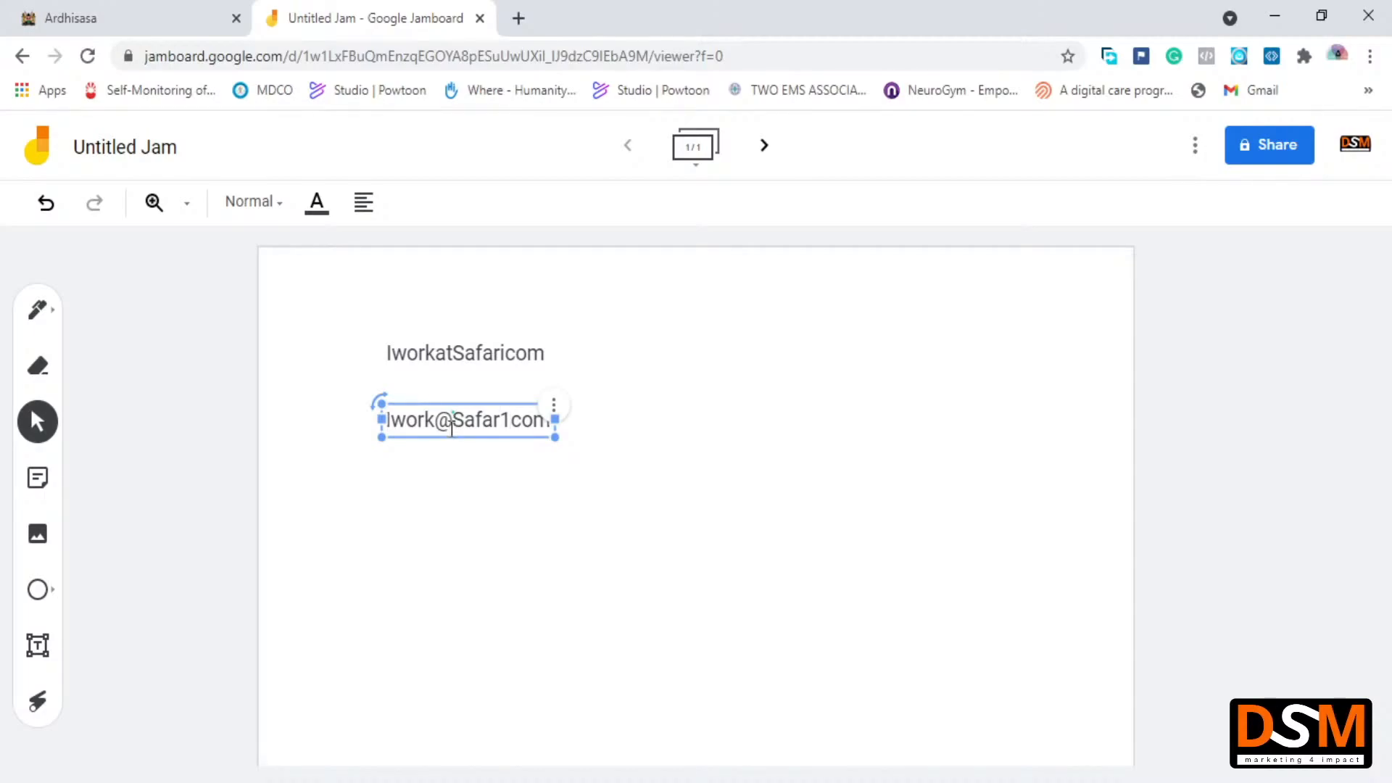
left_click(597, 538)
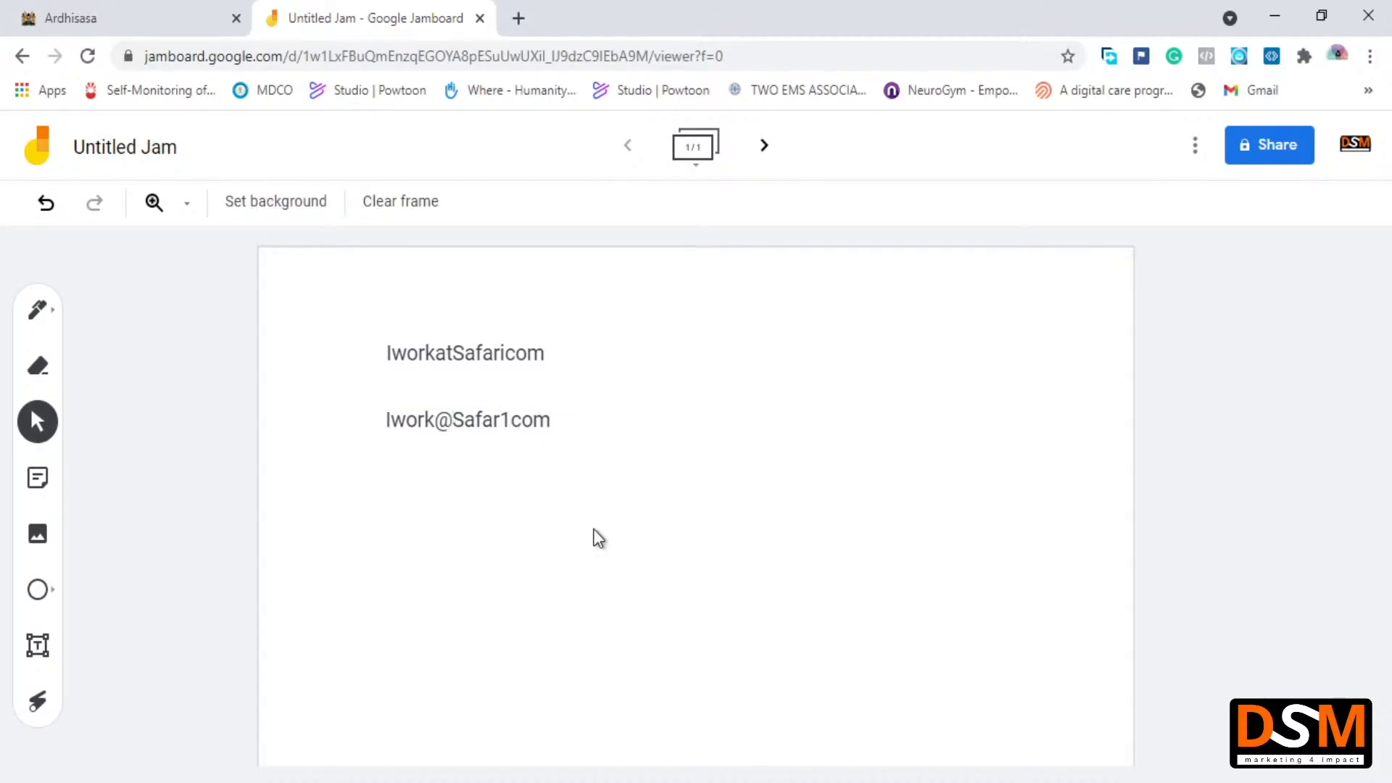
mouse_move(506, 459)
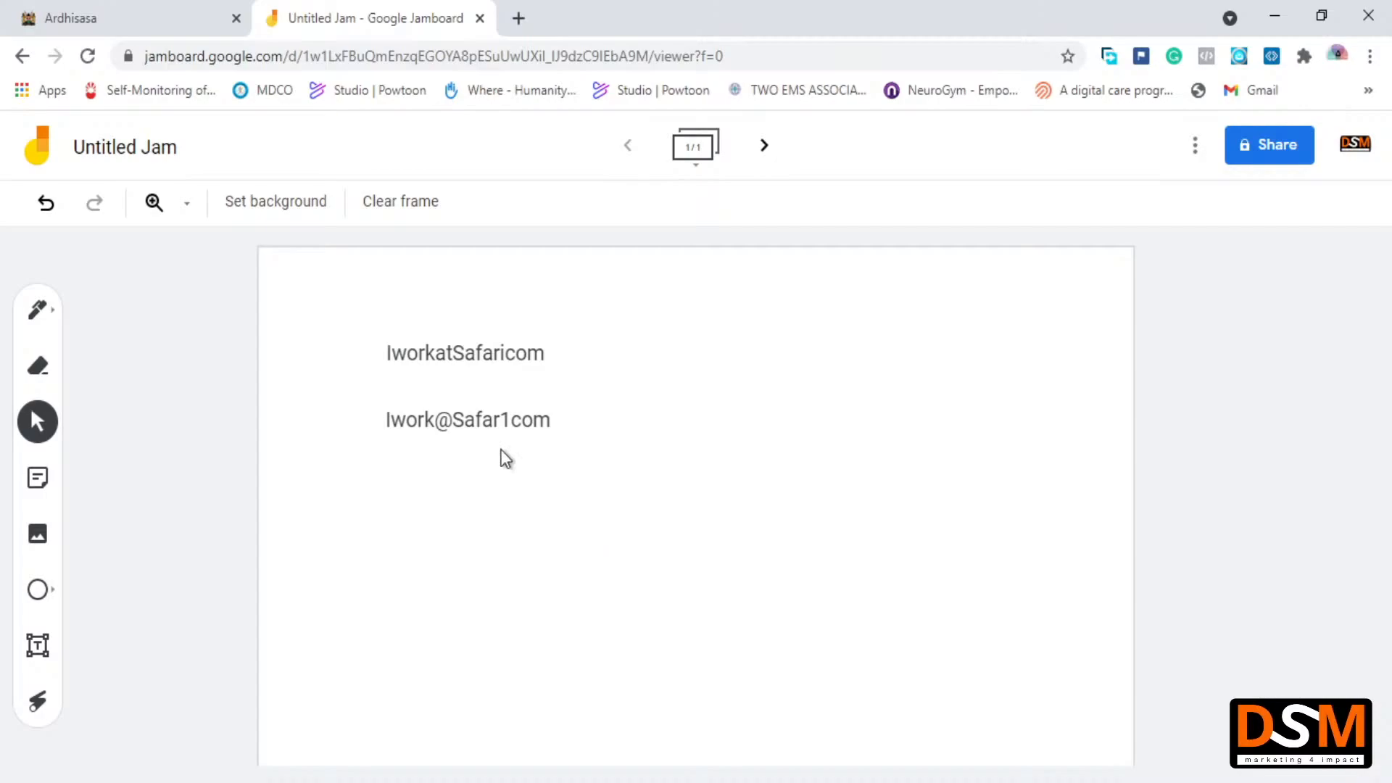
left_click(468, 420)
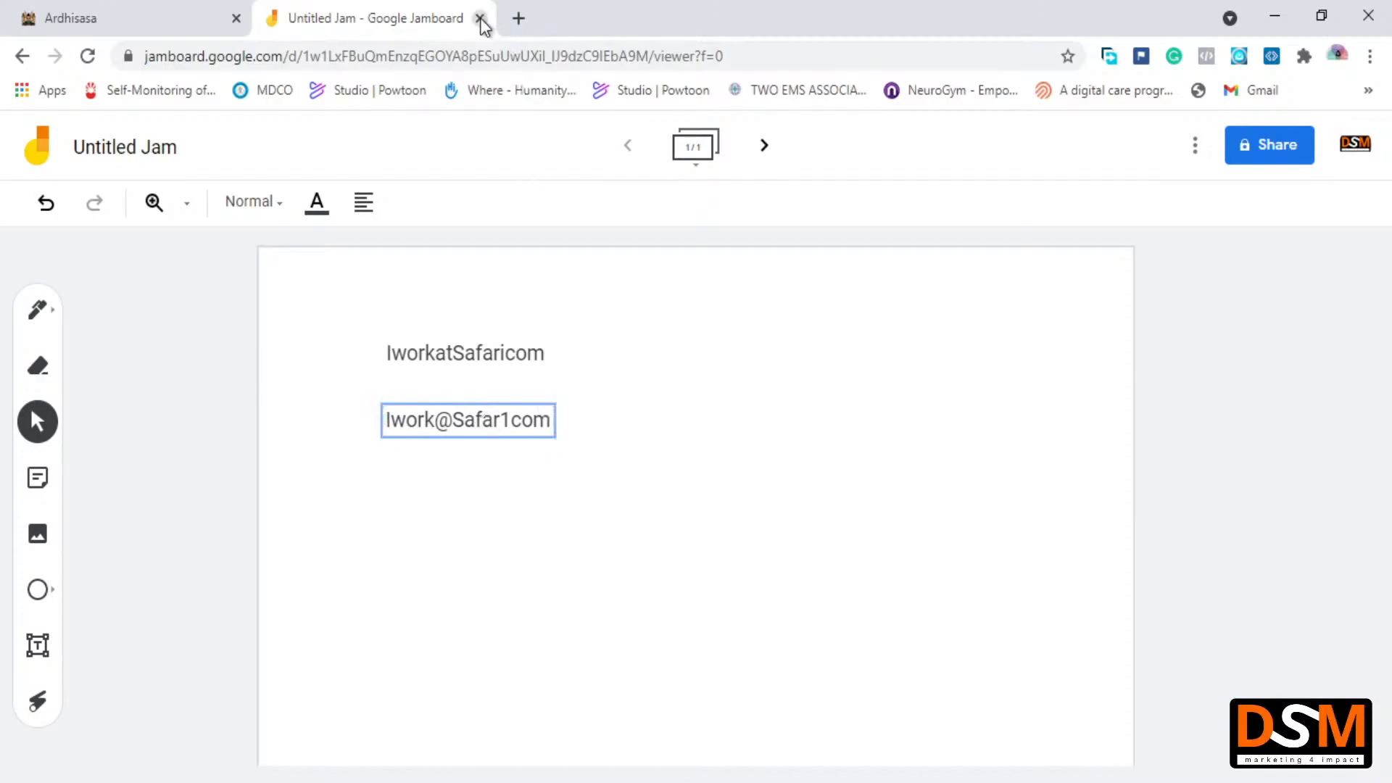
Close the Jamboard tab and submit the filled Ardhisasa password form with Register
left_click(481, 18)
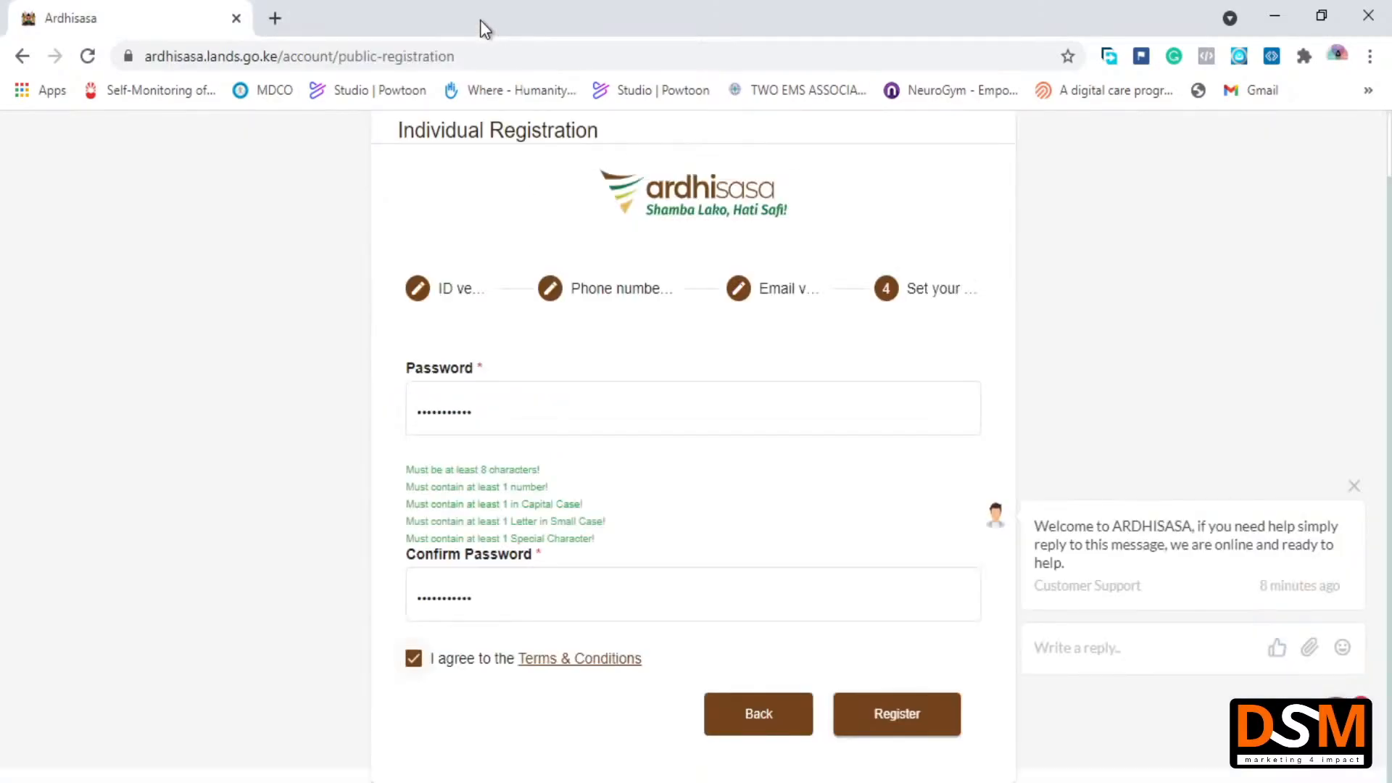
mouse_move(543, 217)
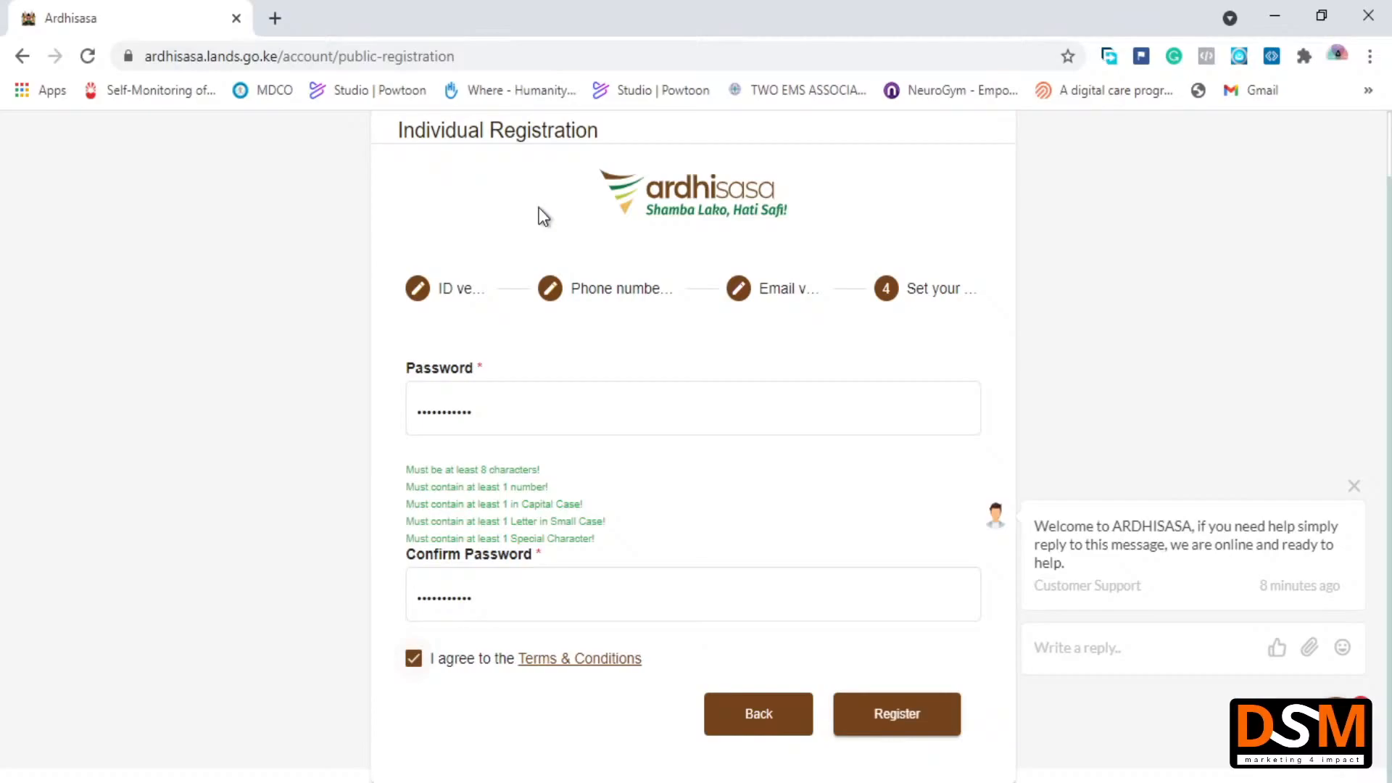
mouse_move(855, 535)
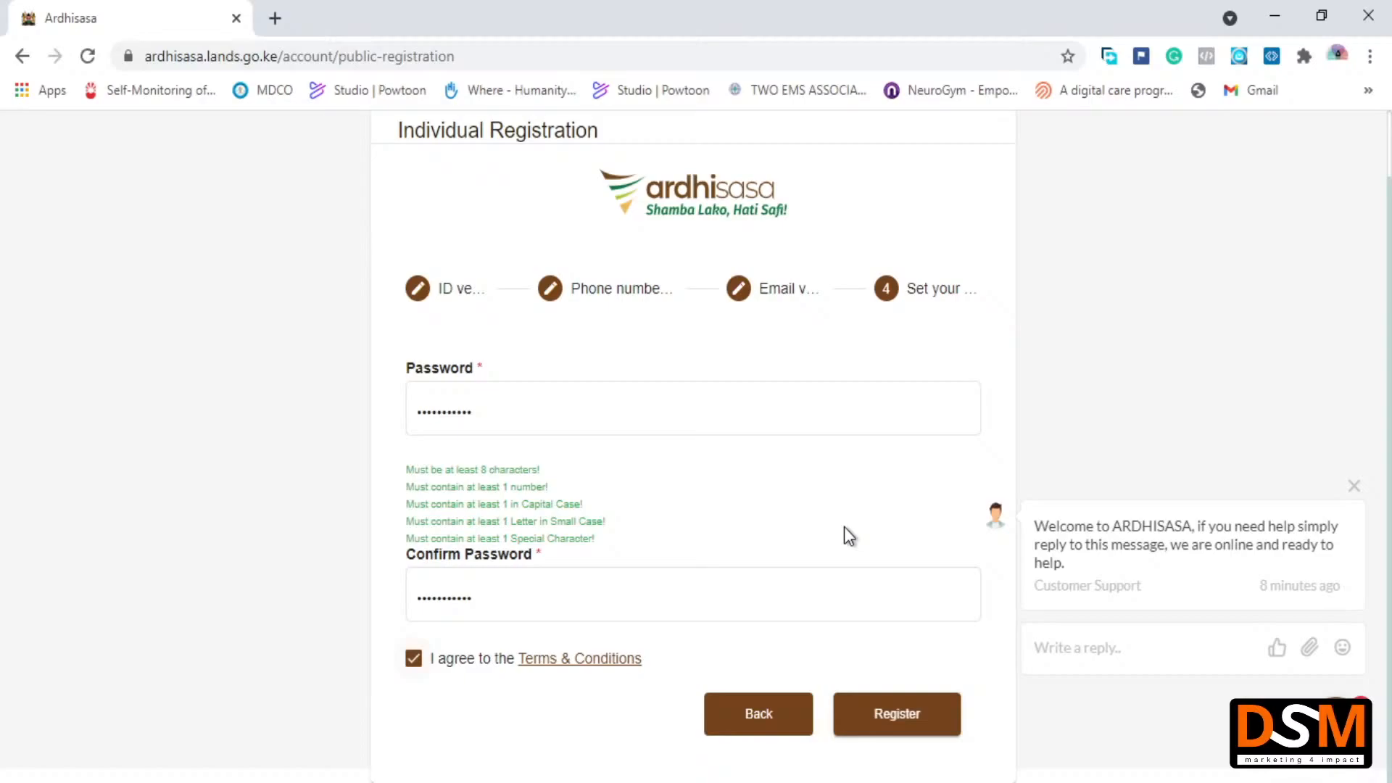
mouse_move(873, 568)
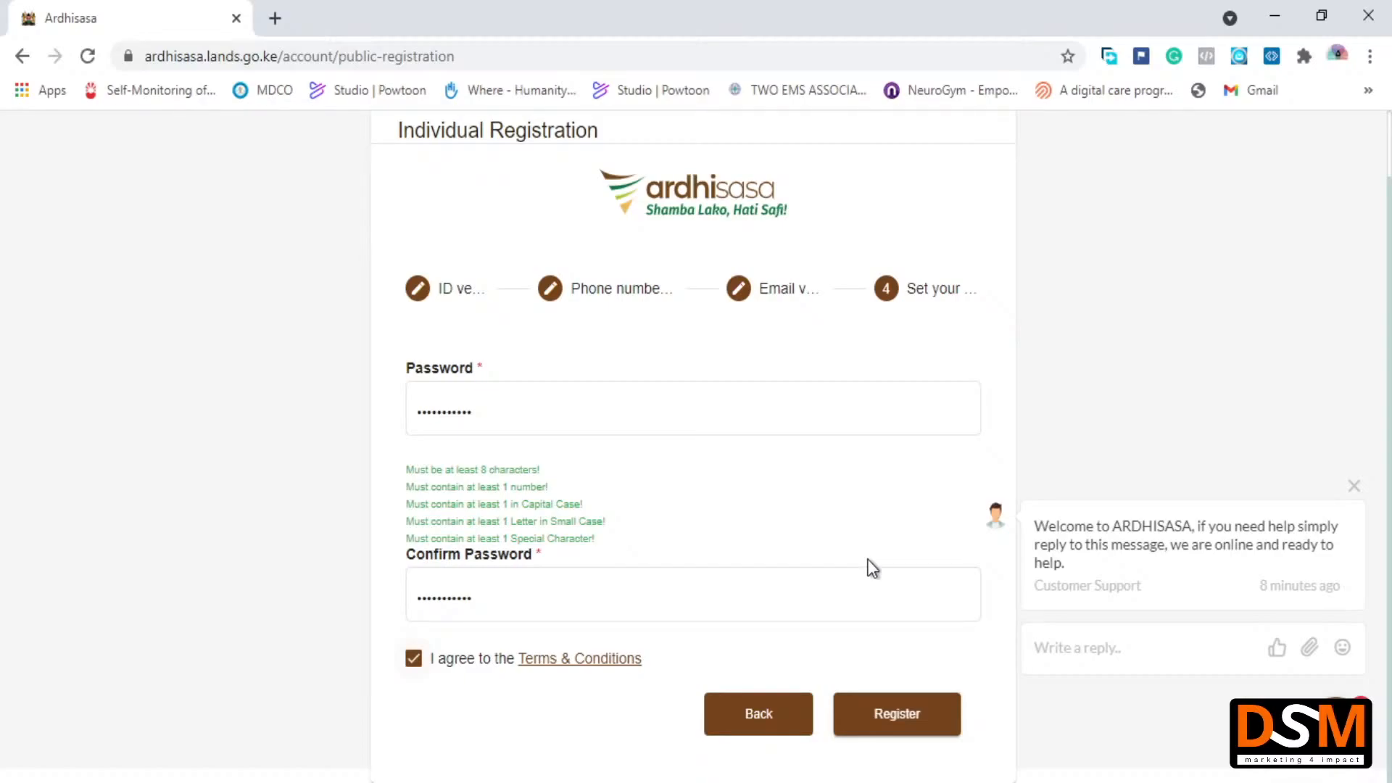
left_click(896, 713)
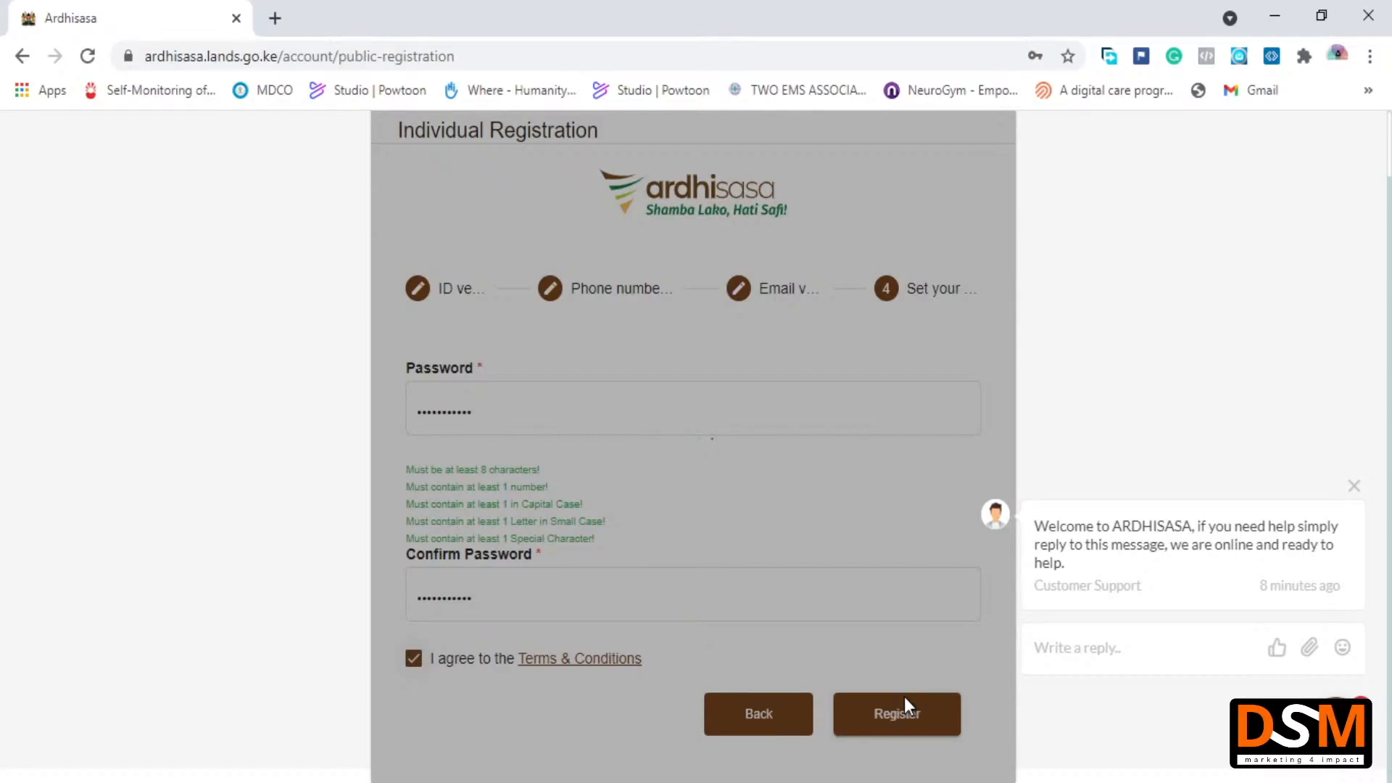
left_click(896, 713)
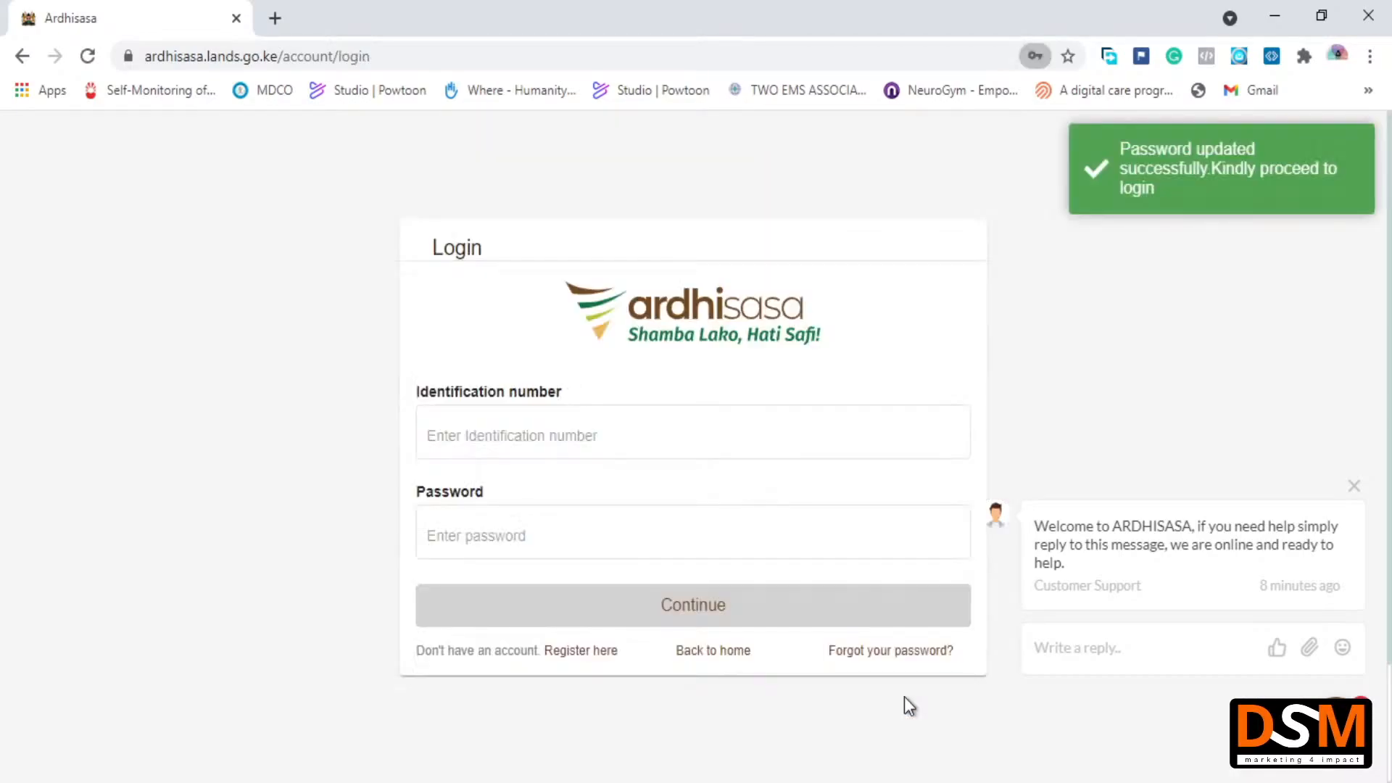
mouse_move(948, 487)
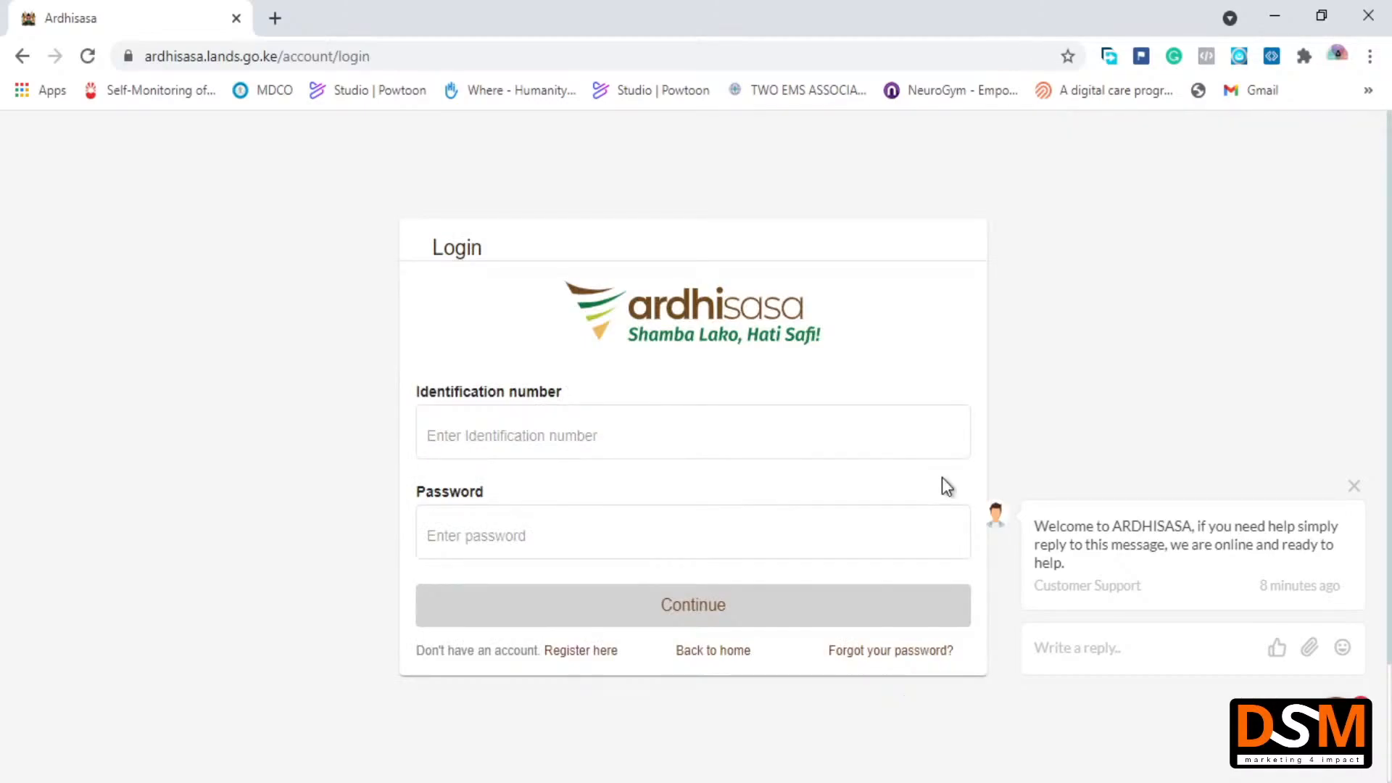
Log in to Ardhisasa with the ID number and password to reach the services dashboard
left_click(693, 434)
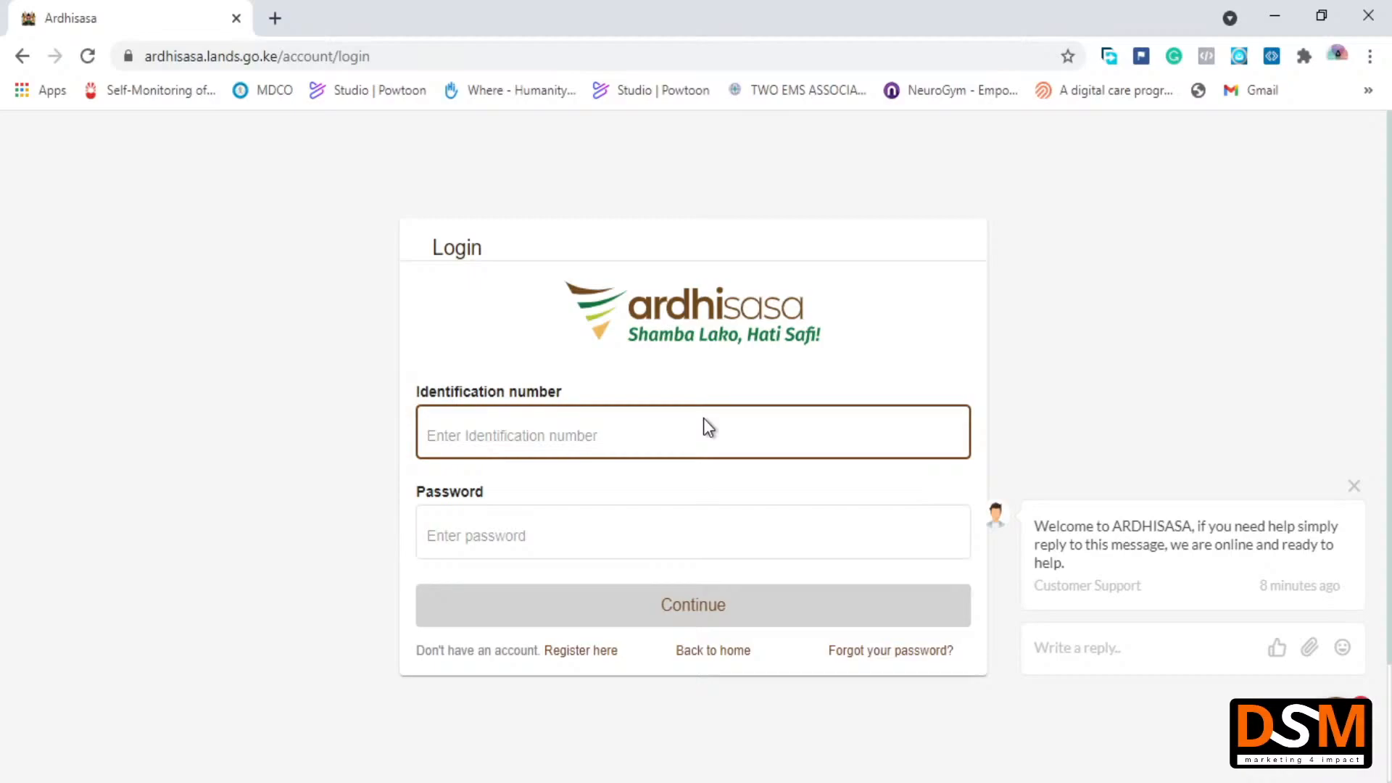
type("3")
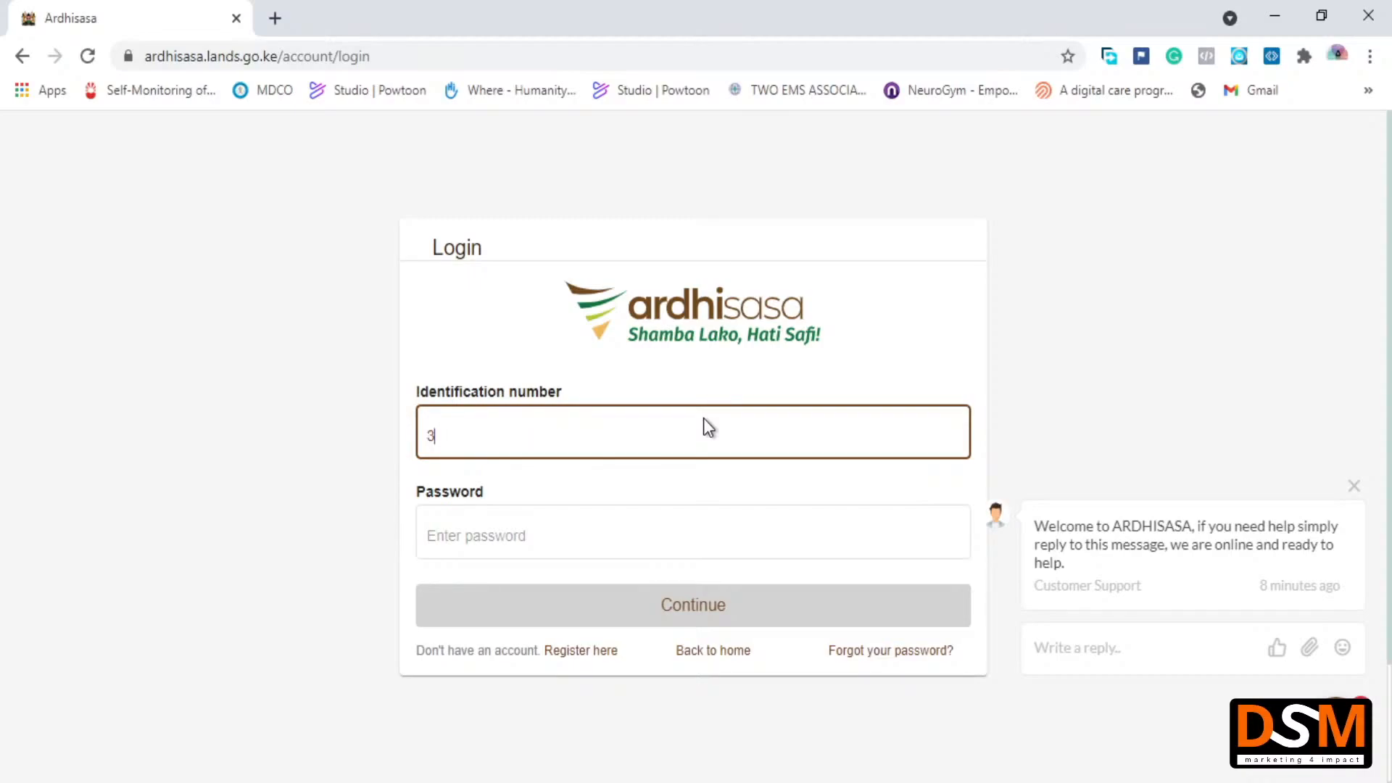
type("01")
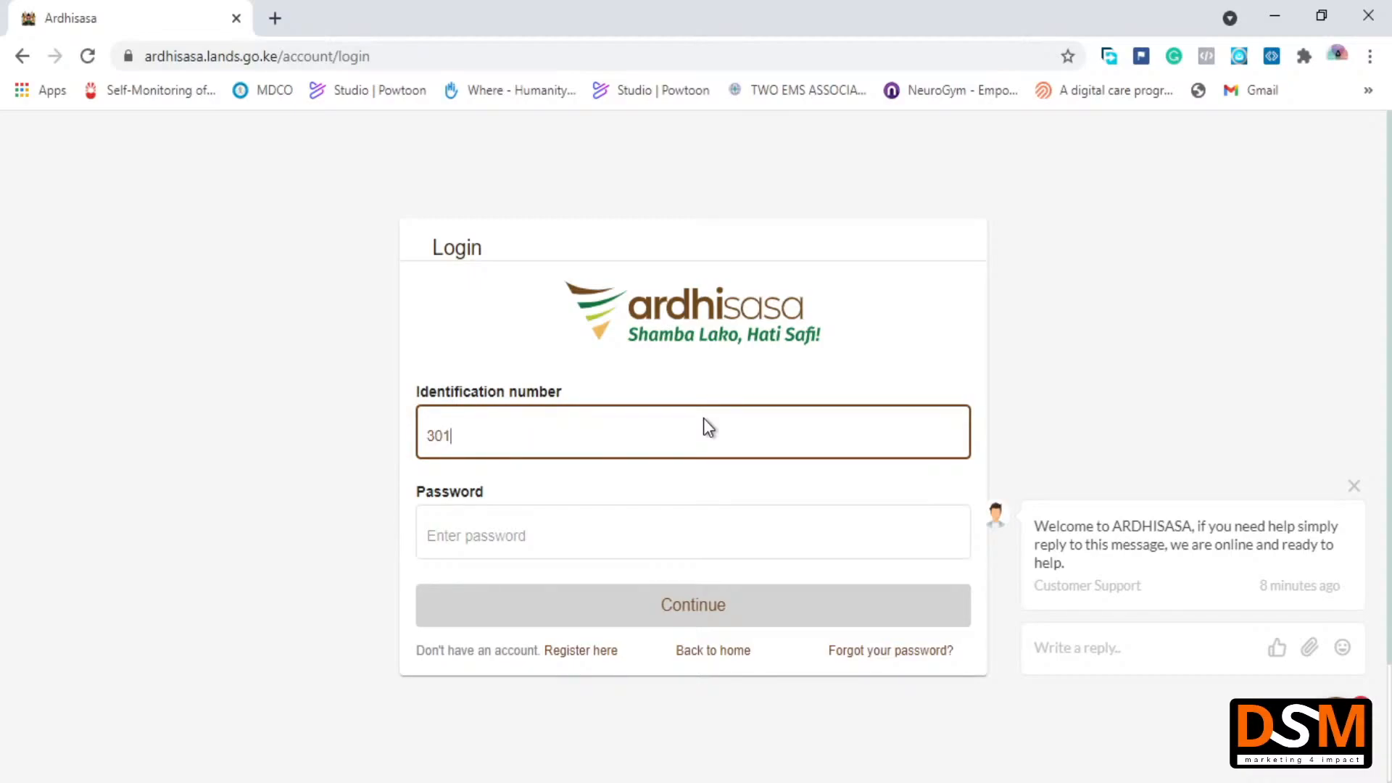
type("8")
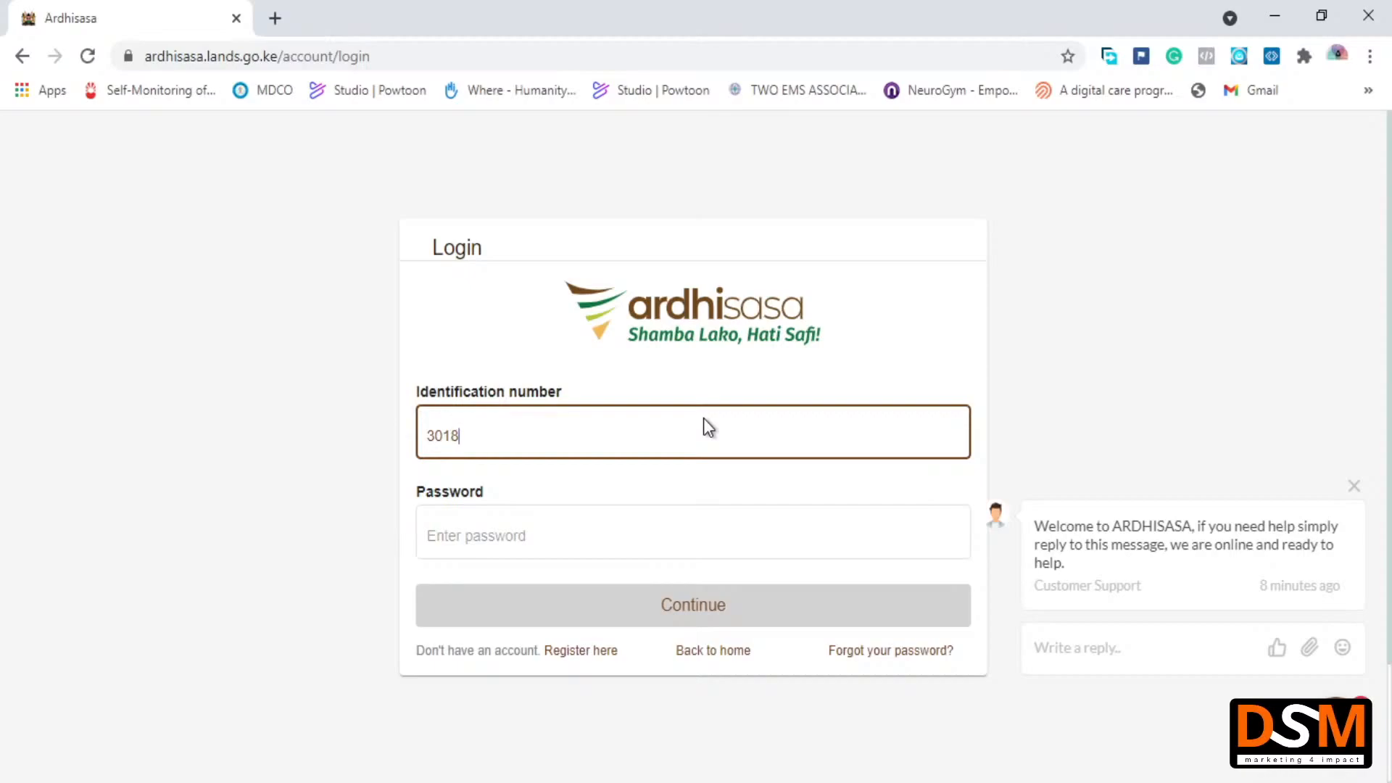
mouse_move(767, 631)
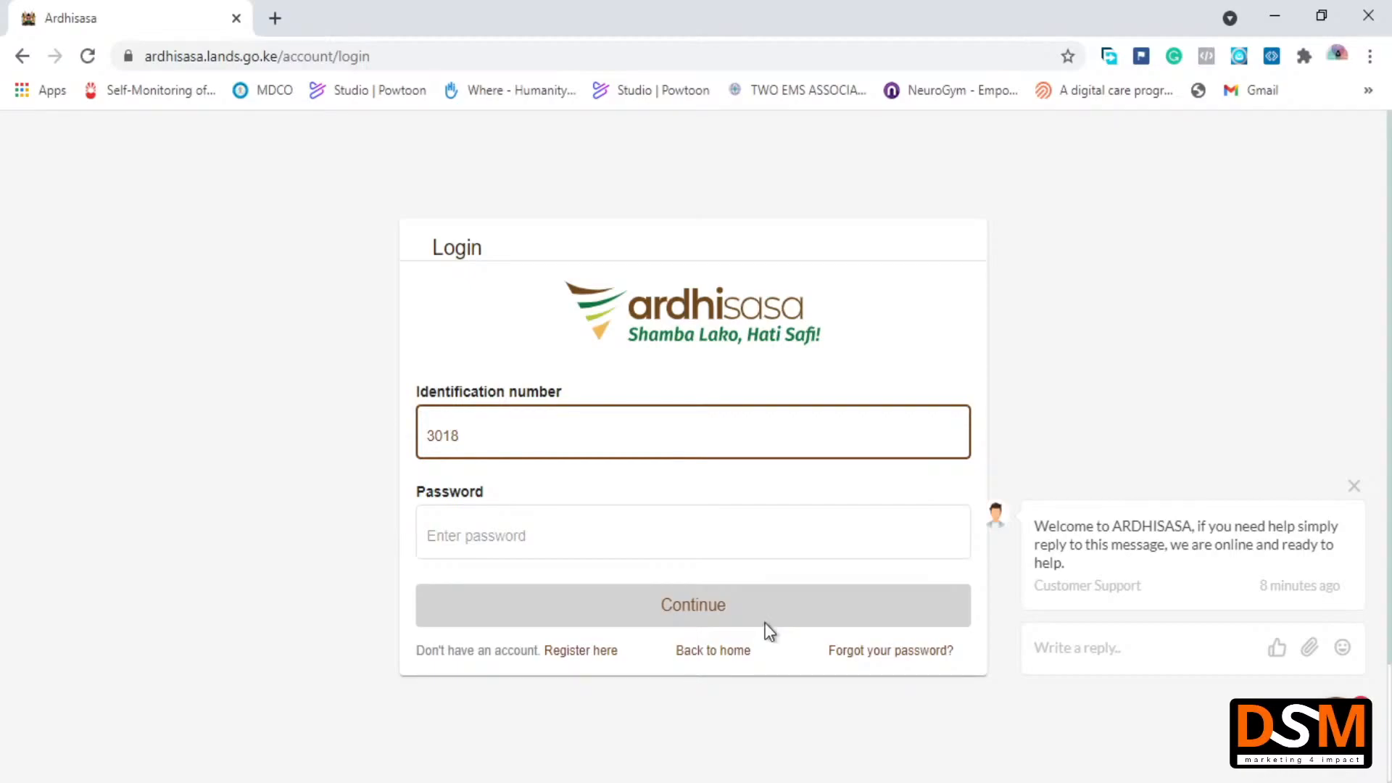
mouse_move(706, 498)
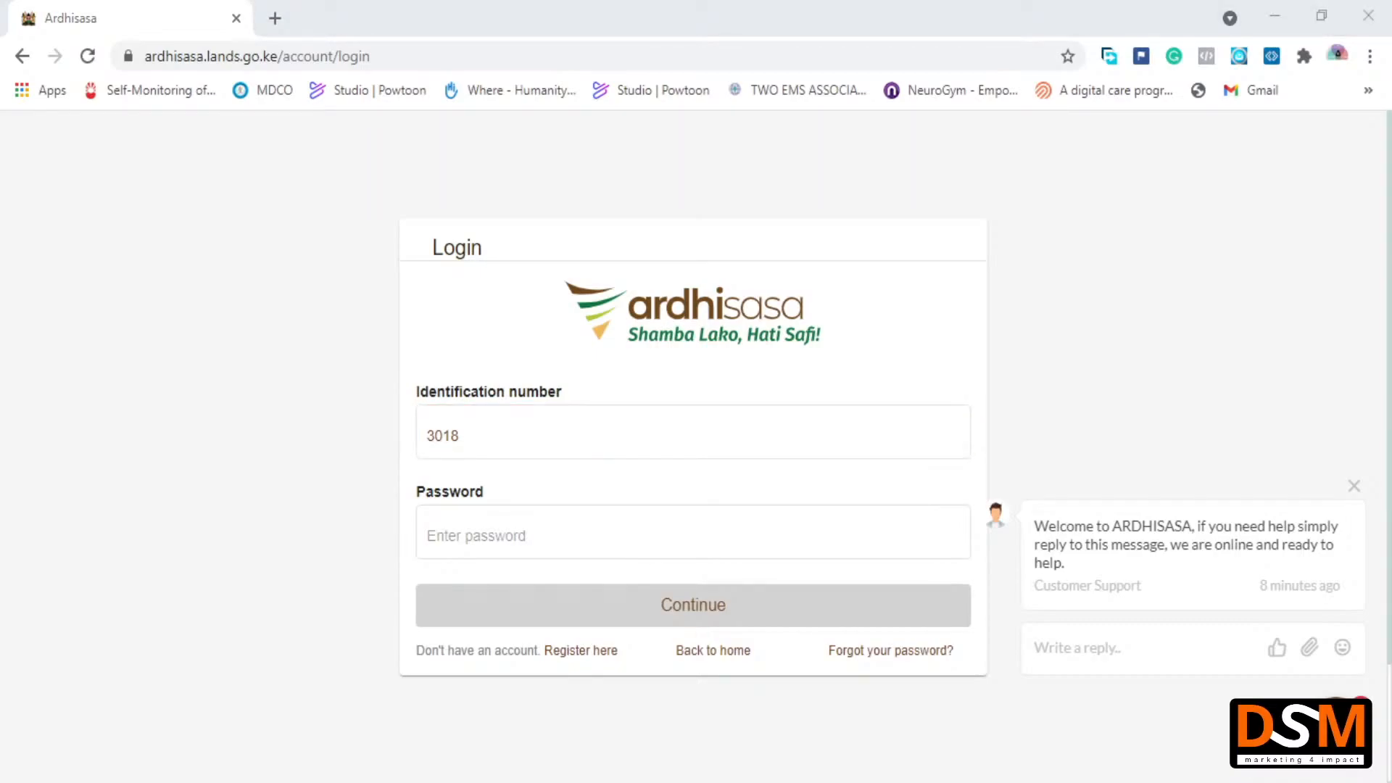
mouse_move(1379, 564)
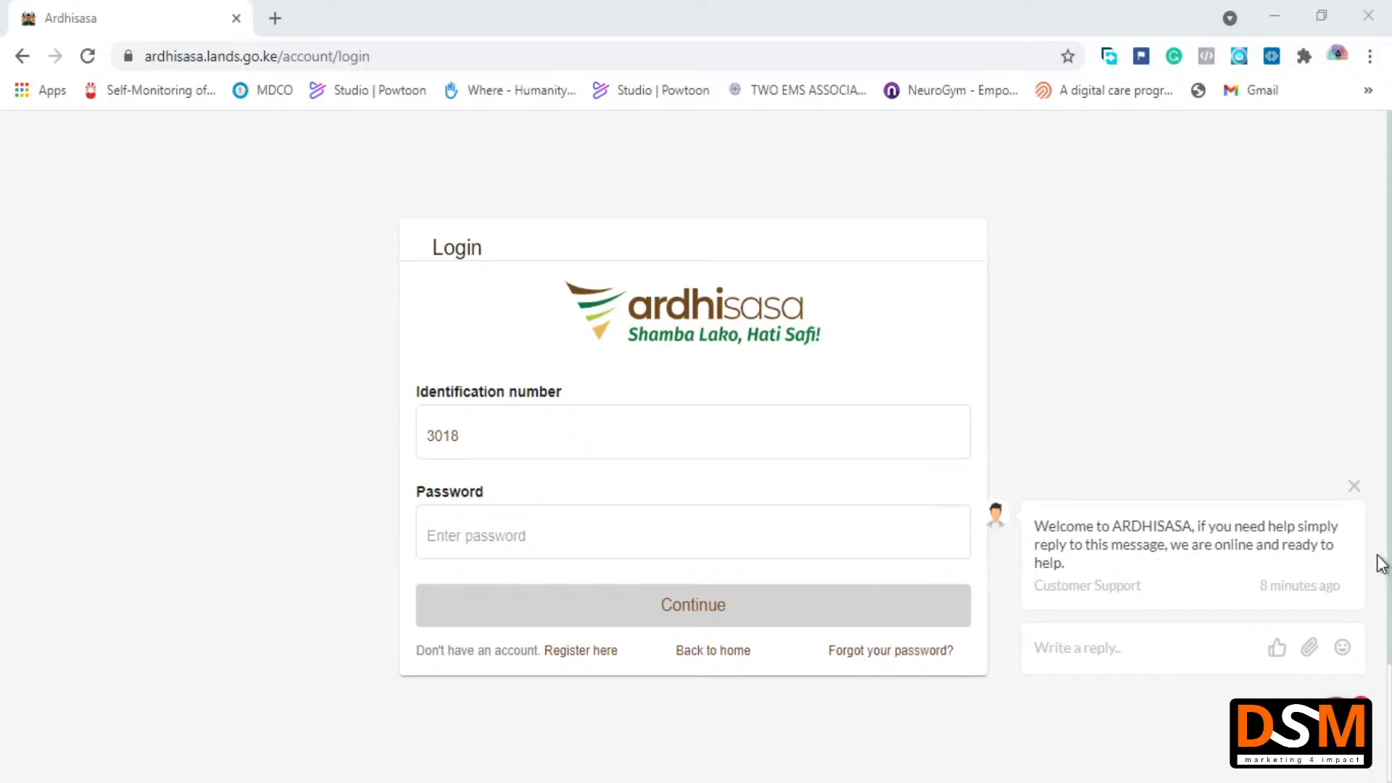
left_click(692, 604)
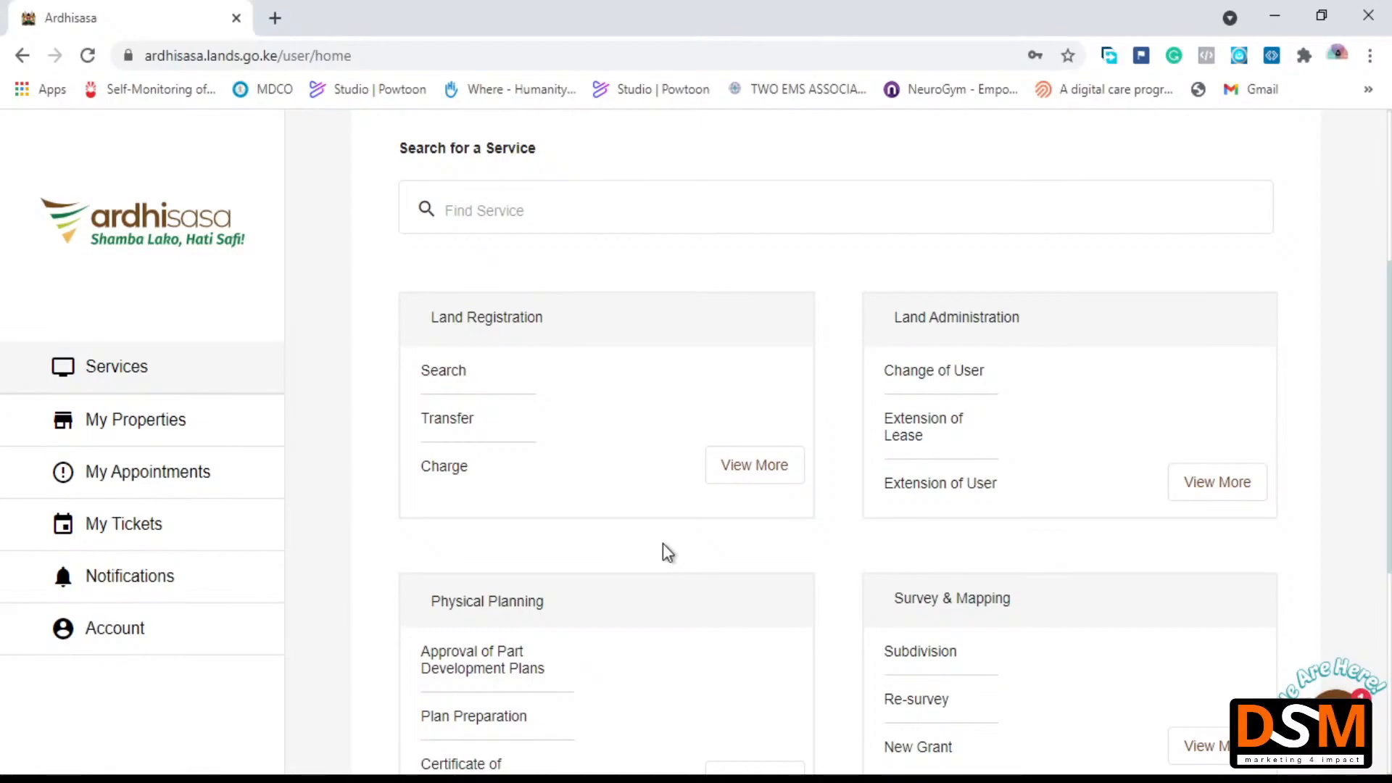
scroll("up", 3)
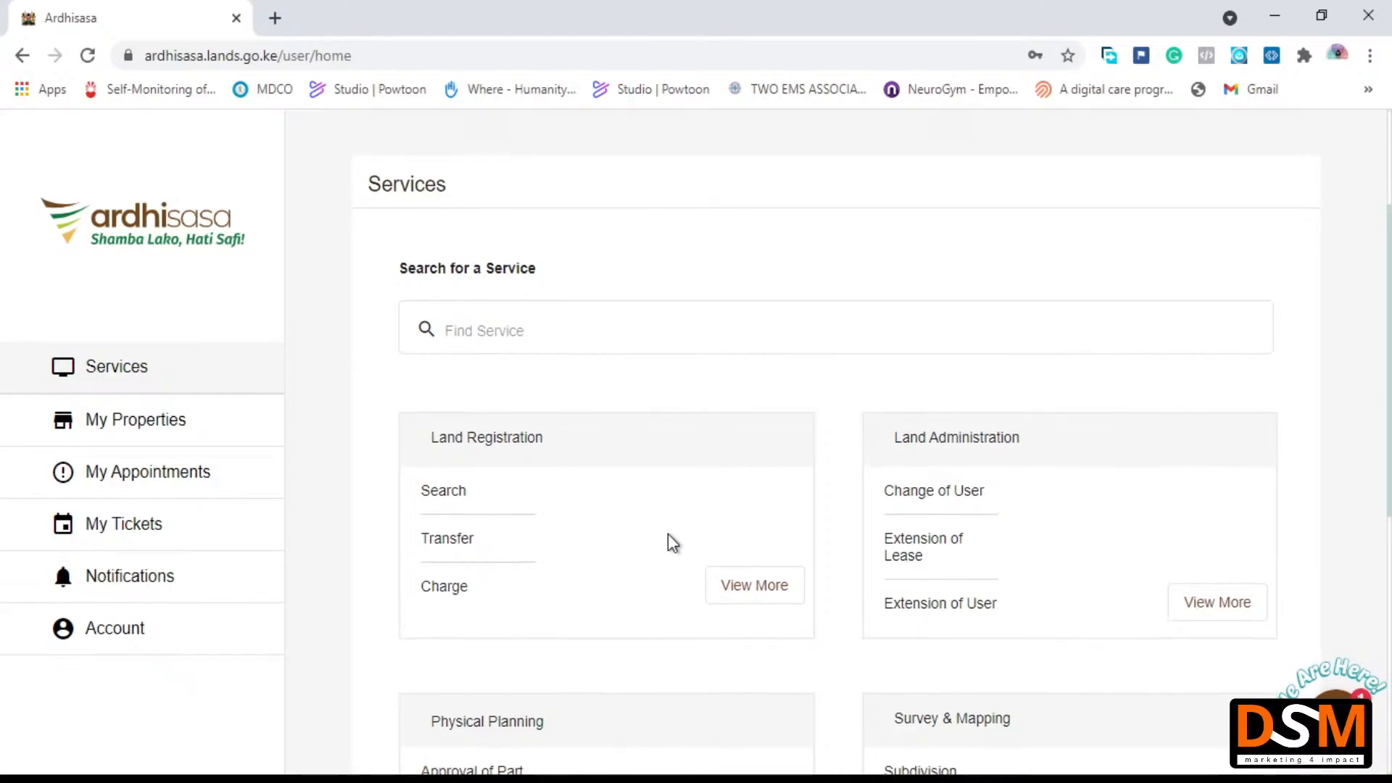
scroll("up", 3)
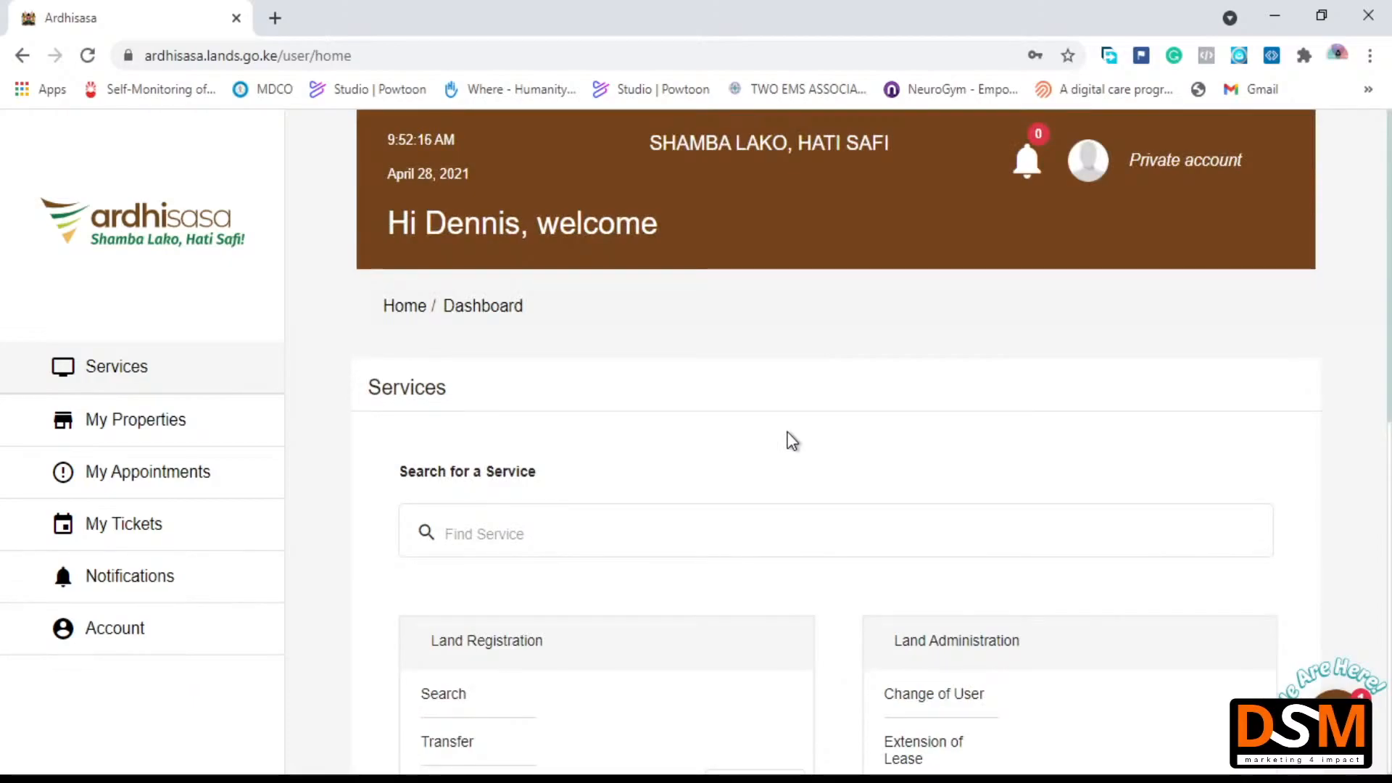
scroll("down", 3)
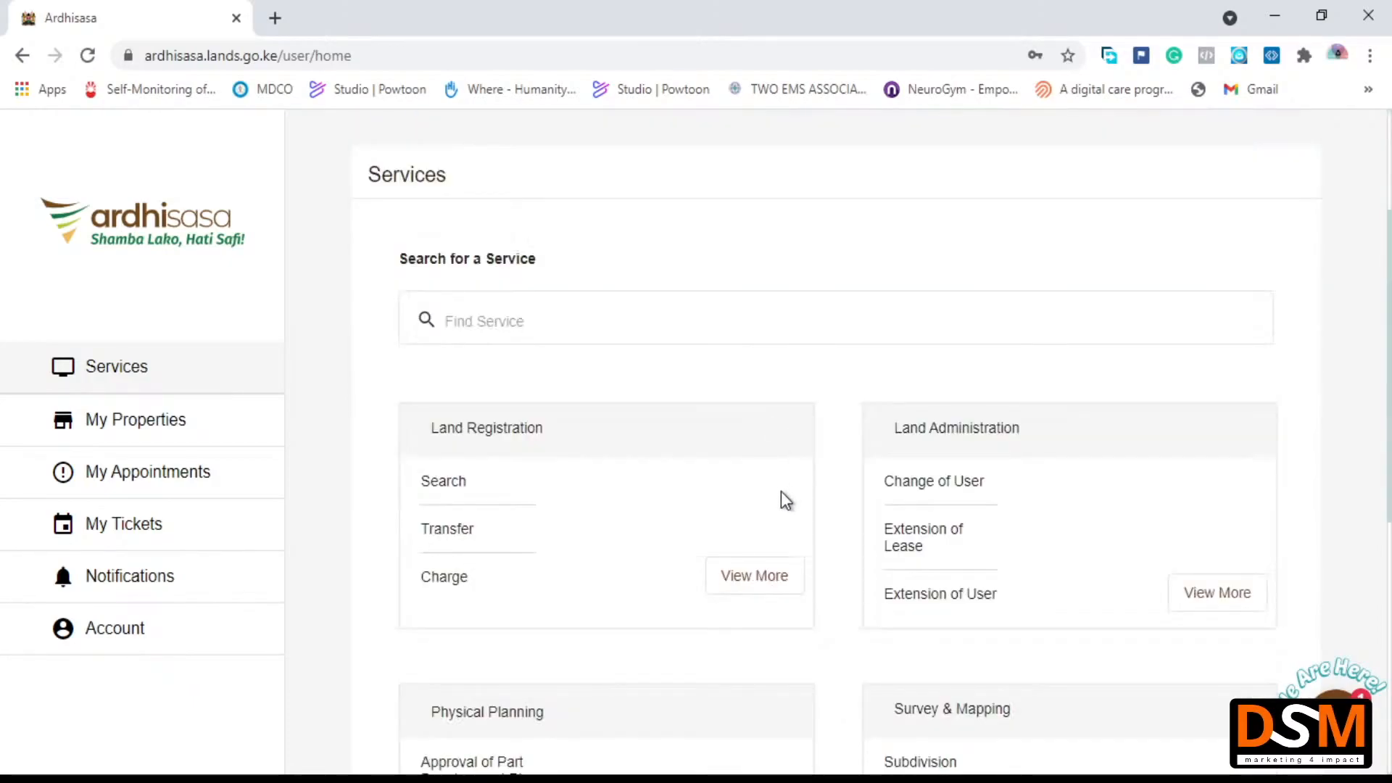
mouse_move(533, 480)
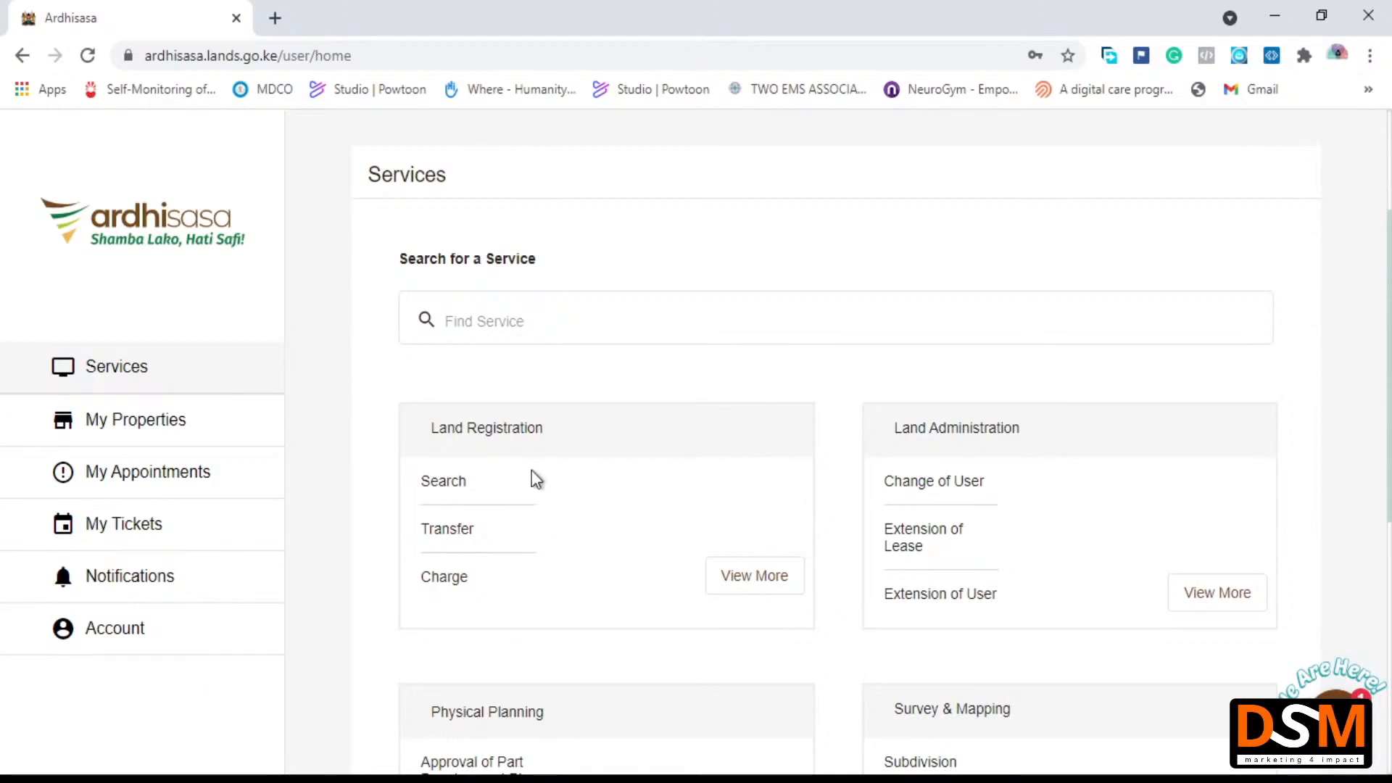
mouse_move(446, 490)
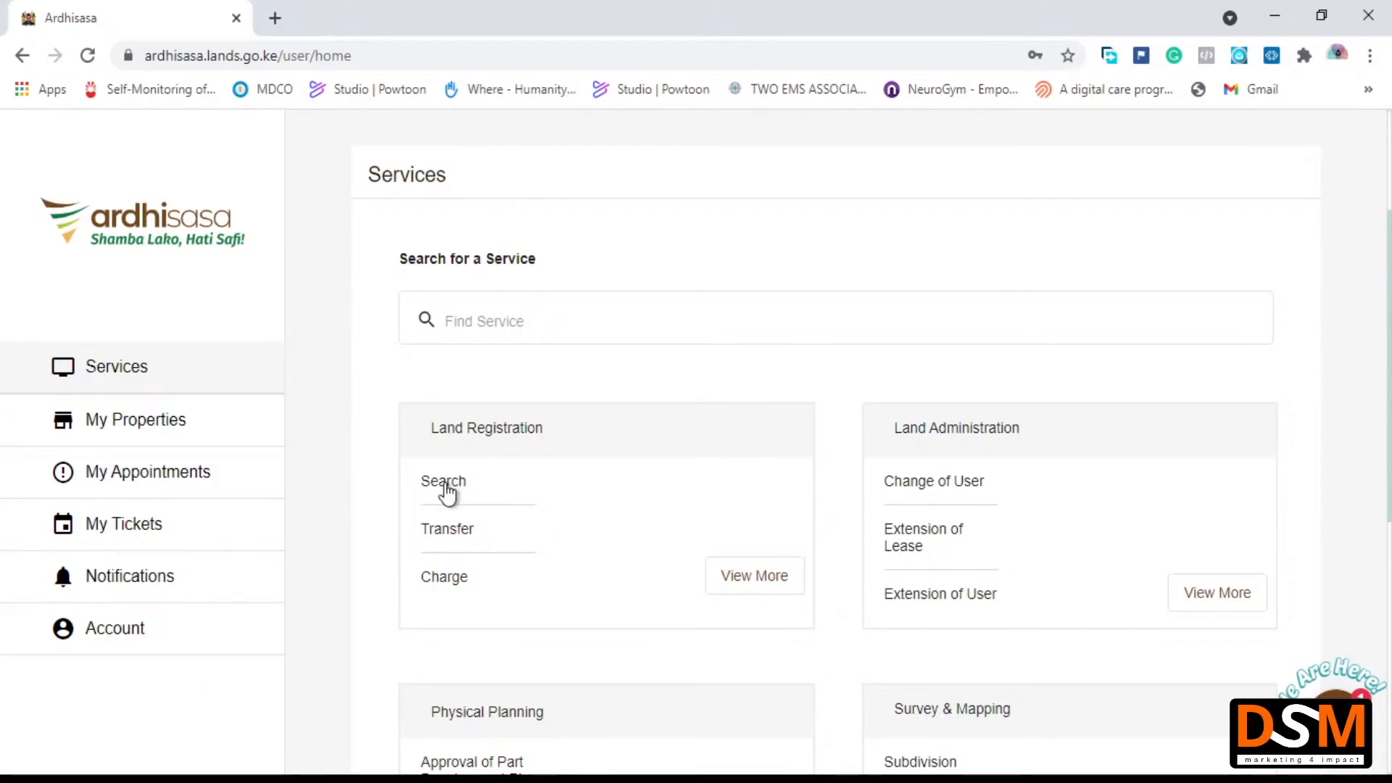
mouse_move(890, 415)
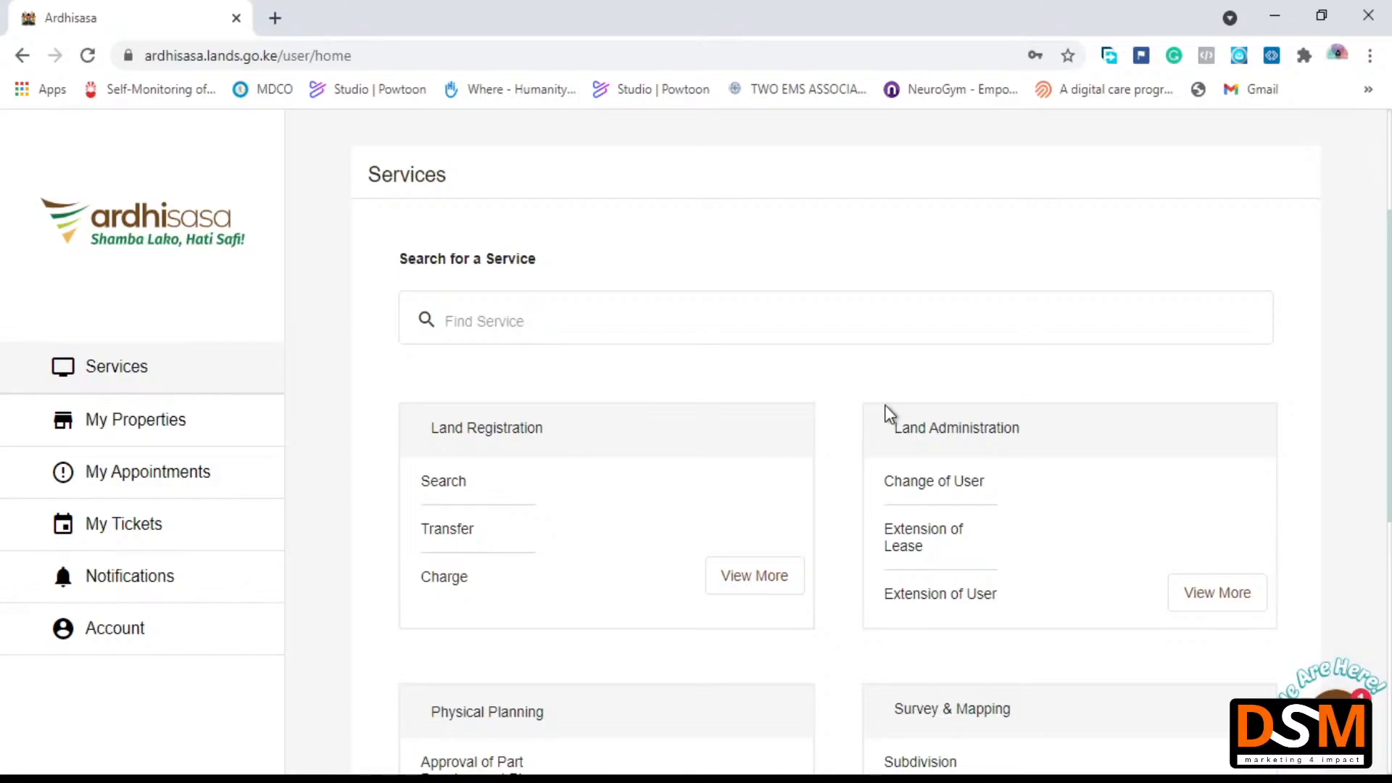
scroll("down", 3)
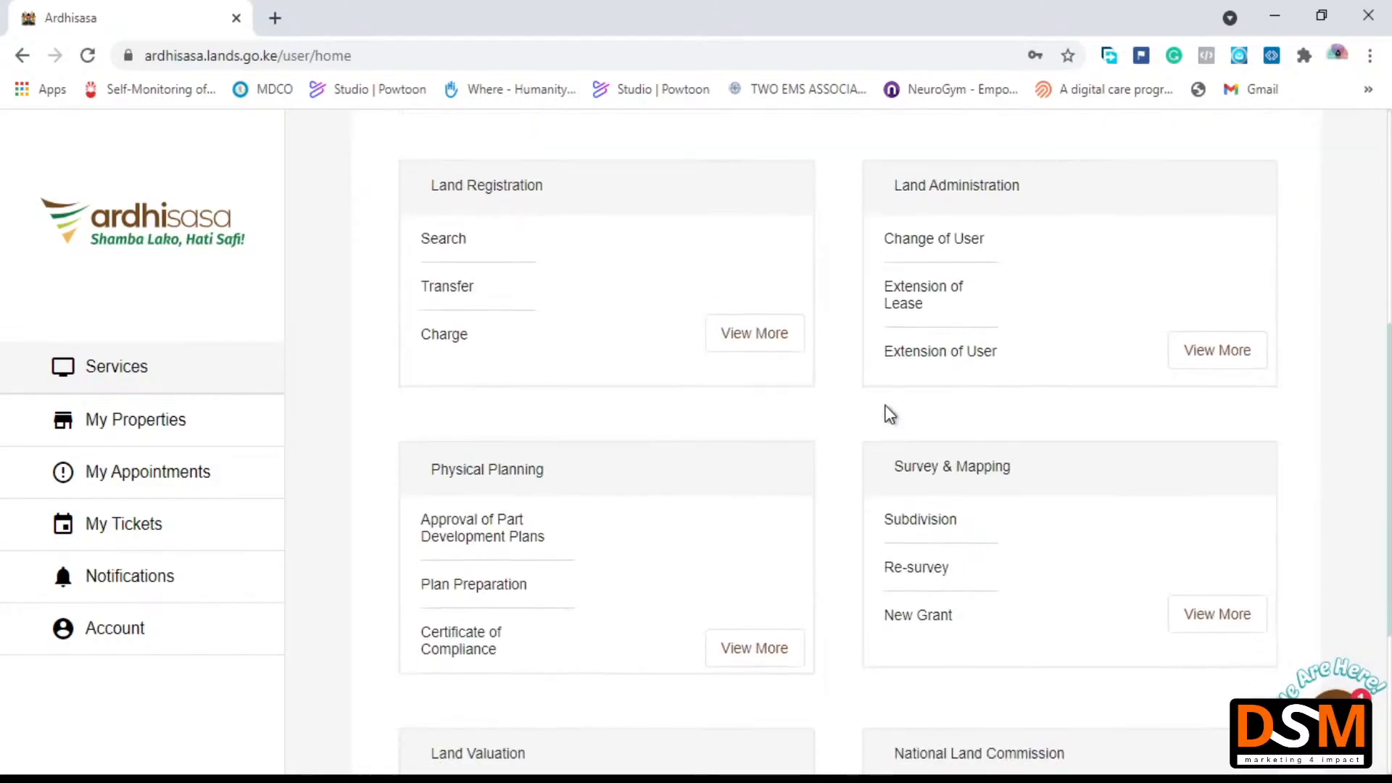
scroll("down", 3)
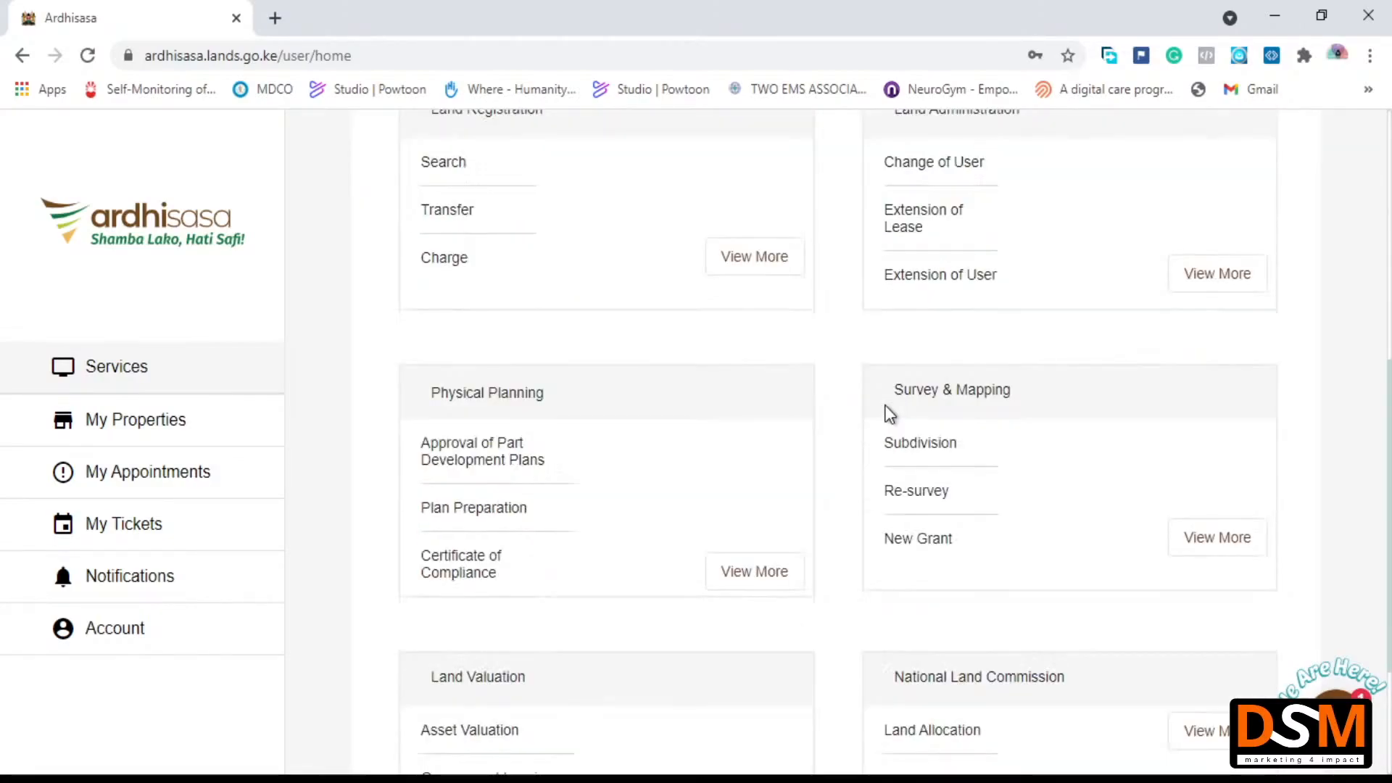
scroll("down", 3)
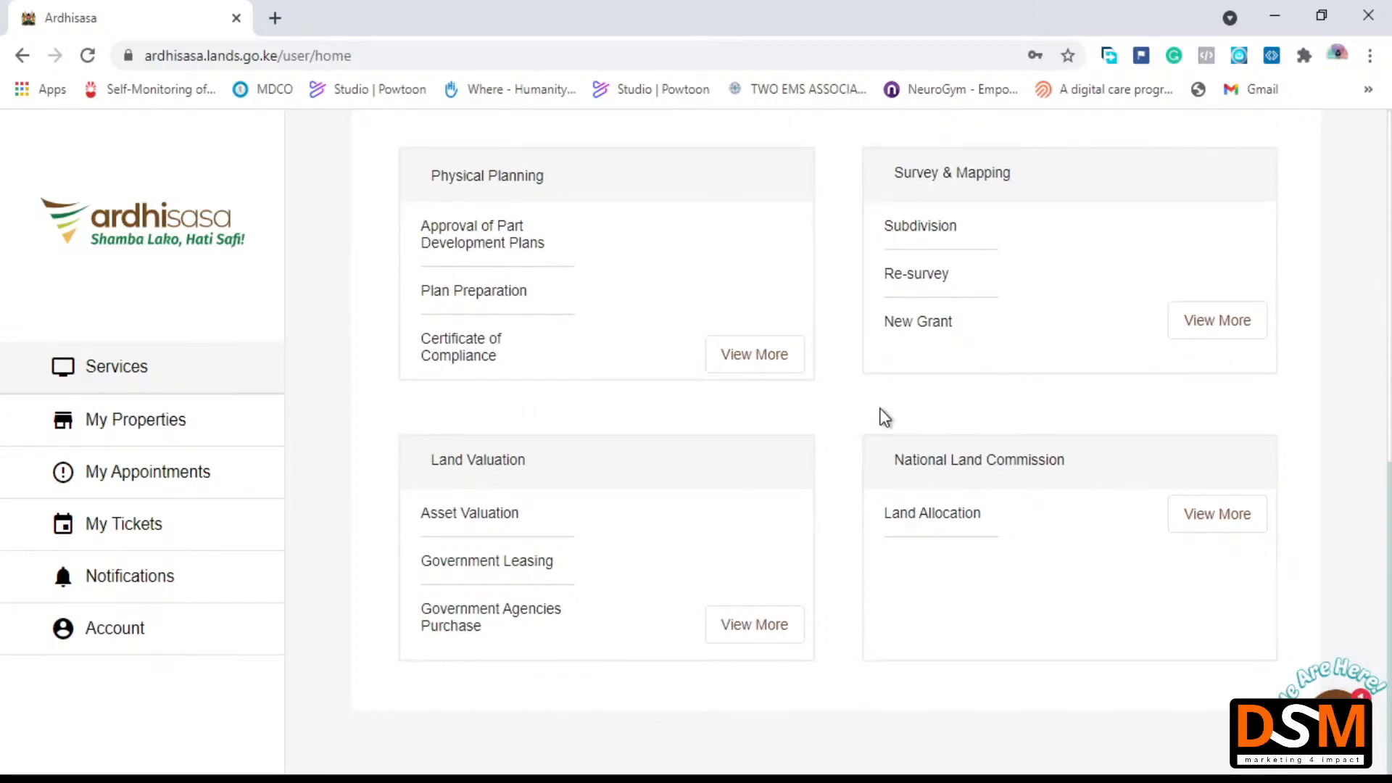
scroll("up", 3)
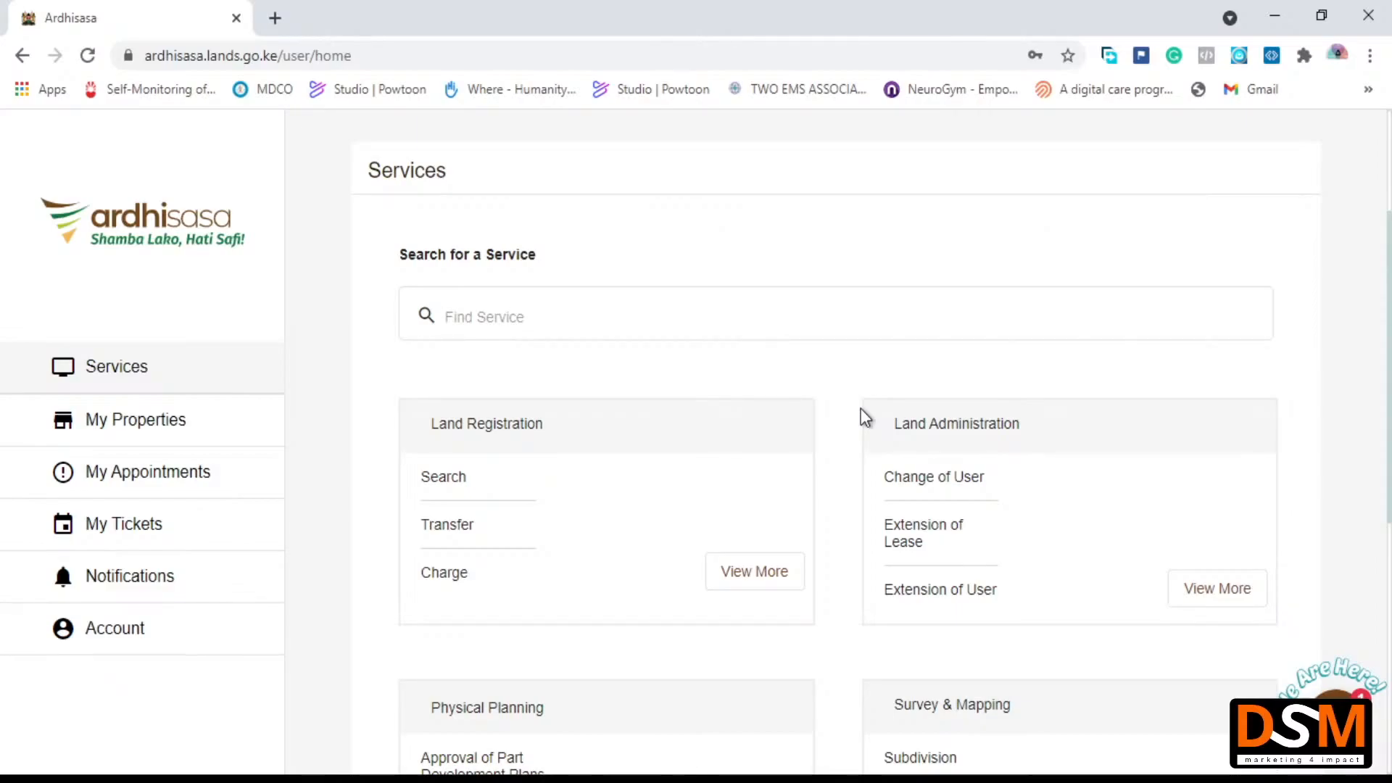
mouse_move(822, 462)
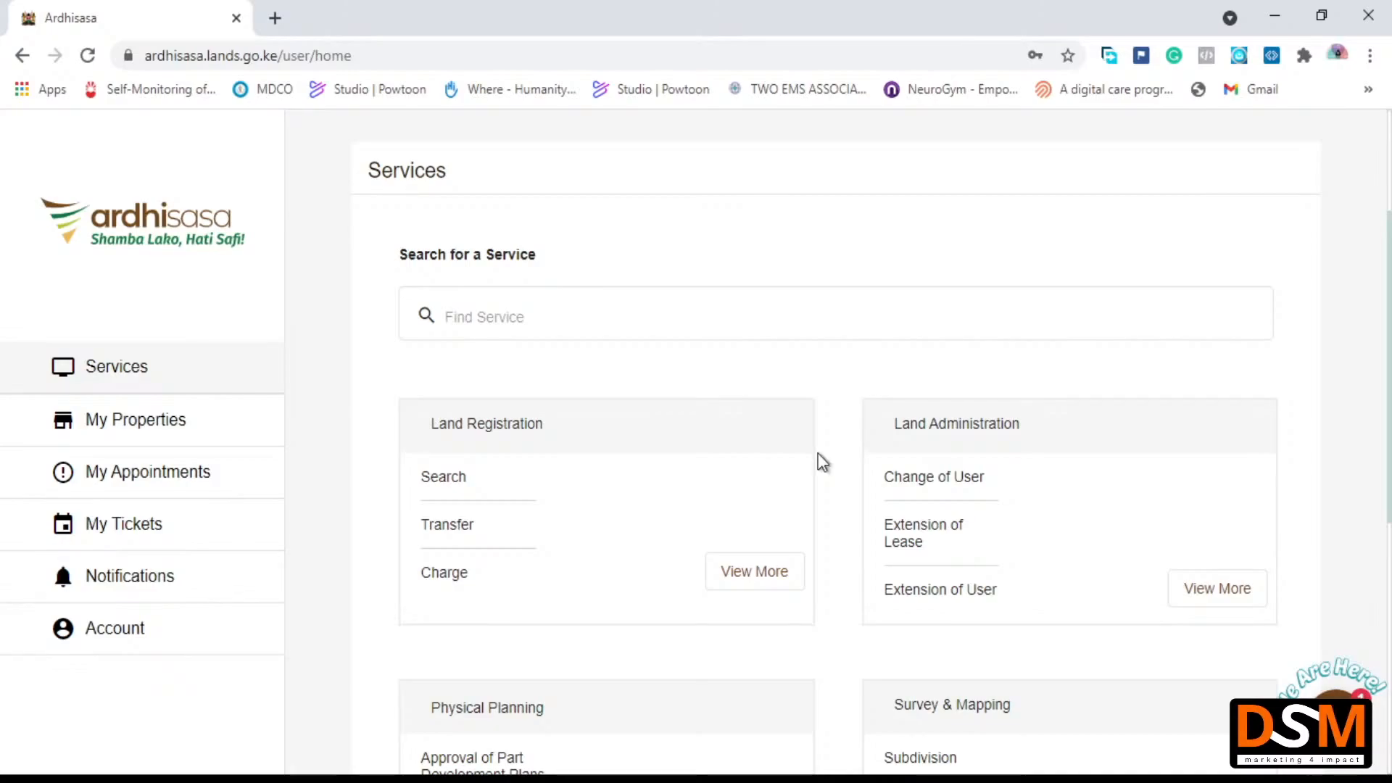